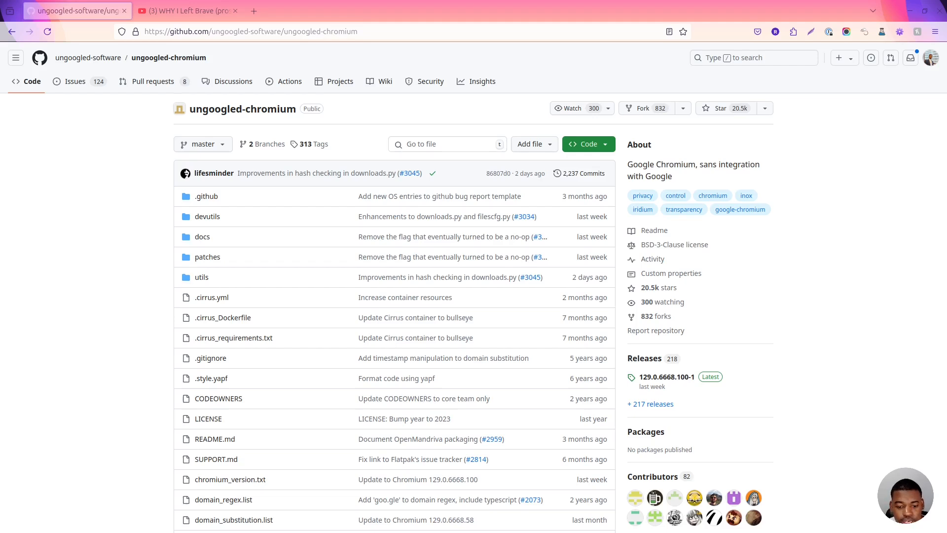
{"action": "mouse_move", "coordinate": [331, 273]}
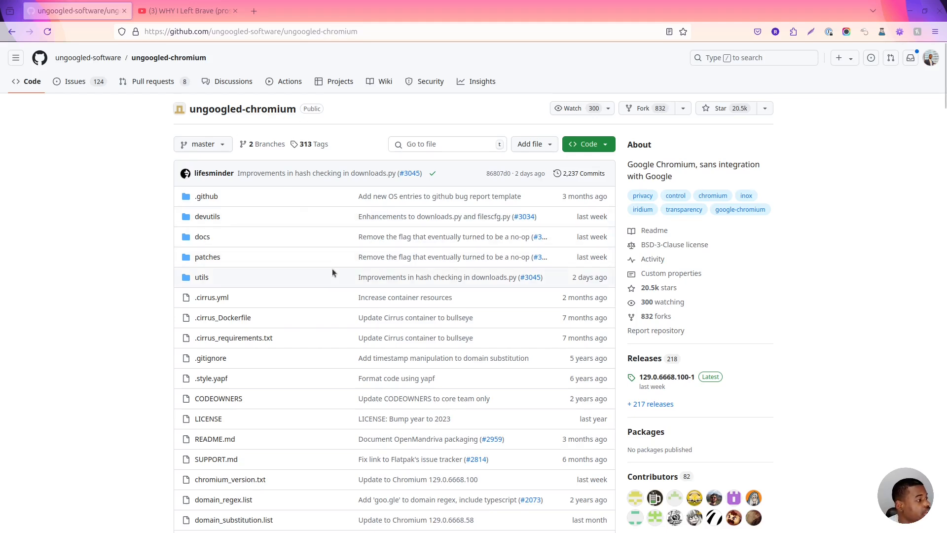
{"action": "mouse_move", "coordinate": [335, 204]}
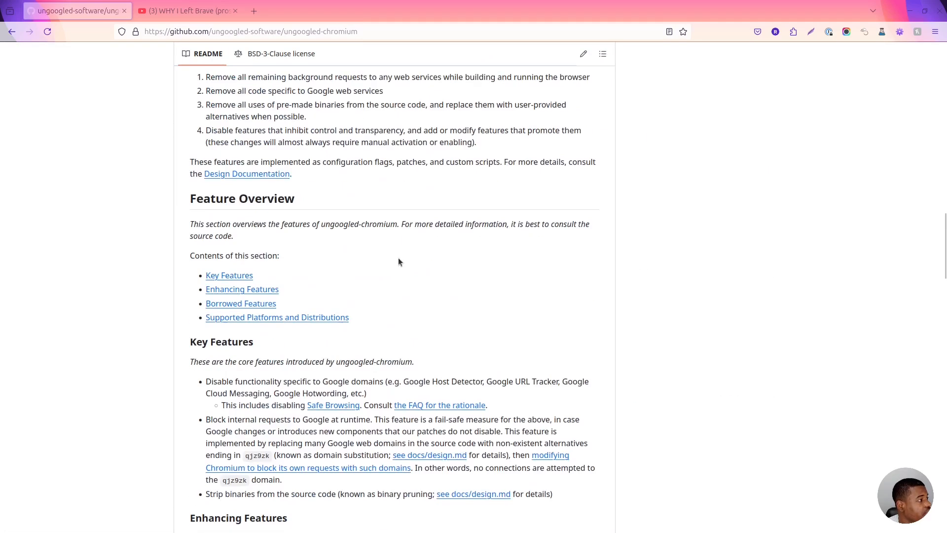
From the repository credits, open the Debian chromium-browser tracker page in a new tab and switch to it.
{"action": "scroll", "scroll_direction": "down", "scroll_amount": 3}
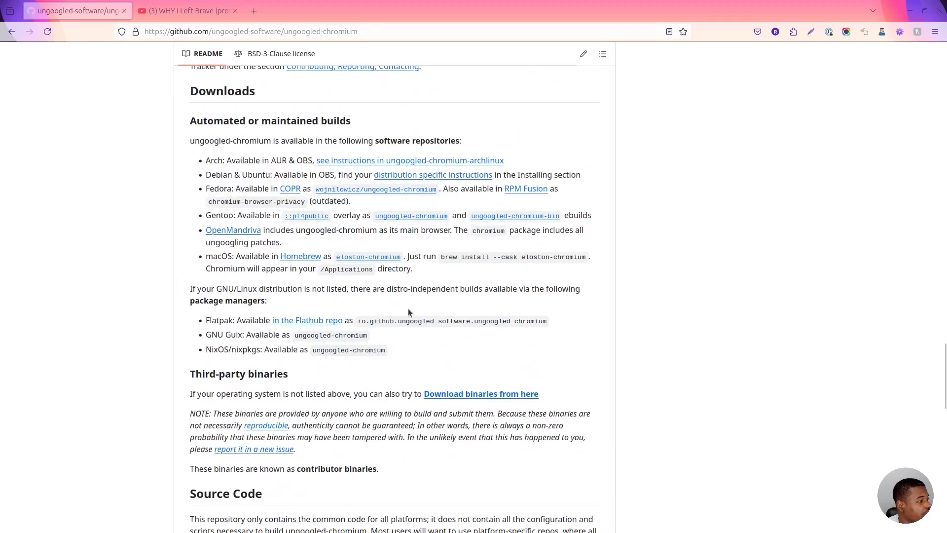
{"action": "scroll", "scroll_direction": "up", "scroll_amount": 3}
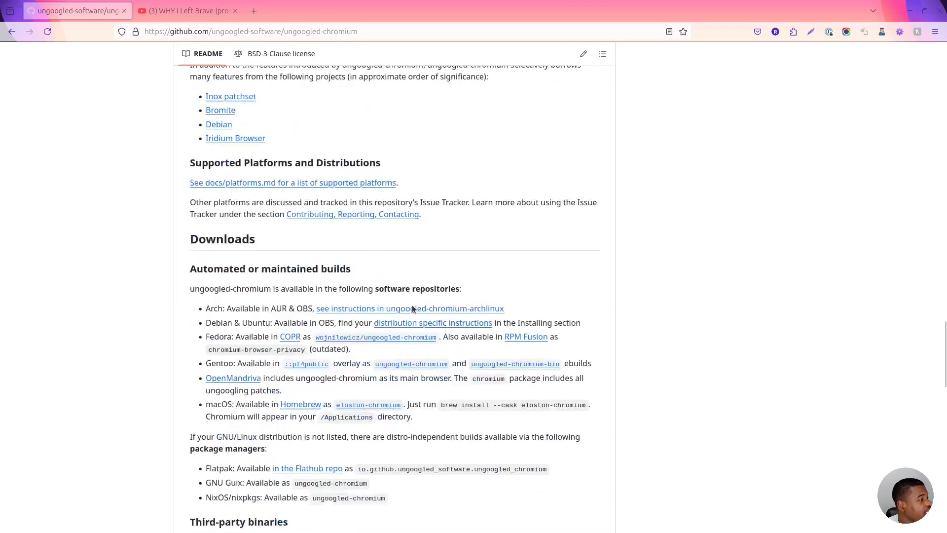
{"action": "scroll", "scroll_direction": "down", "scroll_amount": 3}
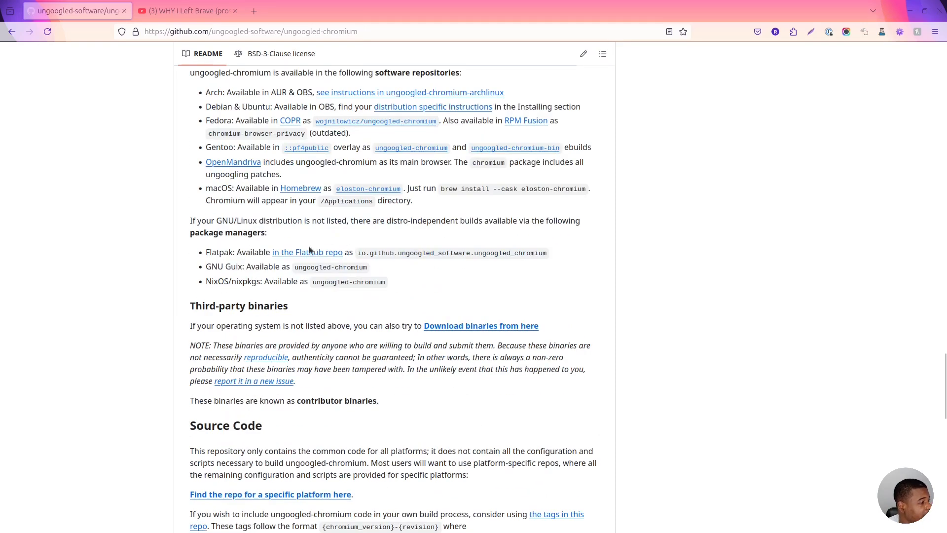
{"action": "mouse_move", "coordinate": [335, 250]}
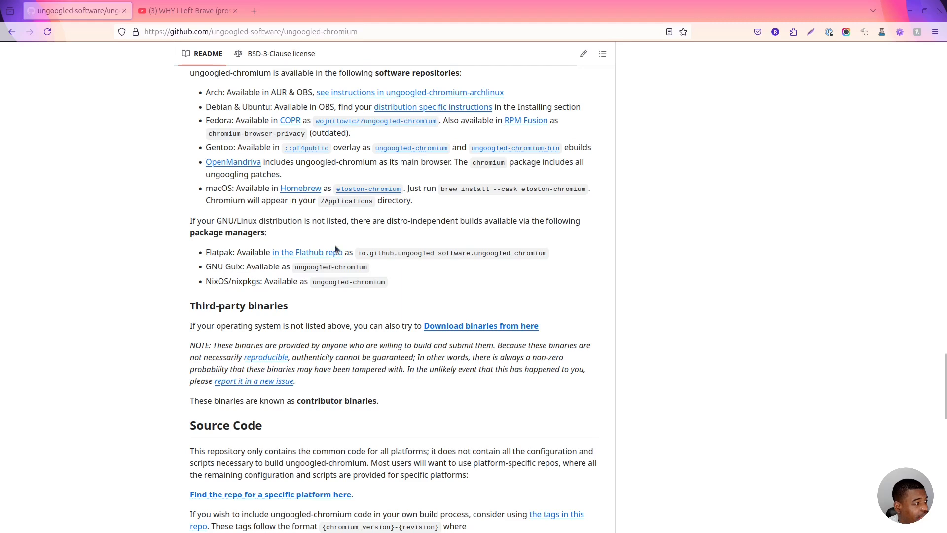
{"action": "mouse_move", "coordinate": [439, 312]}
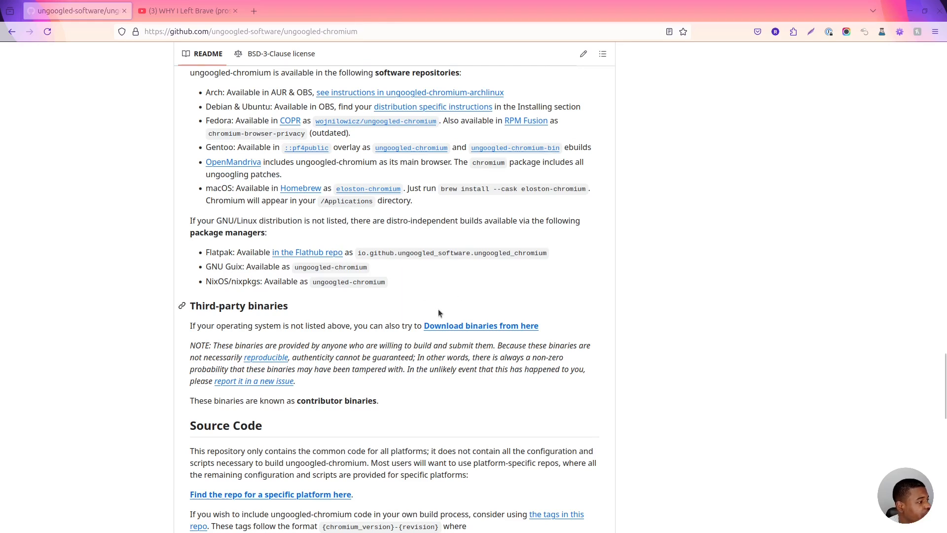
{"action": "mouse_move", "coordinate": [464, 356]}
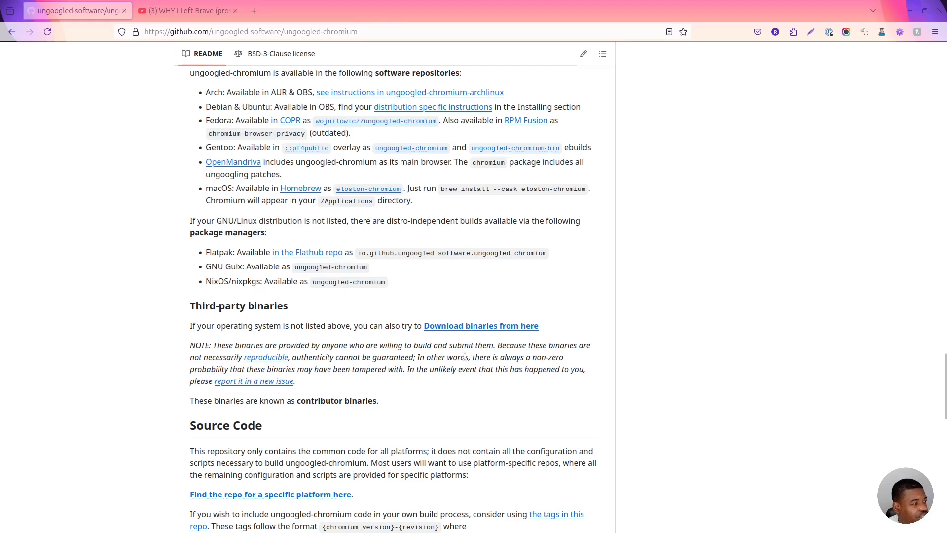
{"action": "scroll", "scroll_direction": "down", "scroll_amount": 3}
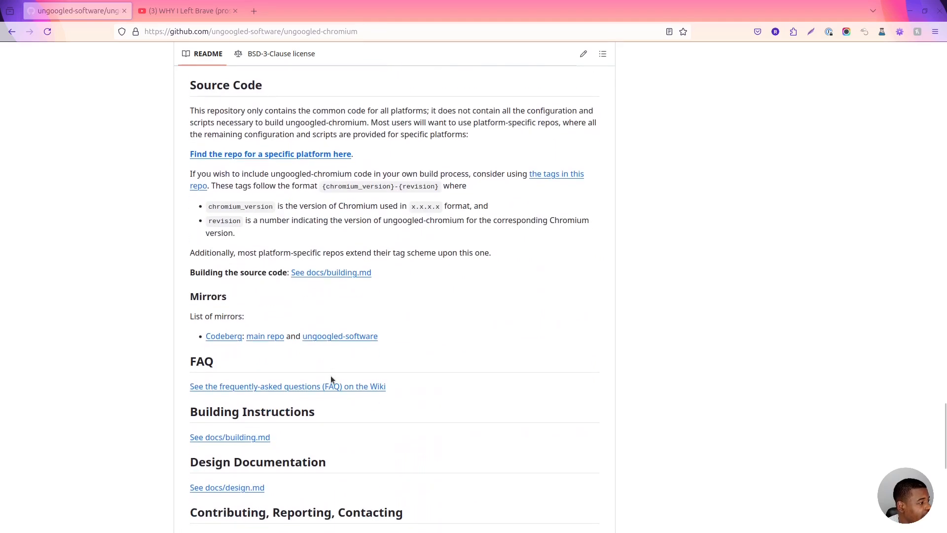
{"action": "mouse_move", "coordinate": [338, 309]}
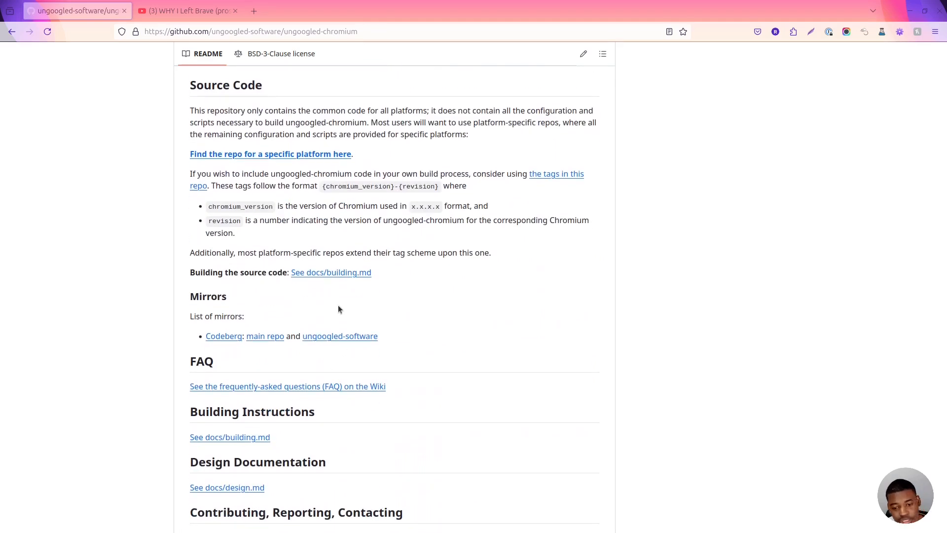
{"action": "mouse_move", "coordinate": [386, 315]}
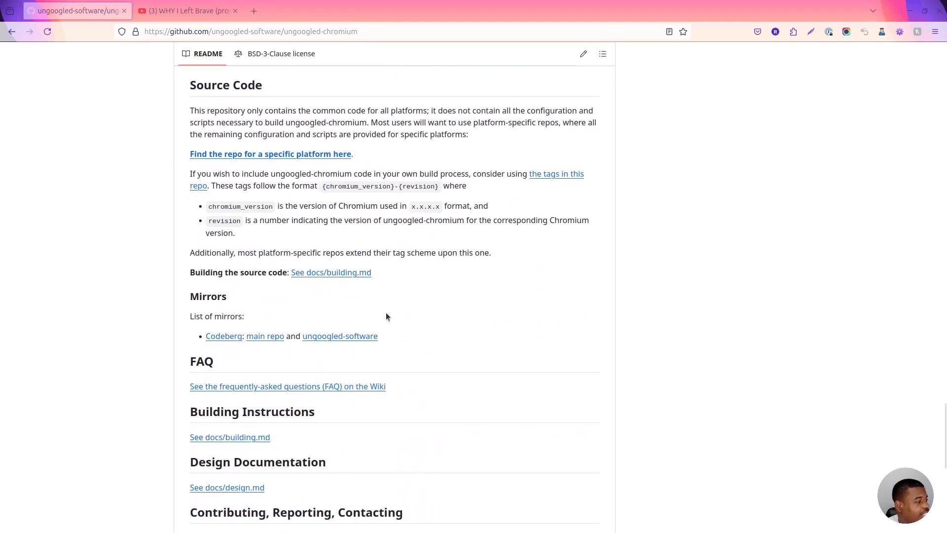
{"action": "mouse_move", "coordinate": [397, 328]}
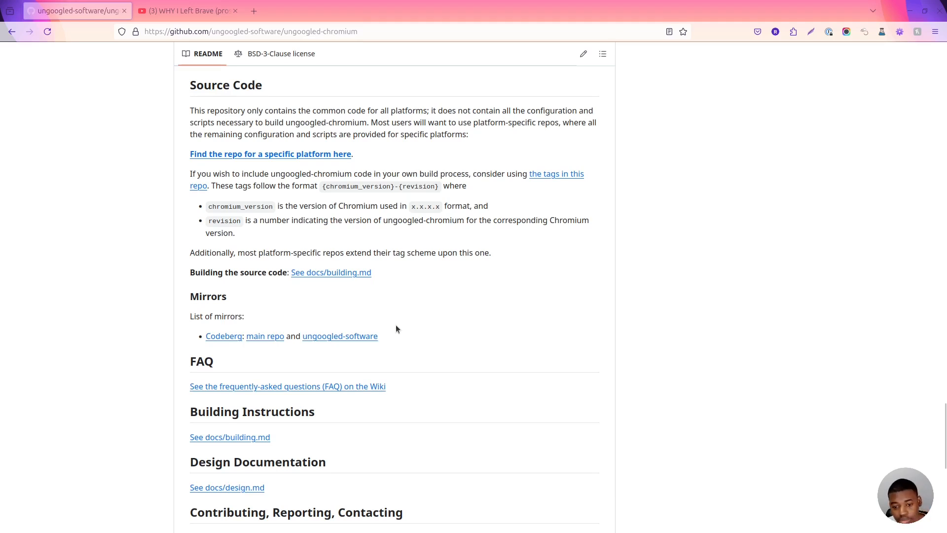
{"action": "scroll", "scroll_direction": "down", "scroll_amount": 3}
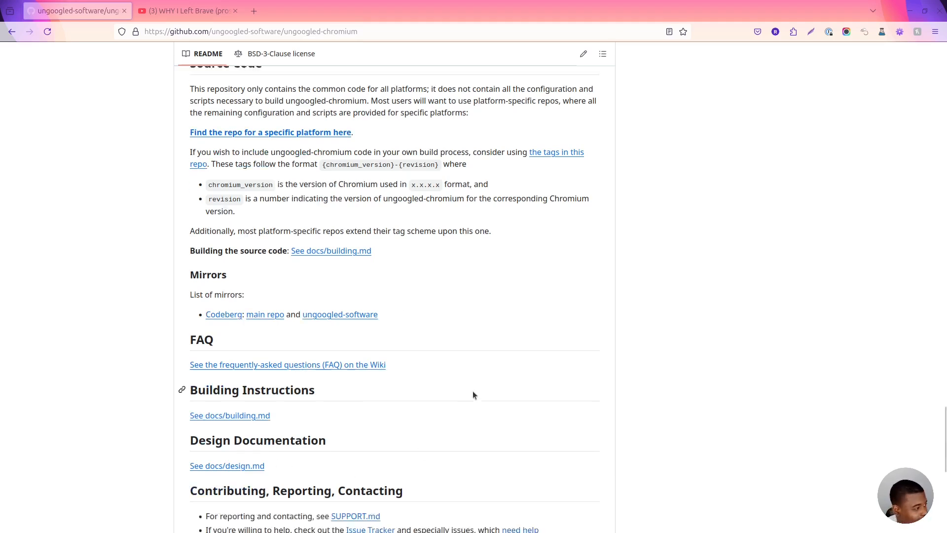
{"action": "scroll", "scroll_direction": "down", "scroll_amount": 3}
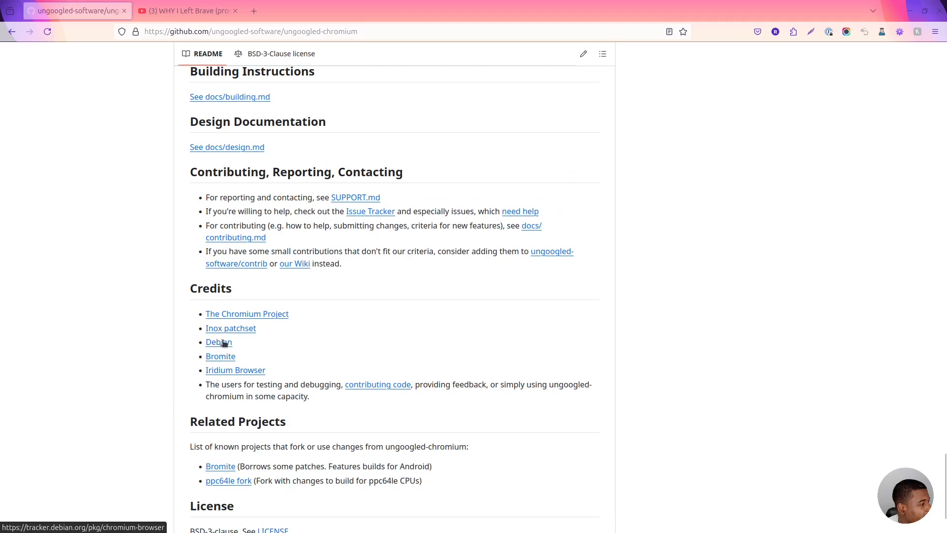
{"action": "right_click", "coordinate": [218, 341]}
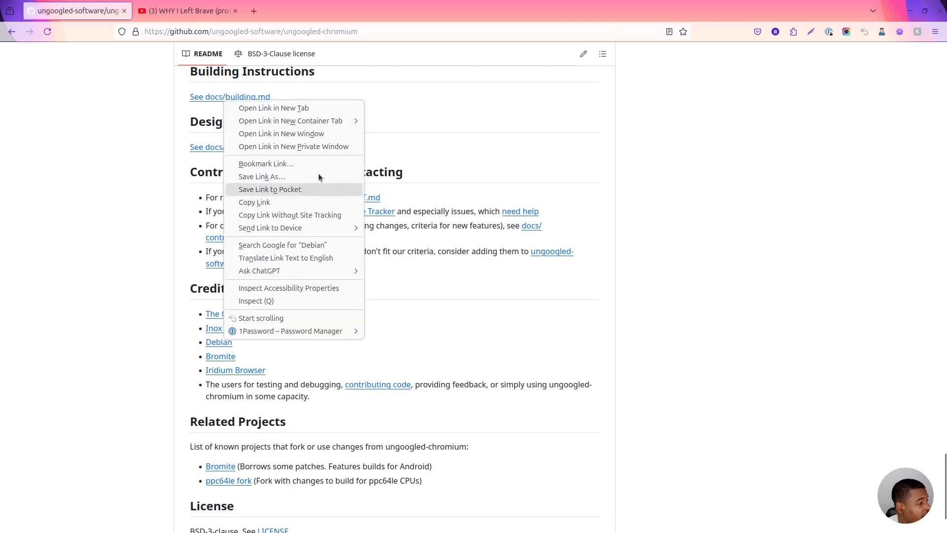
{"action": "left_click", "coordinate": [274, 108]}
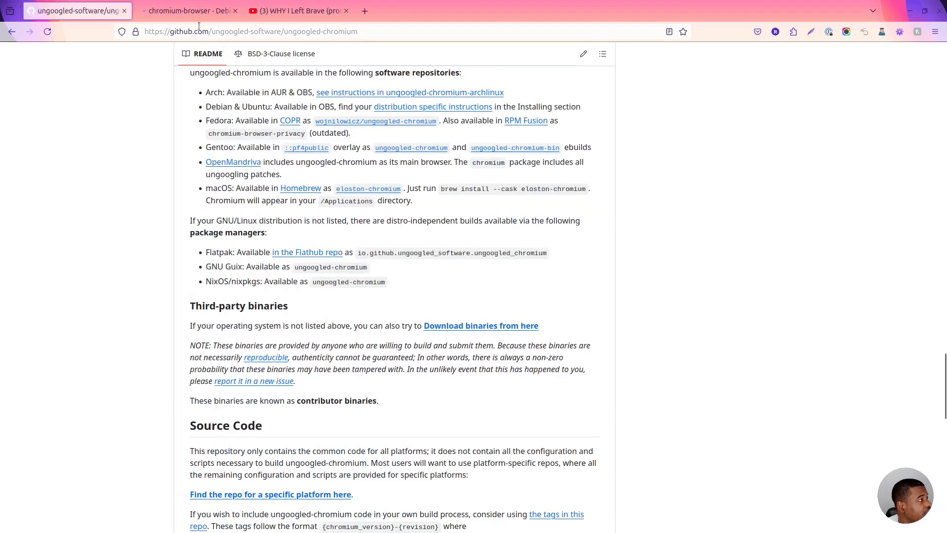
{"action": "left_click", "coordinate": [187, 10]}
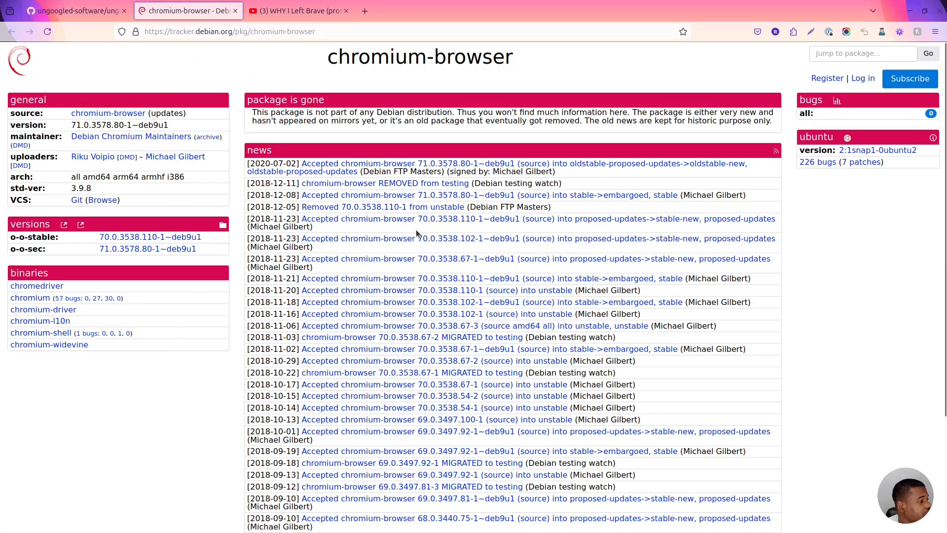
{"action": "mouse_move", "coordinate": [384, 107]}
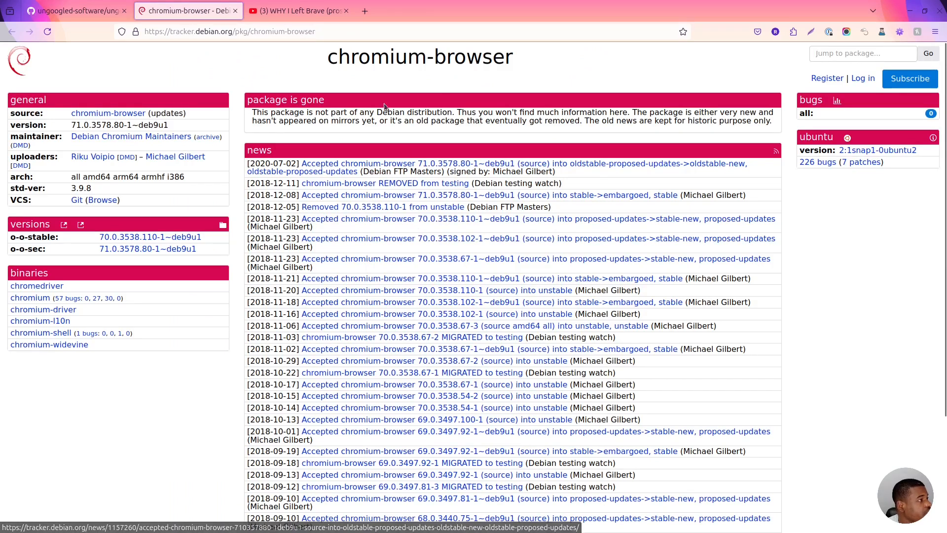
{"action": "mouse_move", "coordinate": [457, 338]}
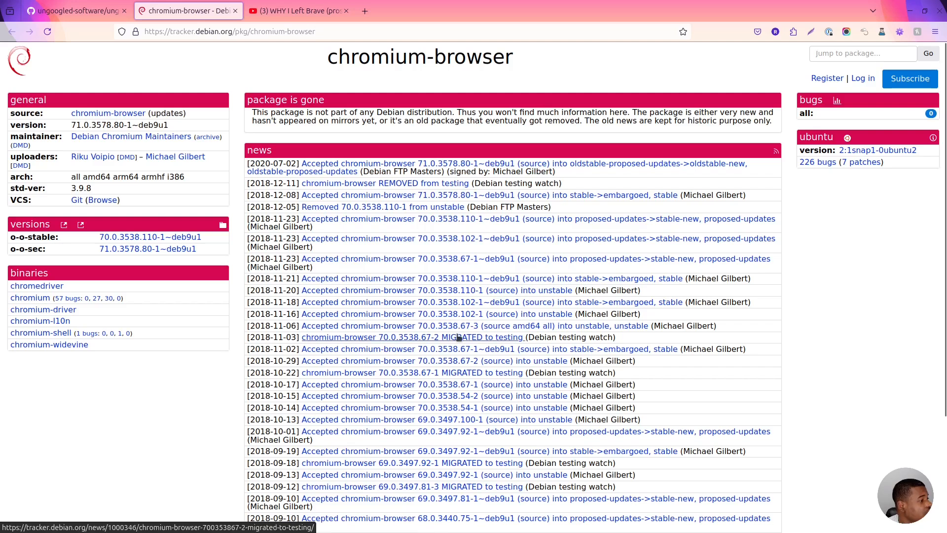
Page through the chromium-browser news history to its oldest 2010 entries and back to page one.
{"action": "scroll", "scroll_direction": "down", "scroll_amount": 3}
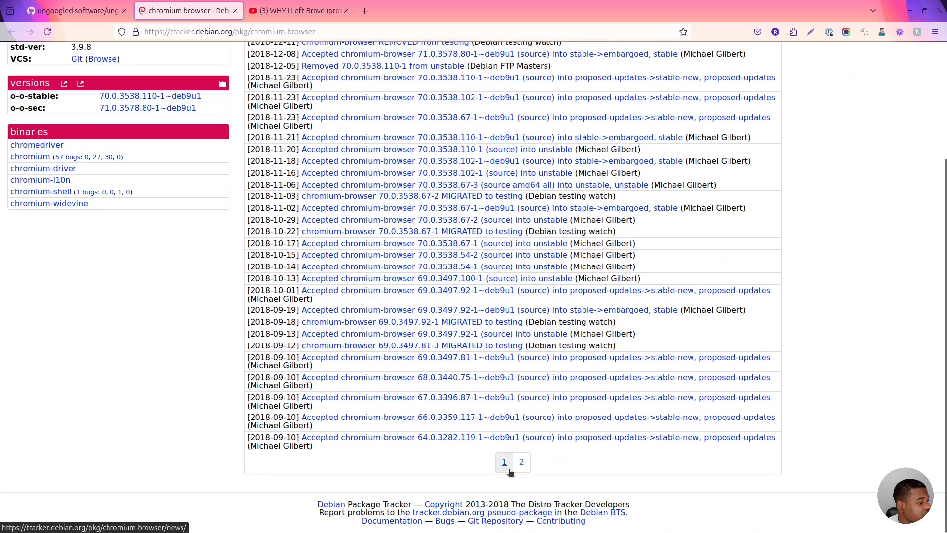
{"action": "left_click", "coordinate": [521, 462]}
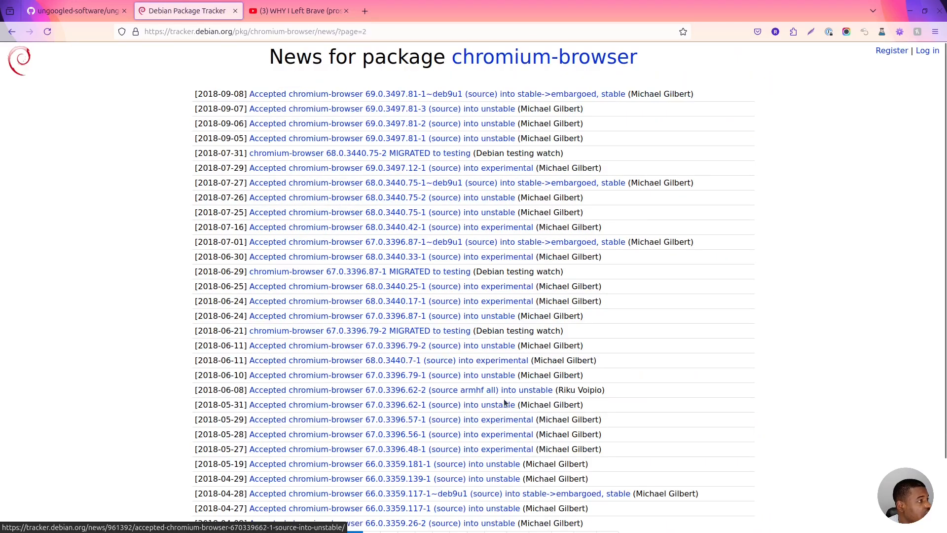
{"action": "scroll", "scroll_direction": "down", "scroll_amount": 3}
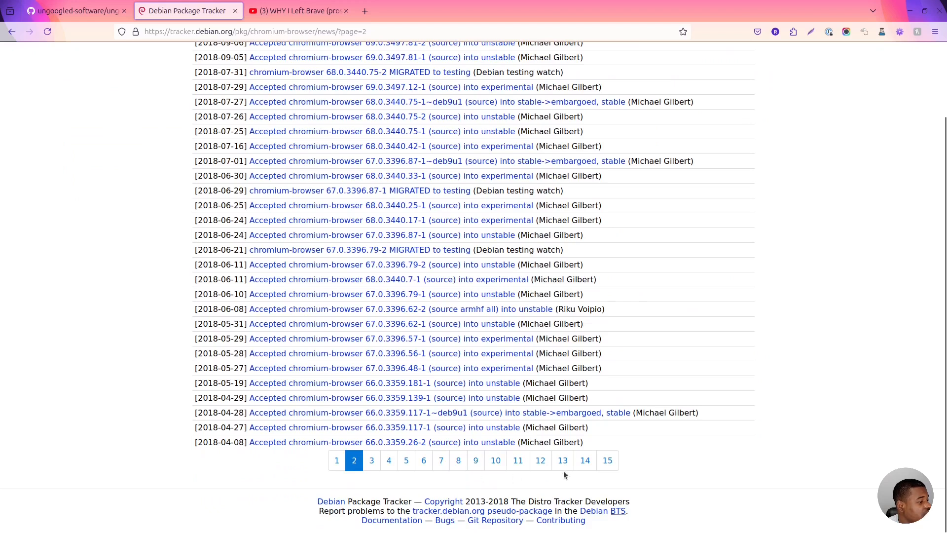
{"action": "left_click", "coordinate": [336, 460]}
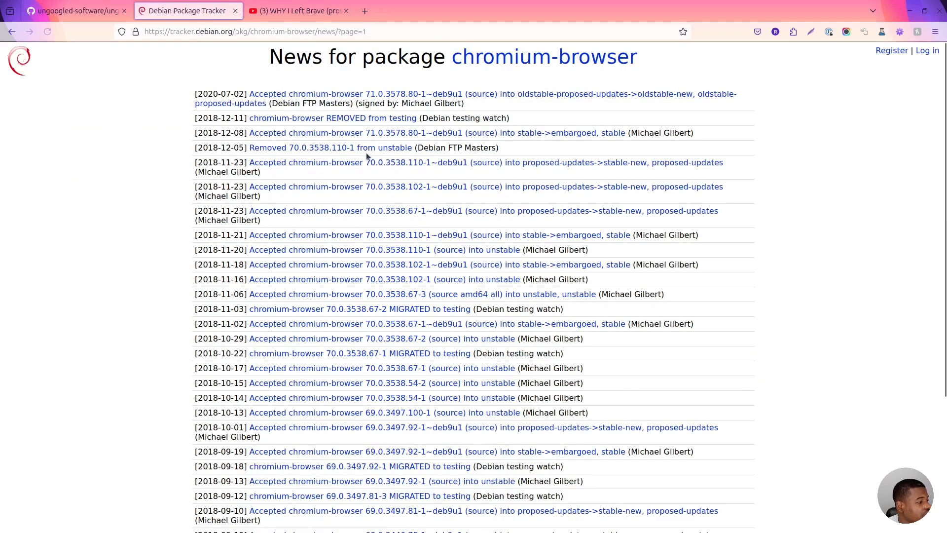
{"action": "left_click", "coordinate": [76, 11]}
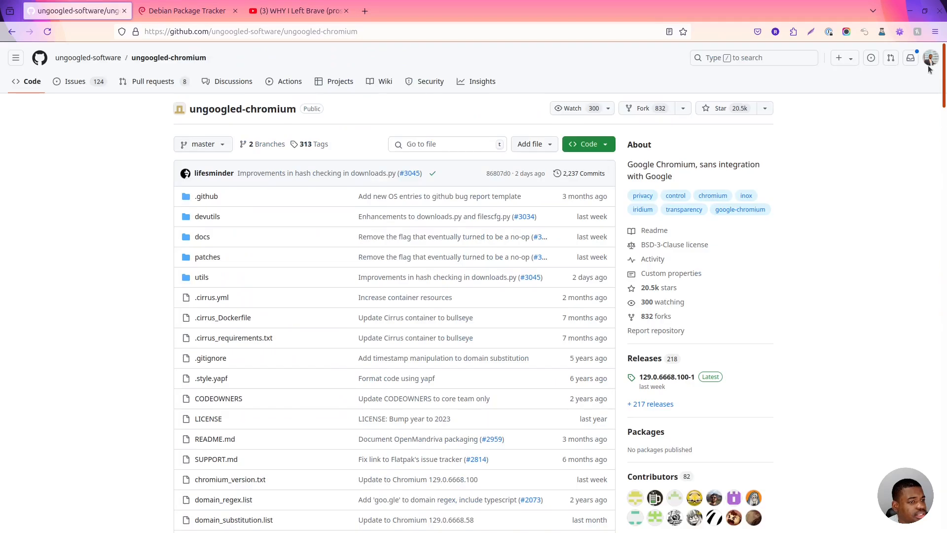
{"action": "scroll", "scroll_direction": "down", "scroll_amount": 3}
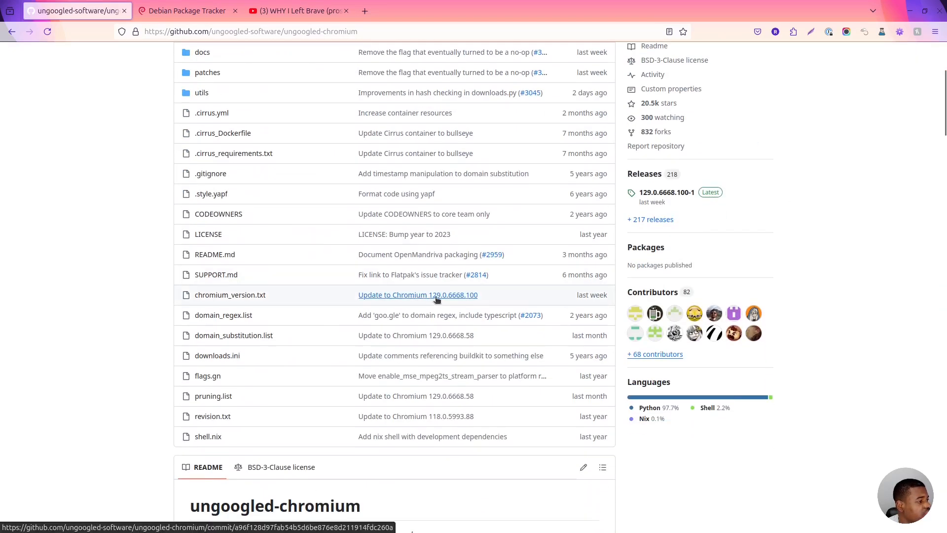
{"action": "left_click", "coordinate": [188, 10]}
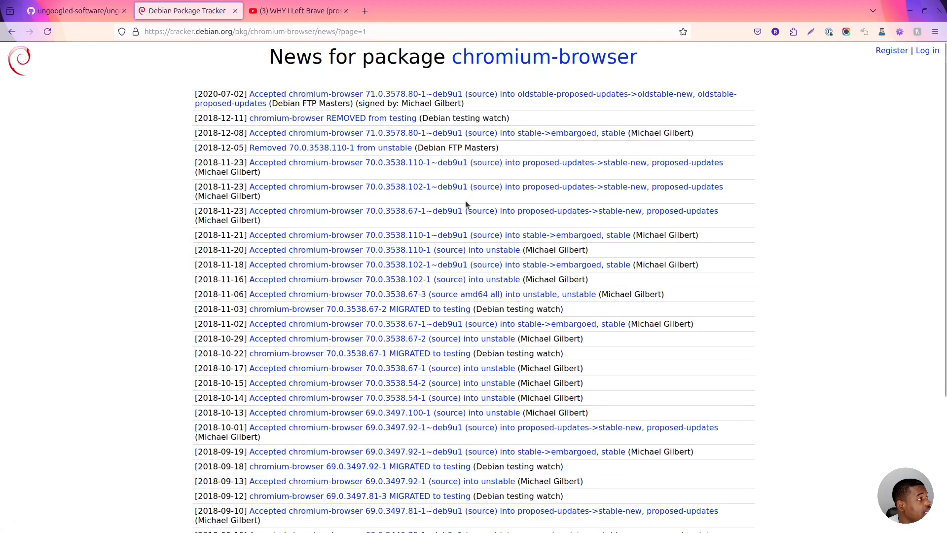
{"action": "left_click", "coordinate": [607, 512]}
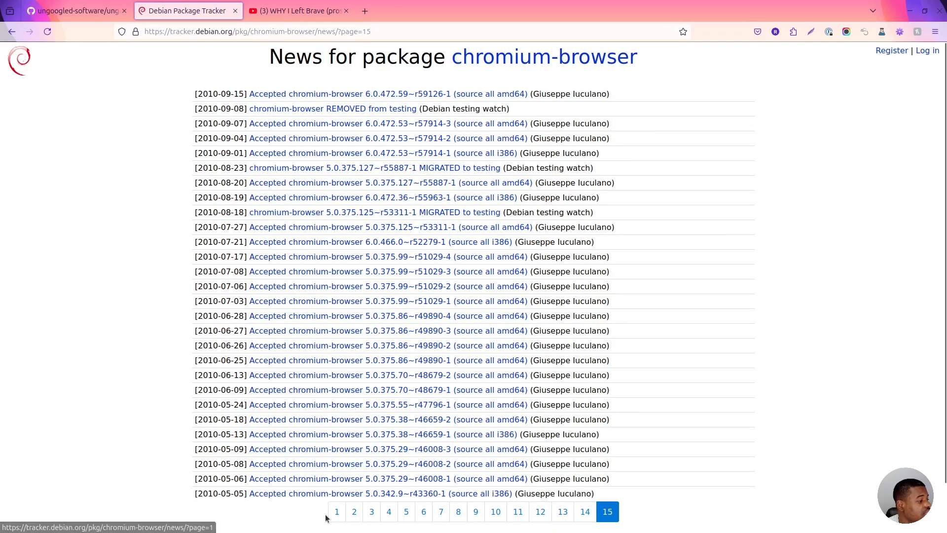
{"action": "left_click", "coordinate": [337, 512]}
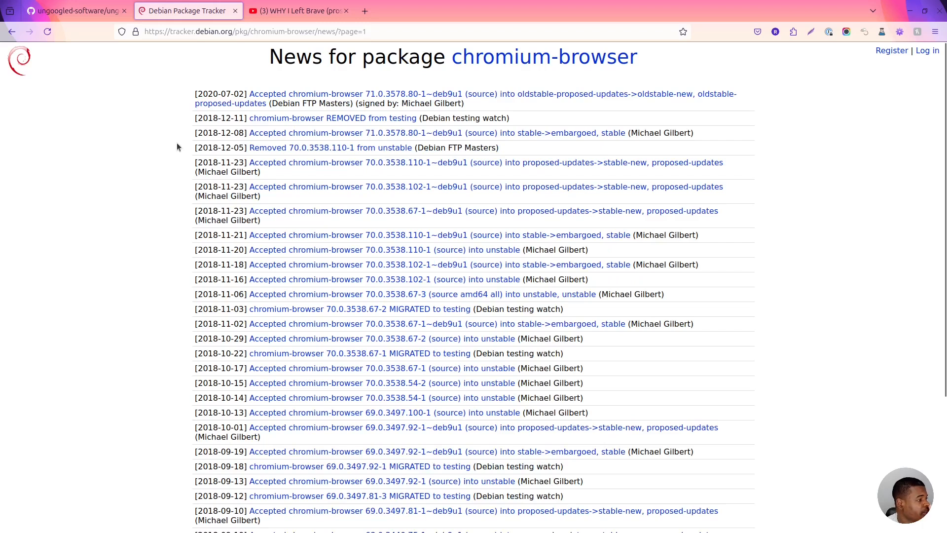
{"action": "mouse_move", "coordinate": [400, 187]}
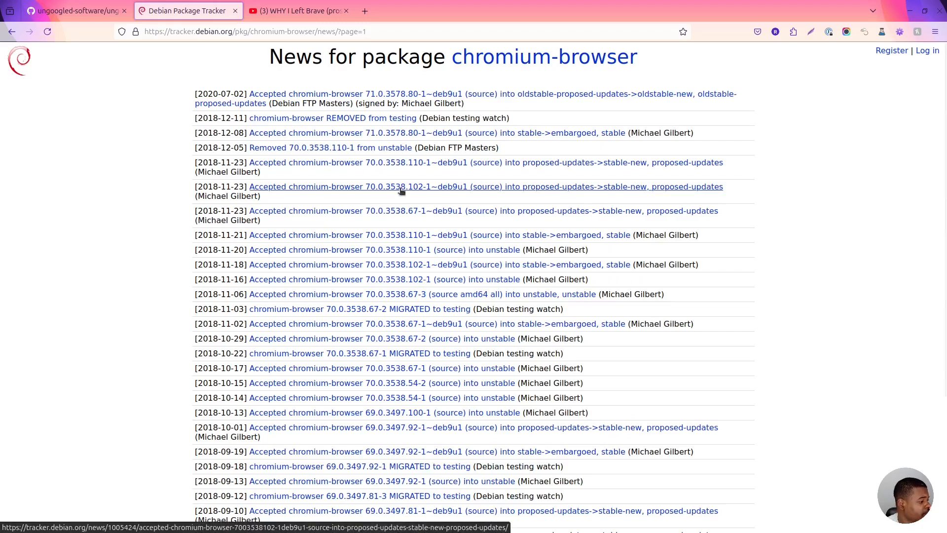
Search the web for 'install ungoogled chromium ubuntu' in a new tab.
{"action": "left_click", "coordinate": [475, 11]}
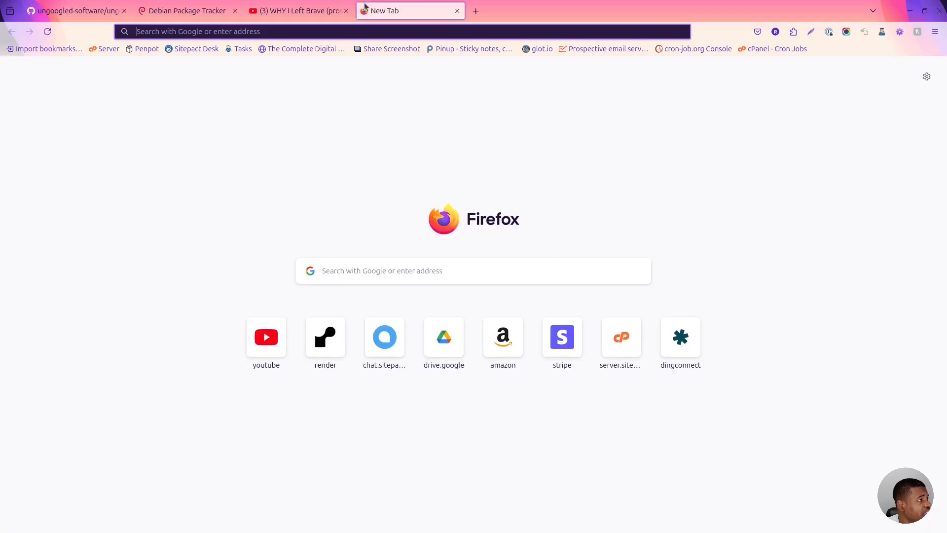
{"action": "mouse_move", "coordinate": [399, 10]}
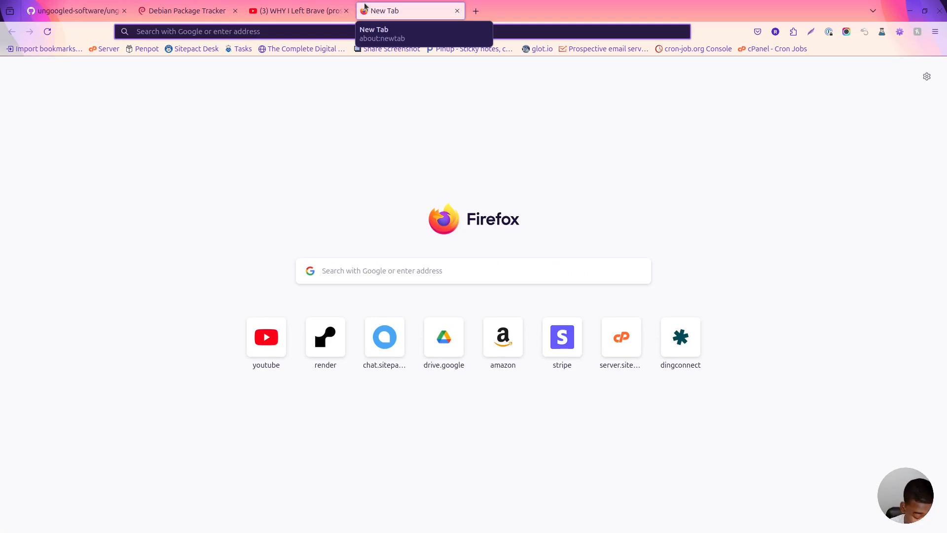
{"action": "type", "text": "intsa"}
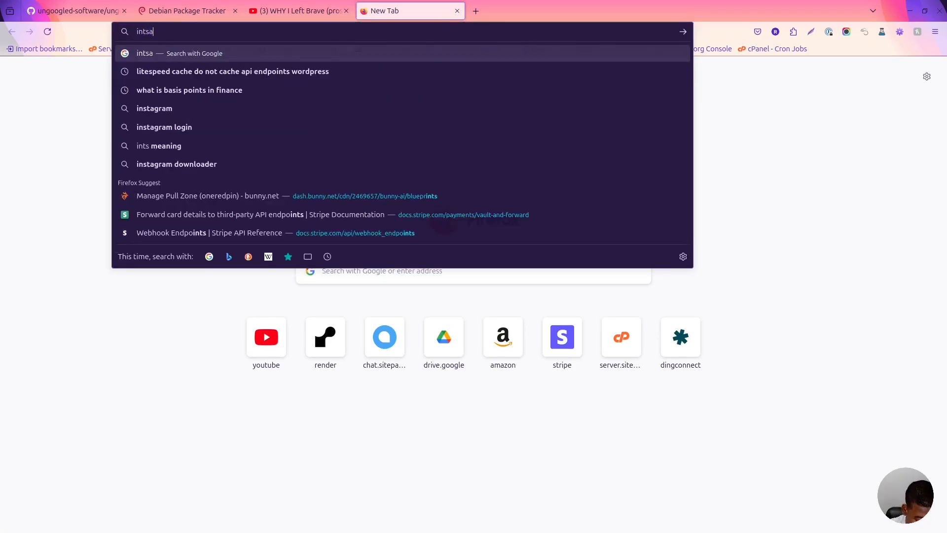
{"action": "type", "text": "ll ungoog"}
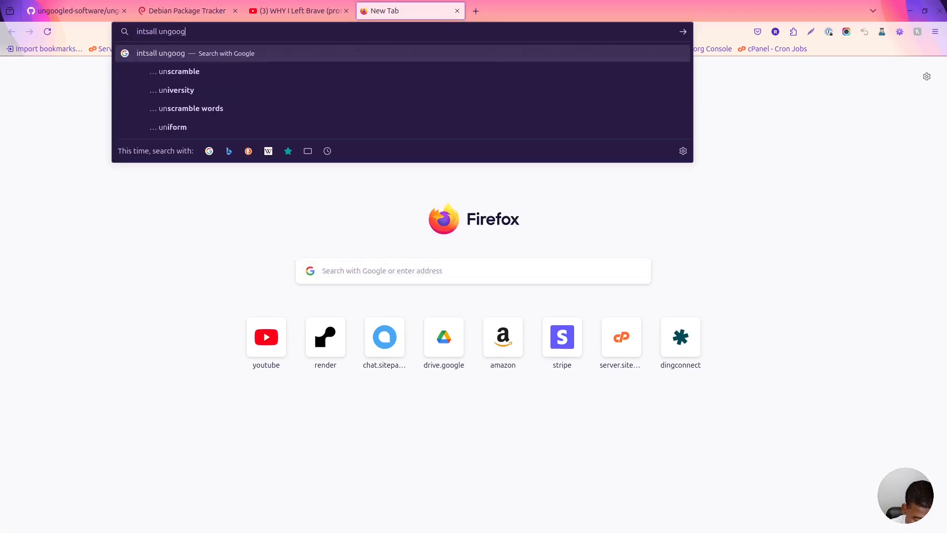
{"action": "type", "text": "le"}
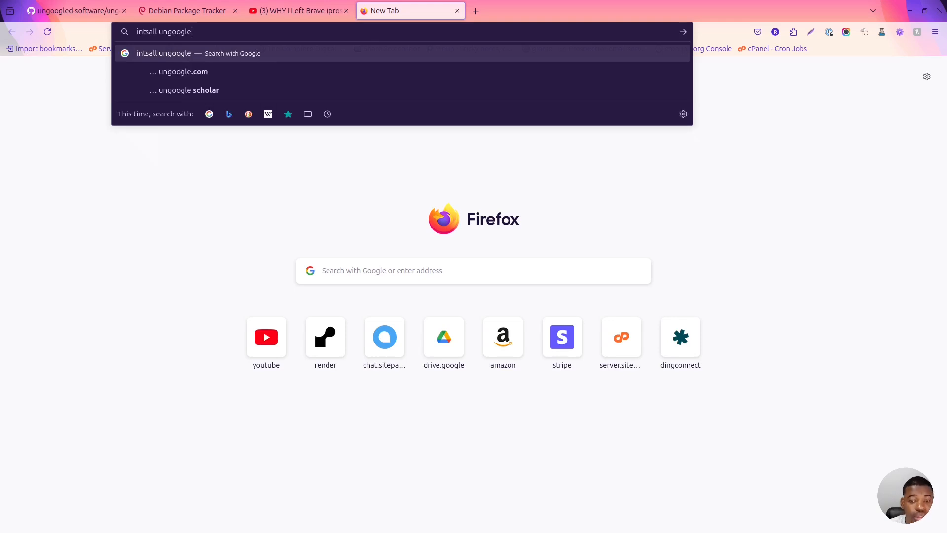
{"action": "type", "text": "d"}
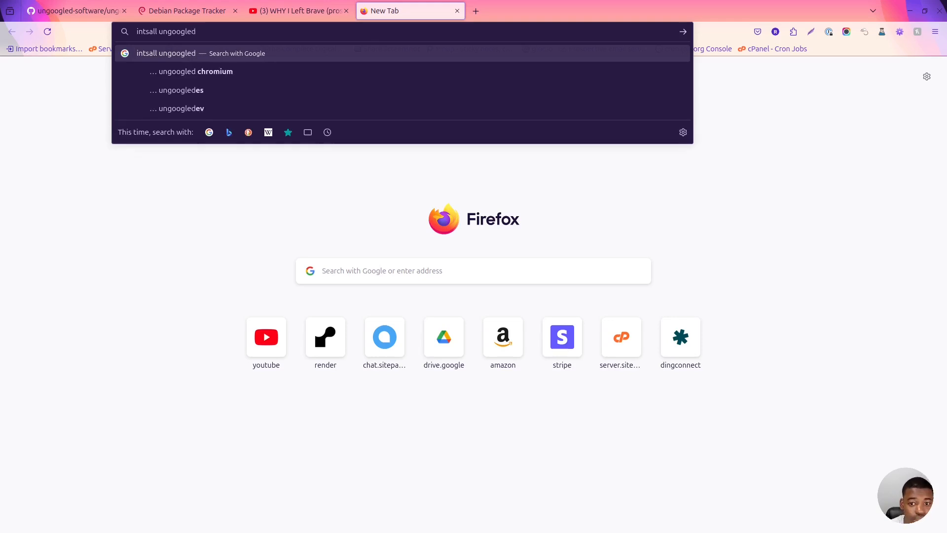
{"action": "type", "text": "install ungoogled chromium ubuntu"}
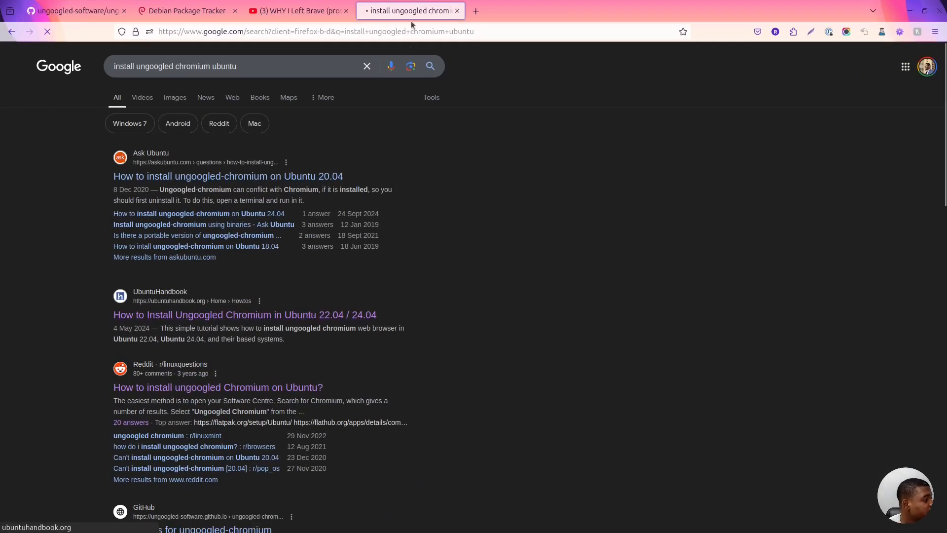
Open the UbuntuHandbook install guide and scroll to Option 2: Ubuntu PPA.
{"action": "left_click", "coordinate": [245, 314]}
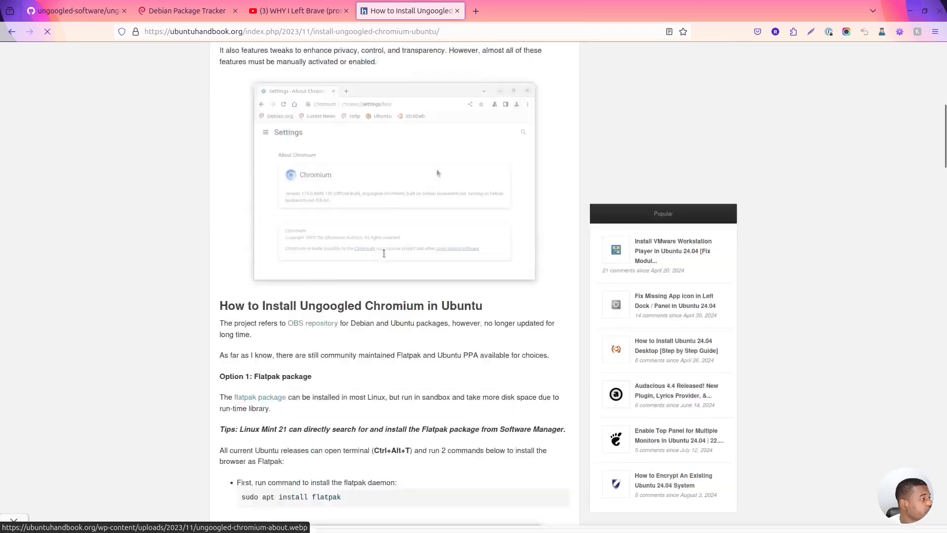
{"action": "scroll", "scroll_direction": "down", "scroll_amount": 3}
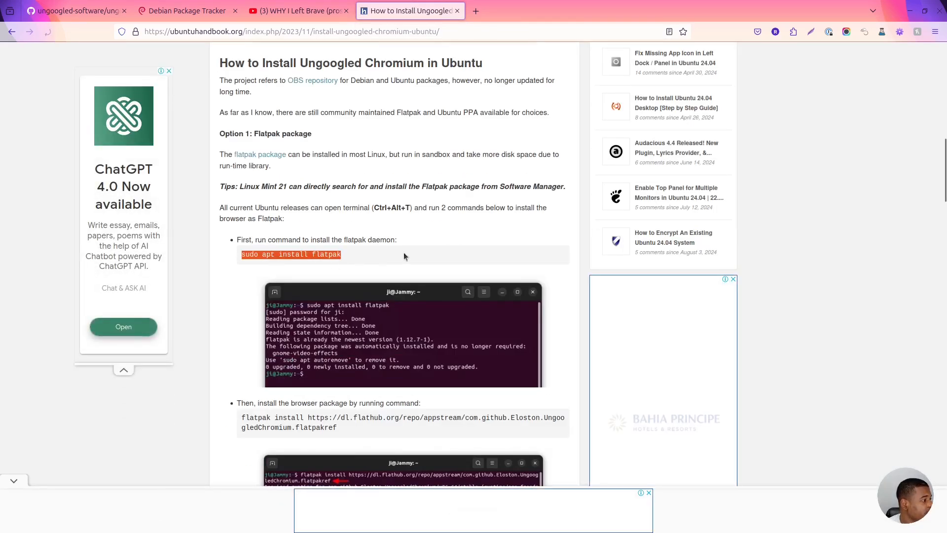
{"action": "scroll", "scroll_direction": "down", "scroll_amount": 3}
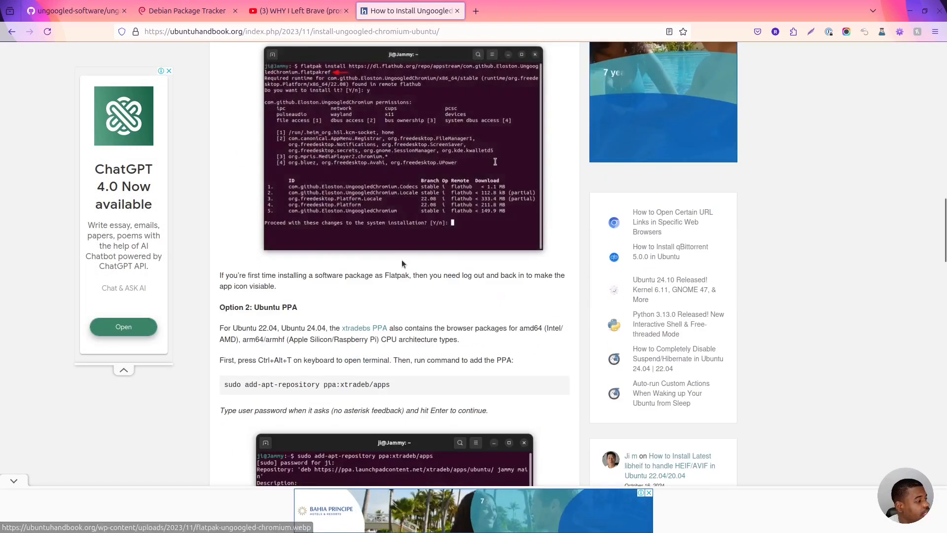
{"action": "scroll", "scroll_direction": "down", "scroll_amount": 3}
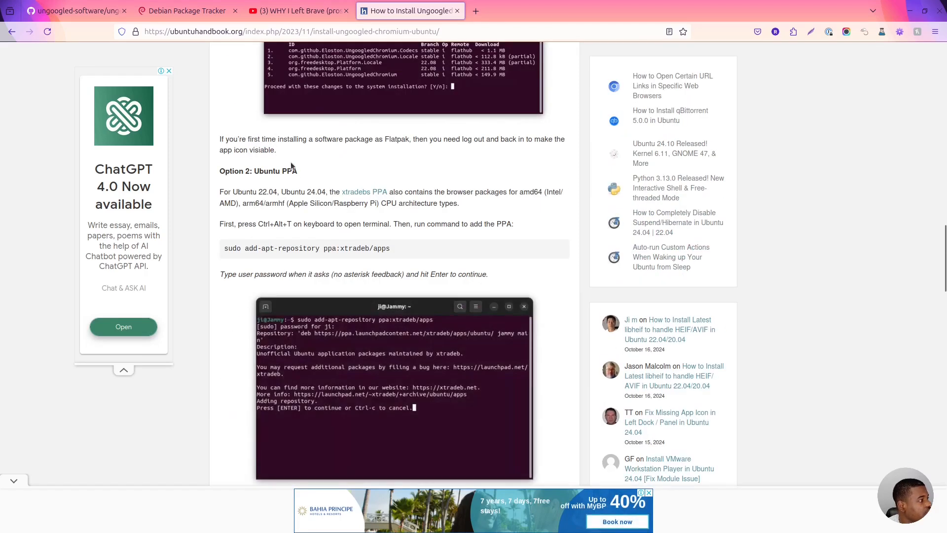
{"action": "mouse_move", "coordinate": [383, 247]}
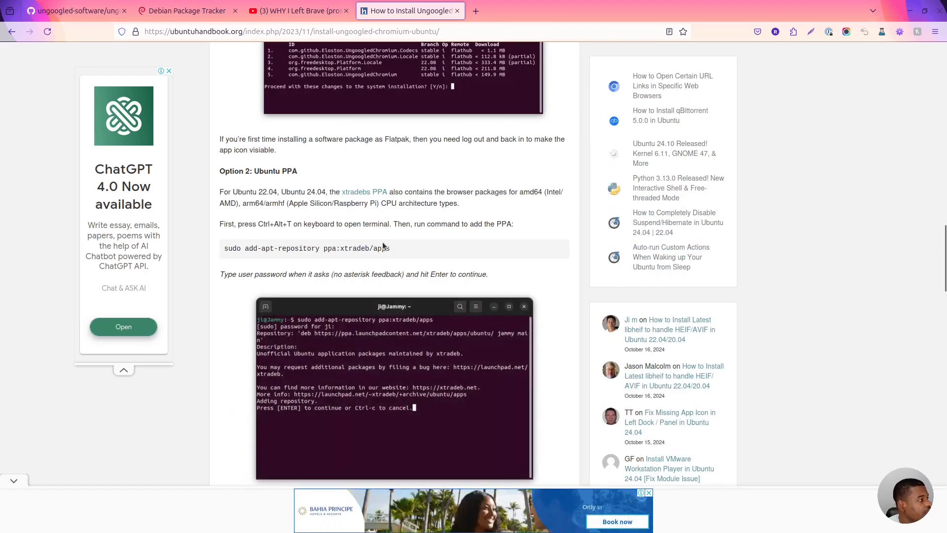
Select the ppa:xtradeb/apps name in the add-repository command for a web search.
{"action": "double_click", "coordinate": [278, 171]}
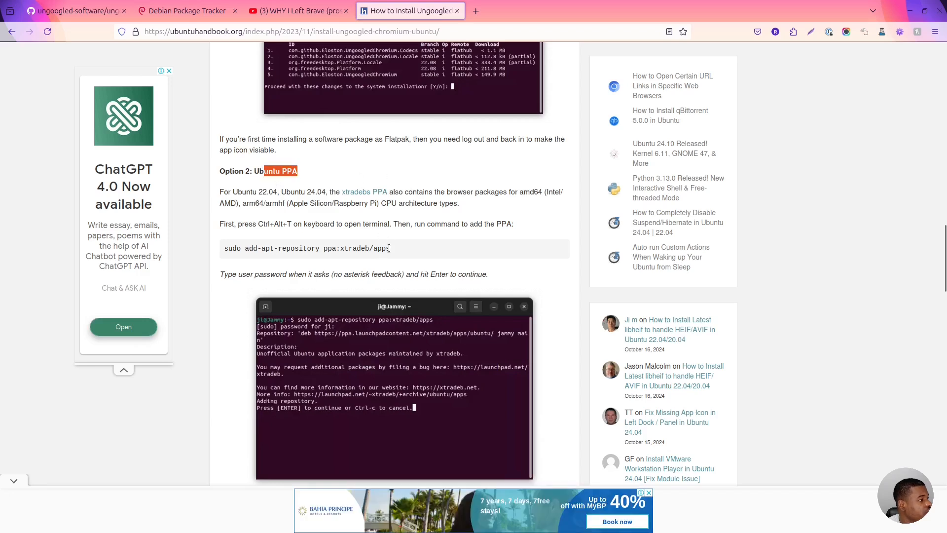
{"action": "mouse_move", "coordinate": [407, 254]}
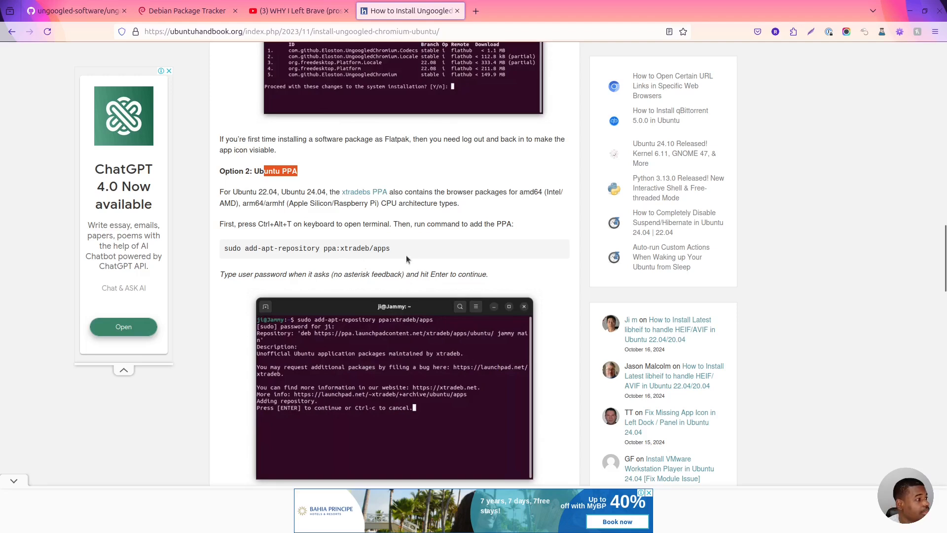
{"action": "mouse_move", "coordinate": [413, 252]}
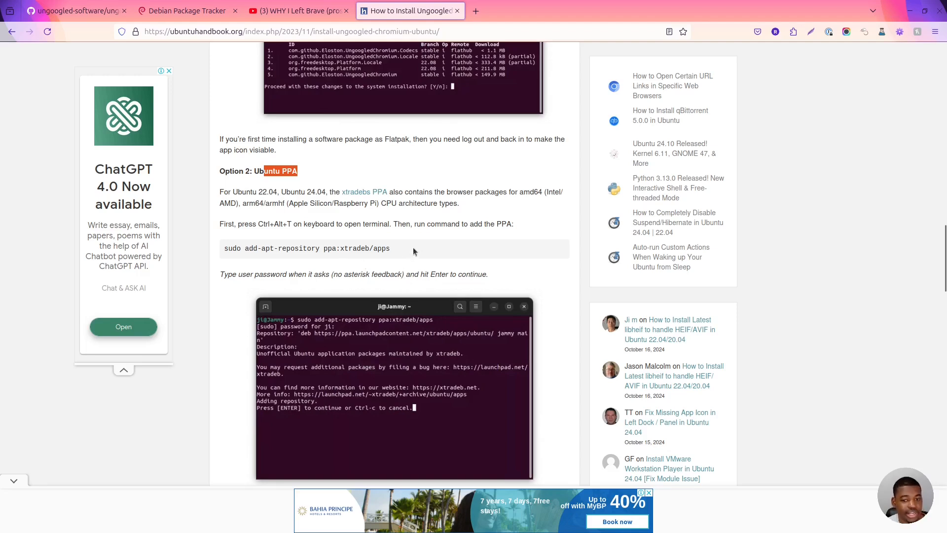
{"action": "double_click", "coordinate": [355, 248]}
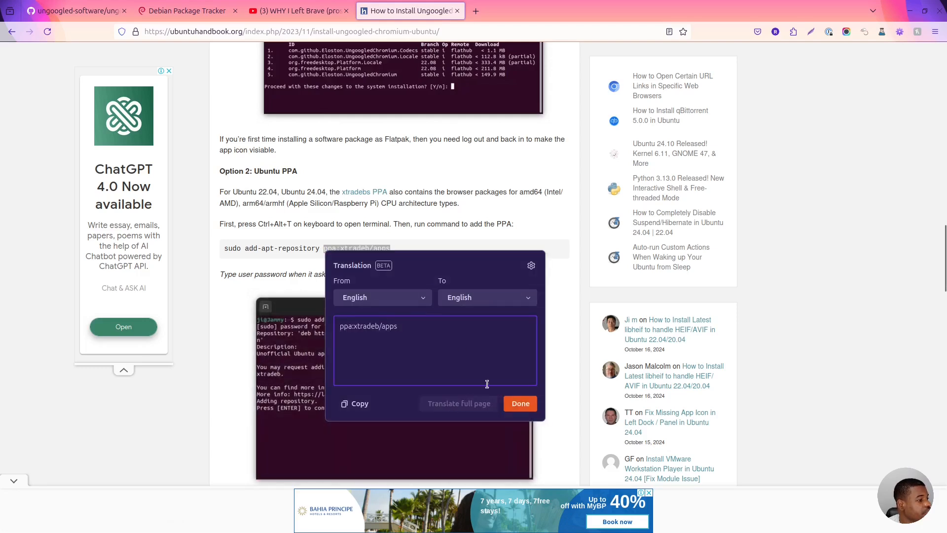
{"action": "left_click", "coordinate": [519, 403]}
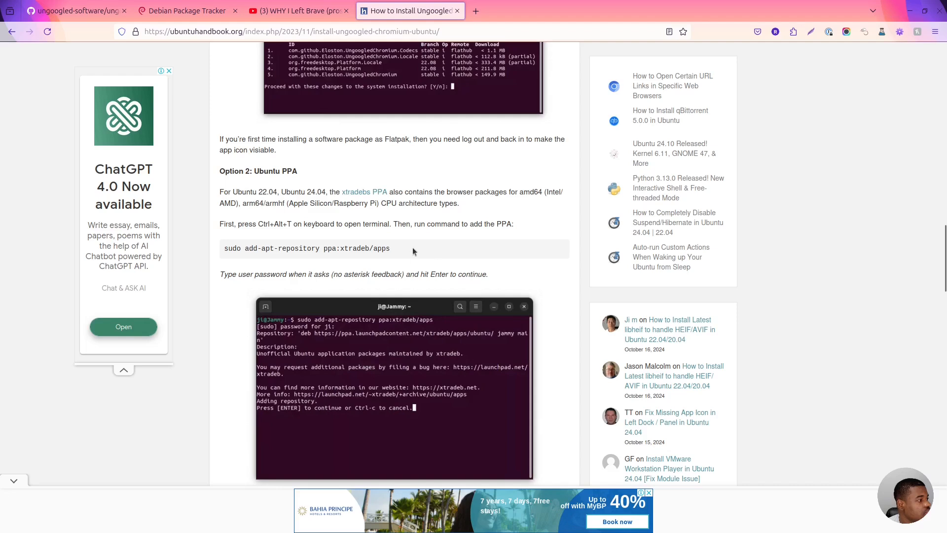
{"action": "double_click", "coordinate": [357, 248]}
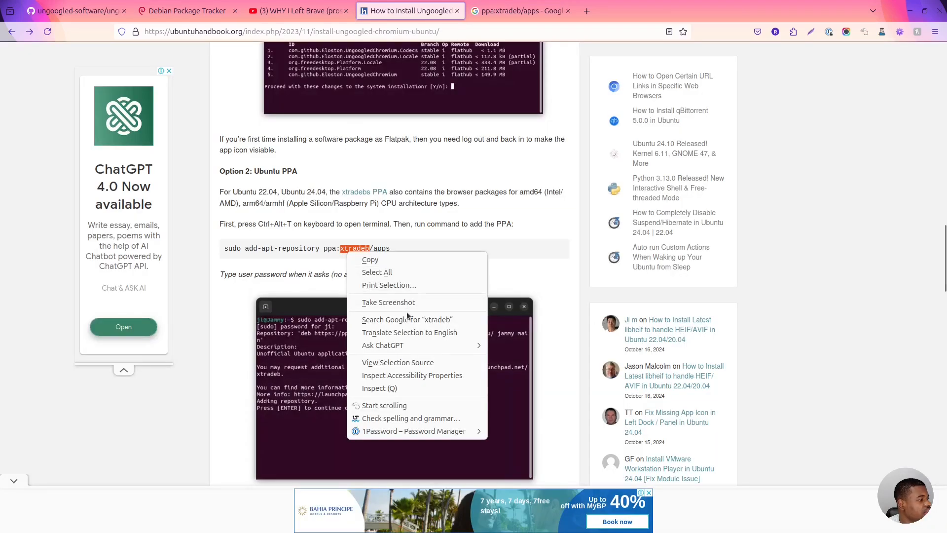
Search for xtradeb, browse xtradeb.net's Packages > Applications catalogue, then return to the ppa:xtradeb/apps results.
{"action": "left_click", "coordinate": [407, 319]}
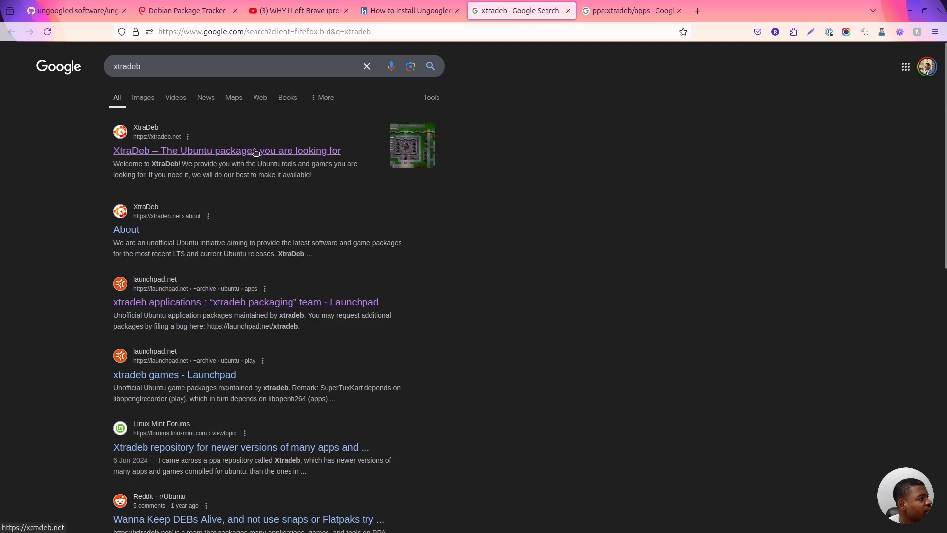
{"action": "left_click", "coordinate": [227, 150]}
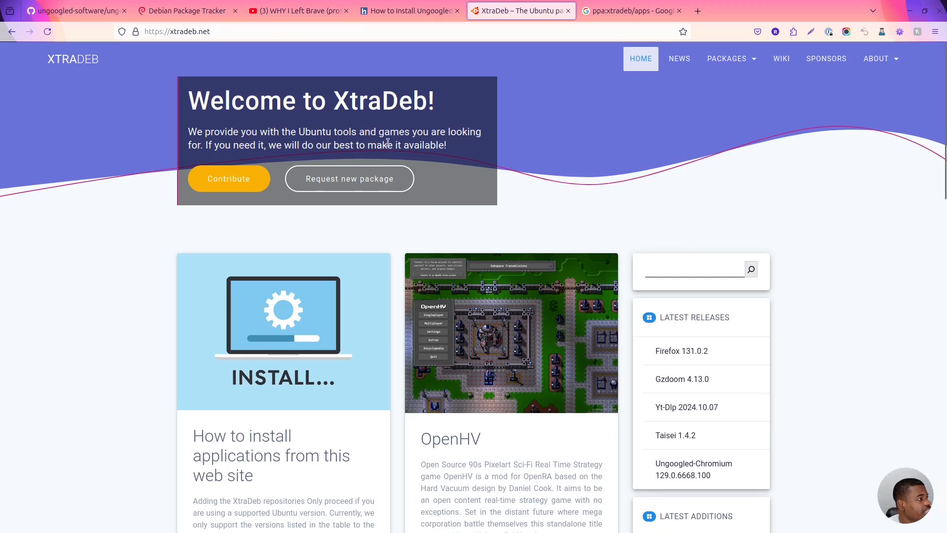
{"action": "scroll", "scroll_direction": "down", "scroll_amount": 3}
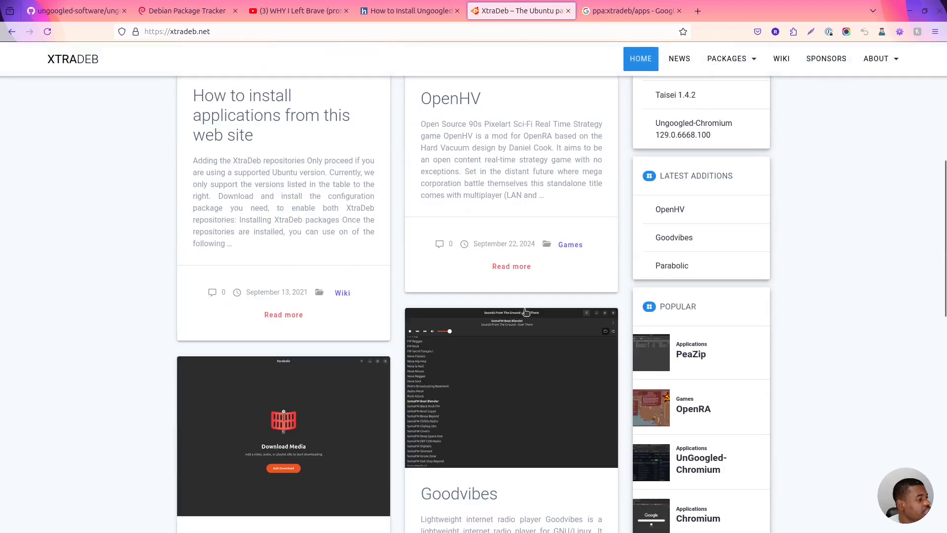
{"action": "scroll", "scroll_direction": "down", "scroll_amount": 3}
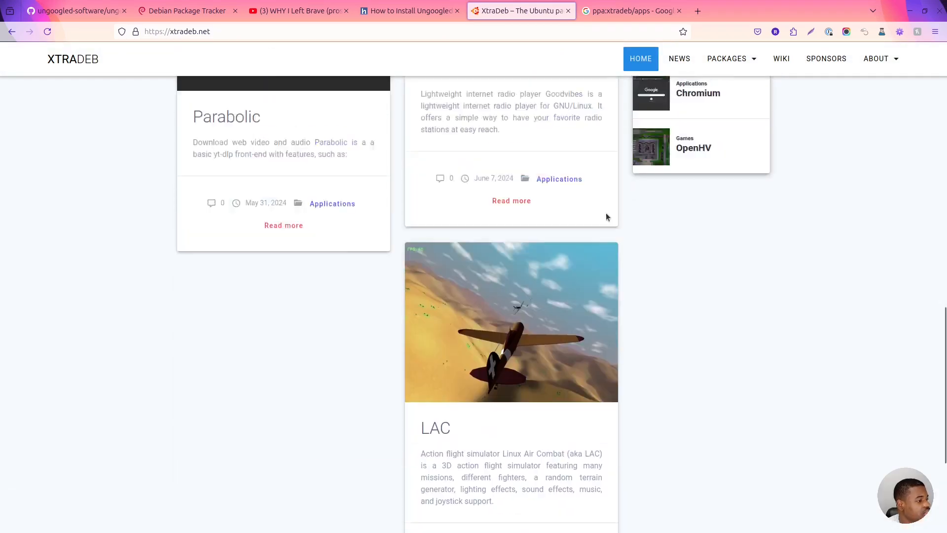
{"action": "left_click", "coordinate": [727, 58]}
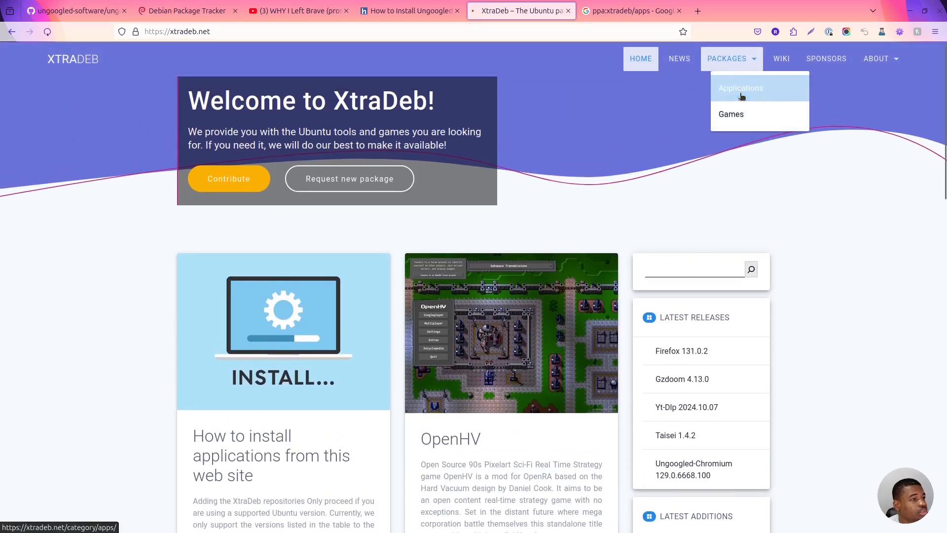
{"action": "left_click", "coordinate": [741, 87]}
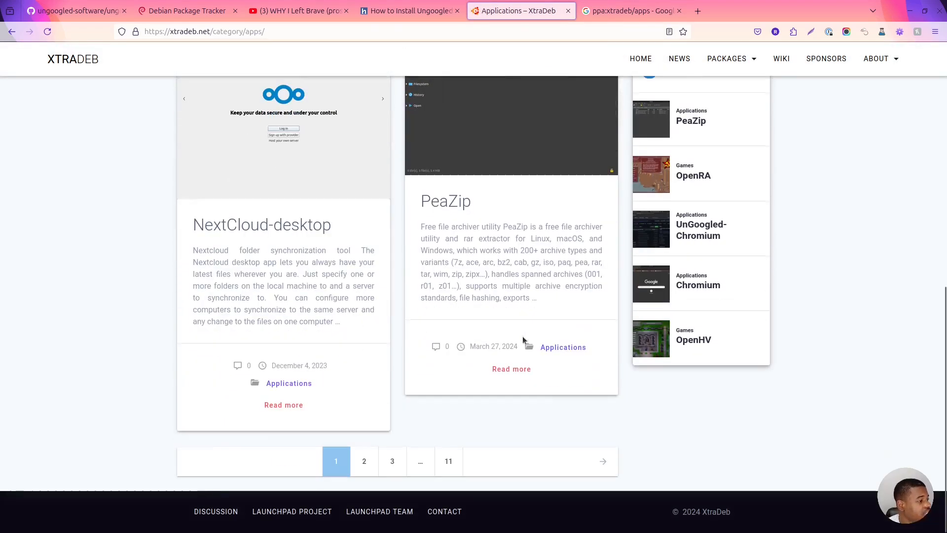
{"action": "left_click", "coordinate": [631, 11]}
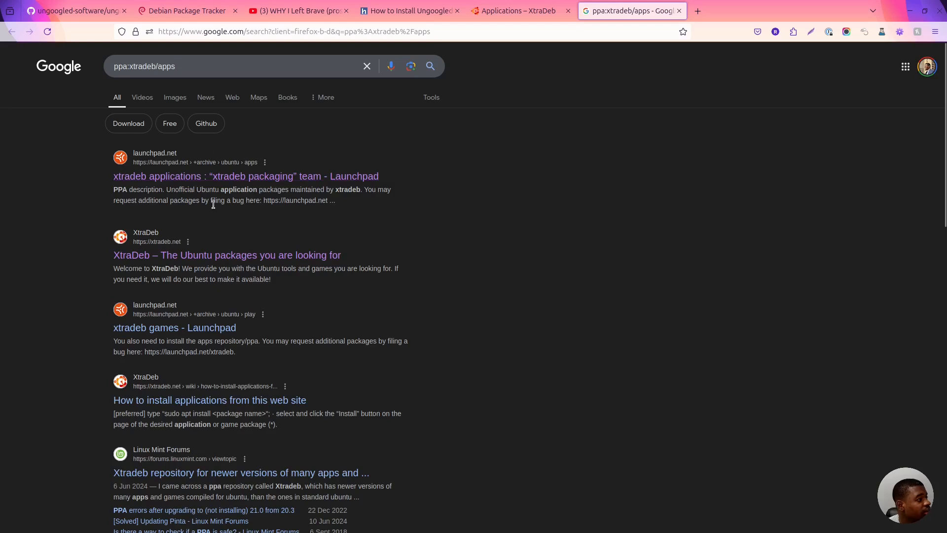
Open the xtradeb applications Launchpad page and advance through its published package listing.
{"action": "left_click", "coordinate": [246, 175]}
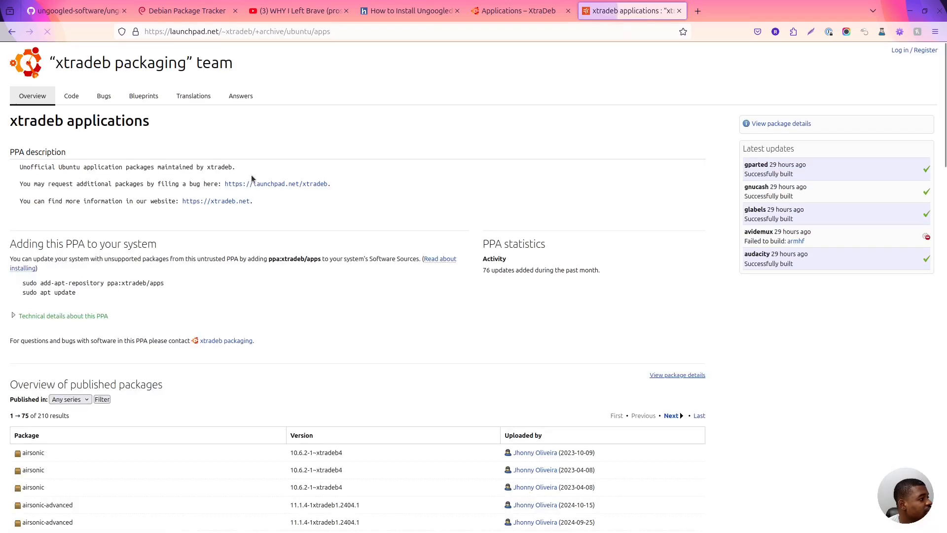
{"action": "scroll", "scroll_direction": "down", "scroll_amount": 3}
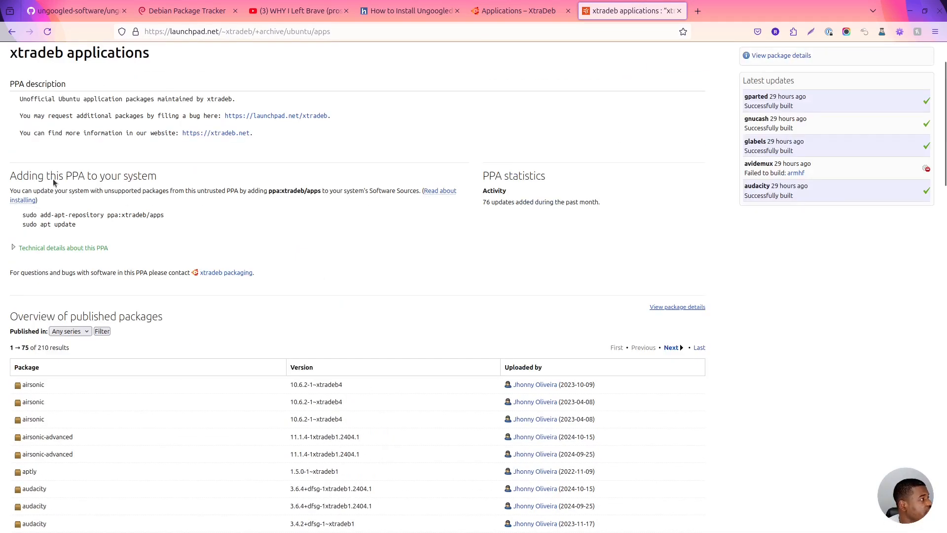
{"action": "scroll", "scroll_direction": "down", "scroll_amount": 3}
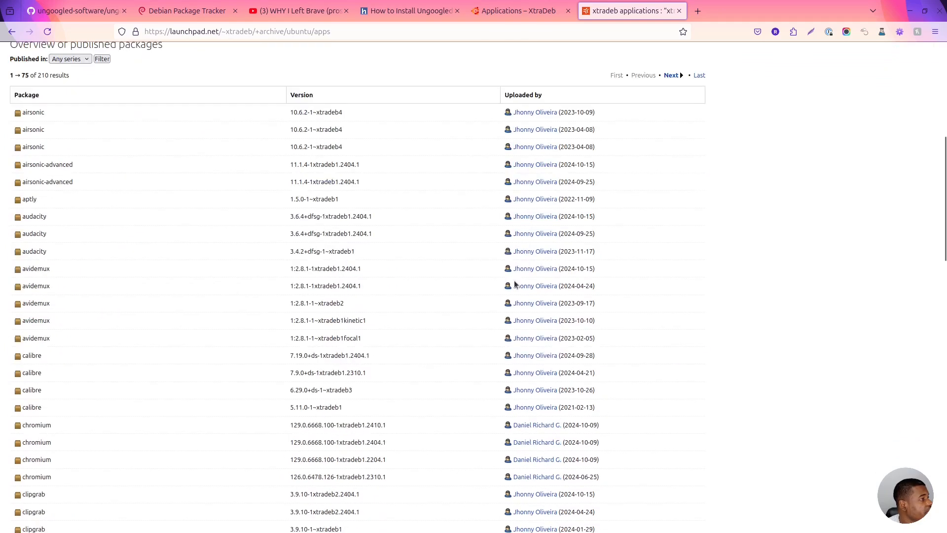
{"action": "scroll", "scroll_direction": "down", "scroll_amount": 3}
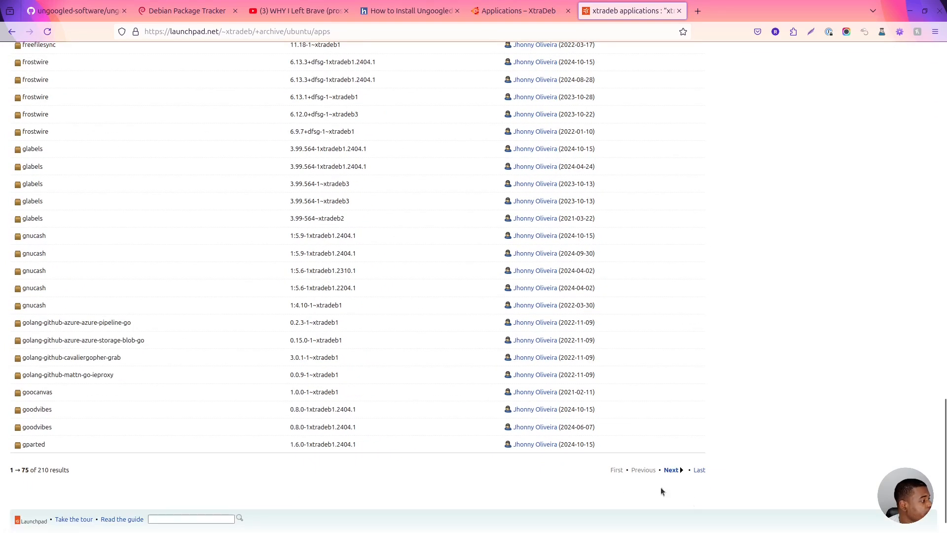
{"action": "mouse_move", "coordinate": [644, 435]}
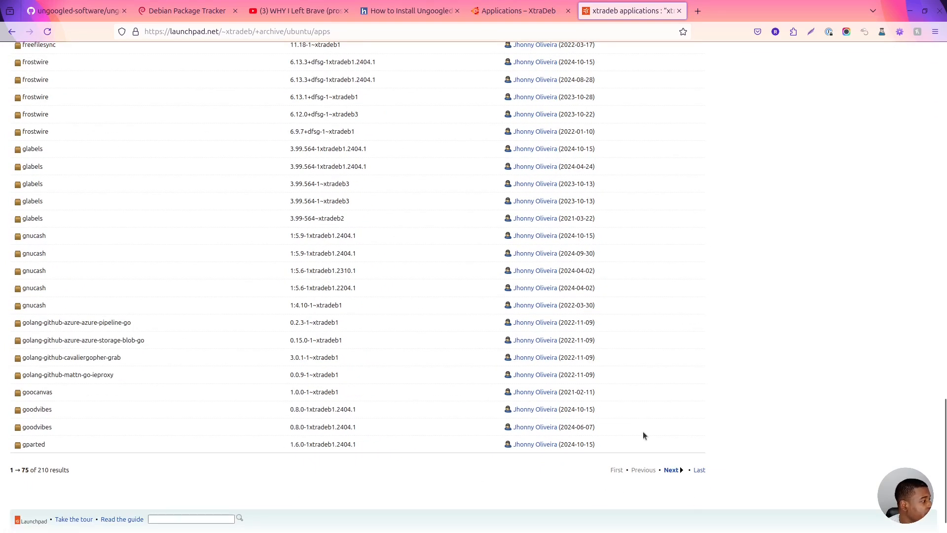
{"action": "left_click", "coordinate": [671, 470]}
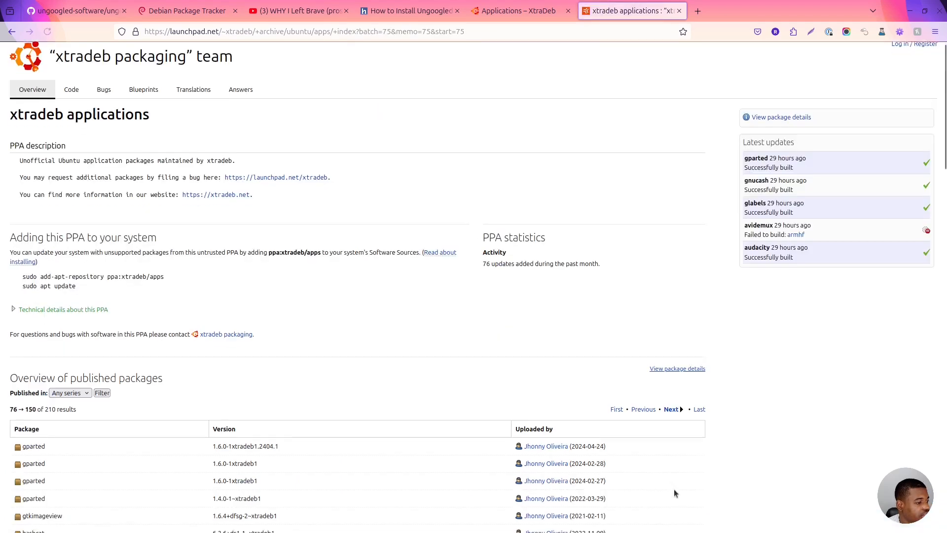
Reach the ungoogled-chromium rows and highlight version 129.0.6668.100.
{"action": "scroll", "scroll_direction": "down", "scroll_amount": 3}
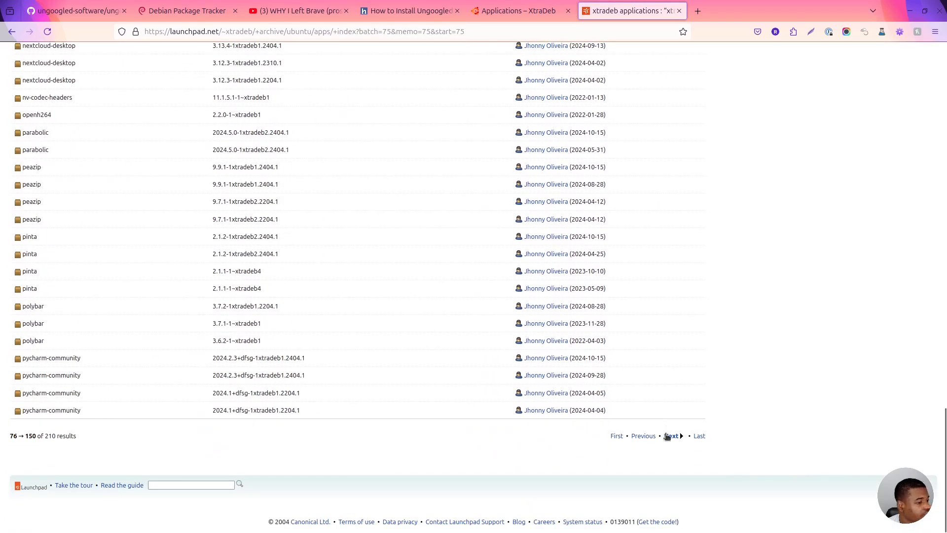
{"action": "left_click", "coordinate": [671, 435]}
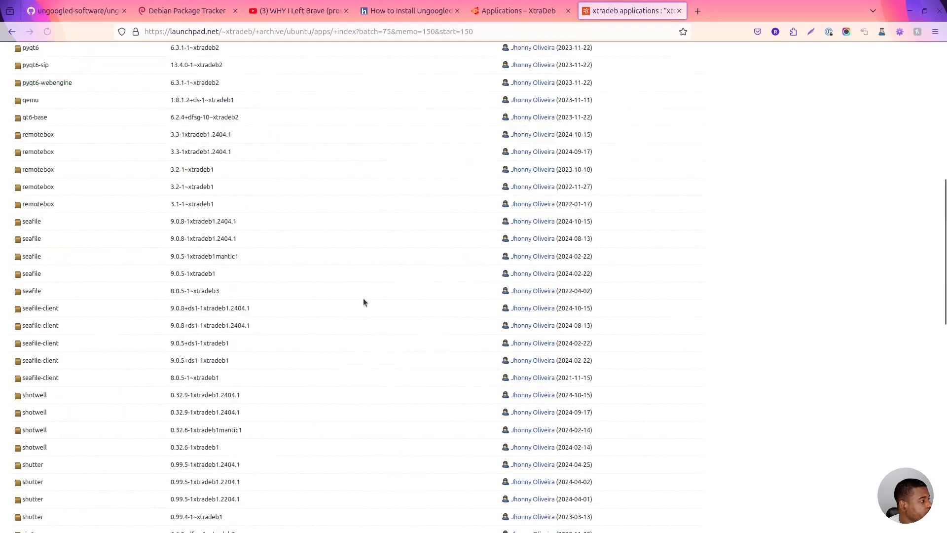
{"action": "scroll", "scroll_direction": "down", "scroll_amount": 3}
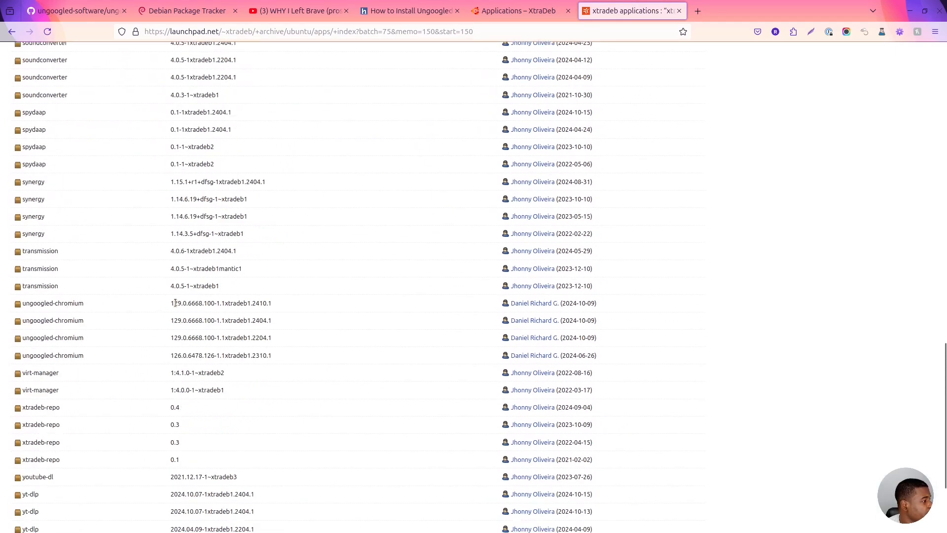
{"action": "double_click", "coordinate": [177, 303]}
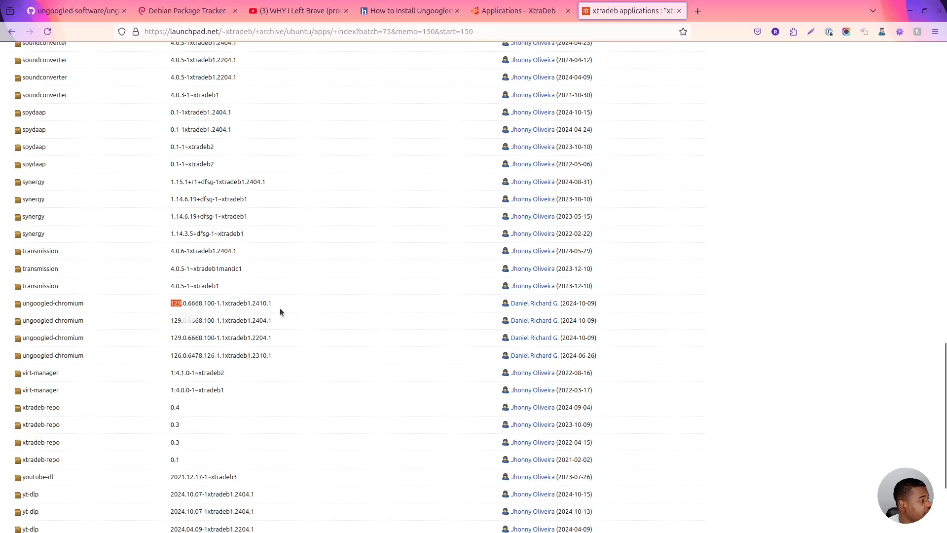
{"action": "mouse_move", "coordinate": [213, 318]}
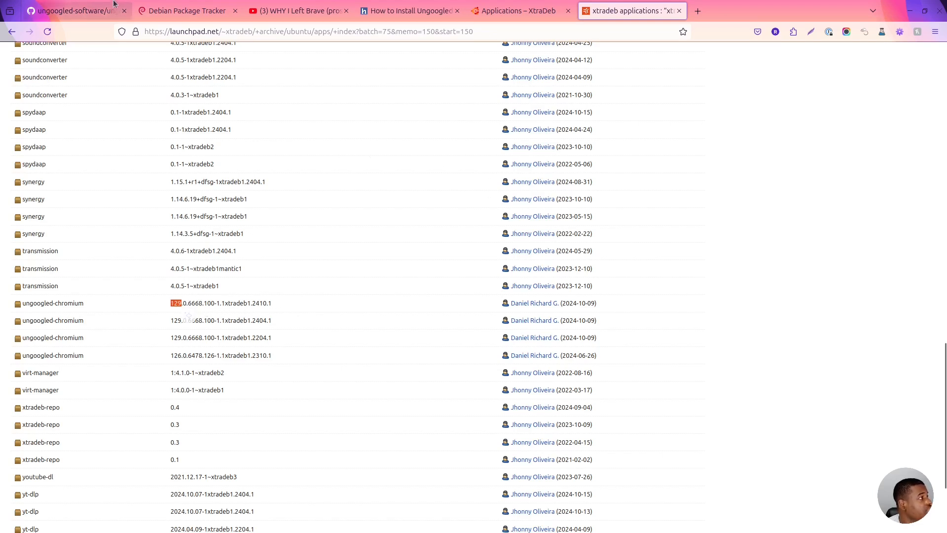
Compare the PPA's 129.0.6668.100 build and release date against GitHub's latest release.
{"action": "left_click", "coordinate": [66, 10]}
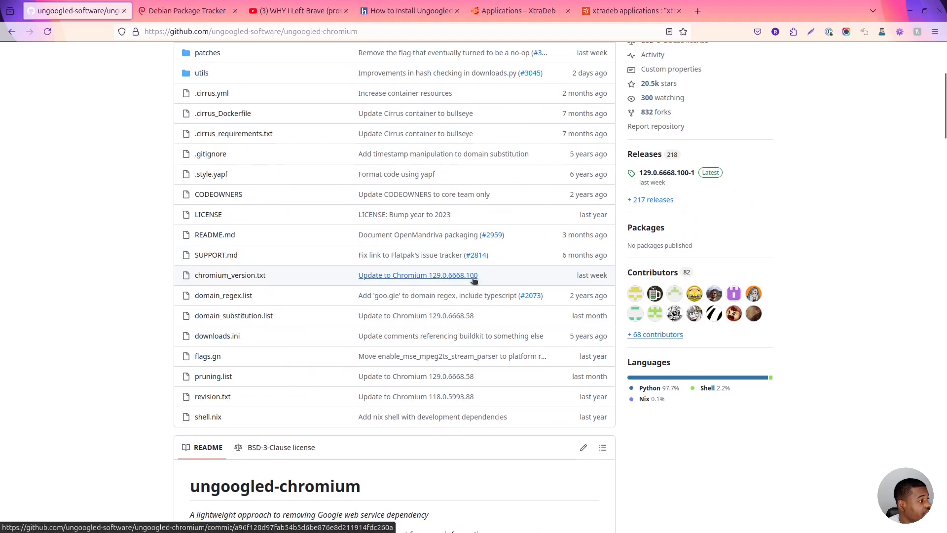
{"action": "left_click", "coordinate": [631, 9]}
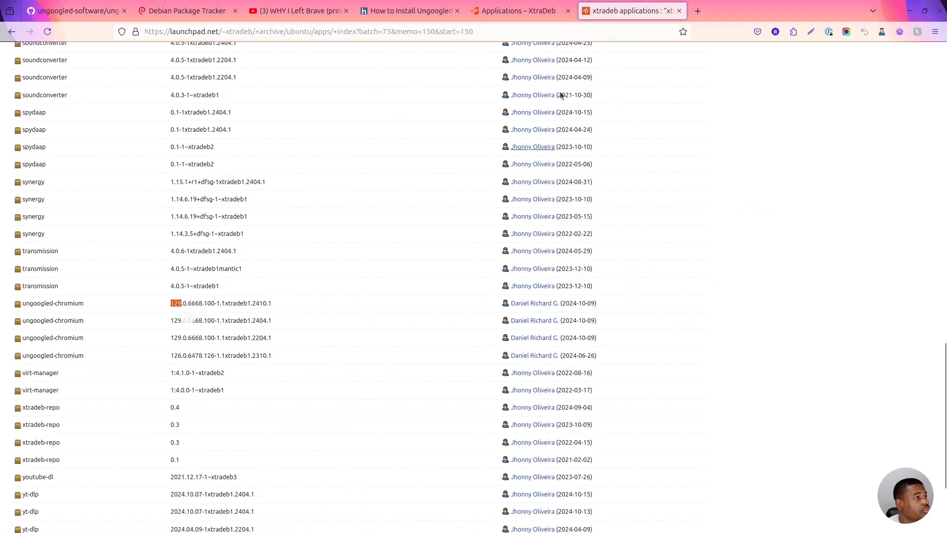
{"action": "mouse_move", "coordinate": [329, 307]}
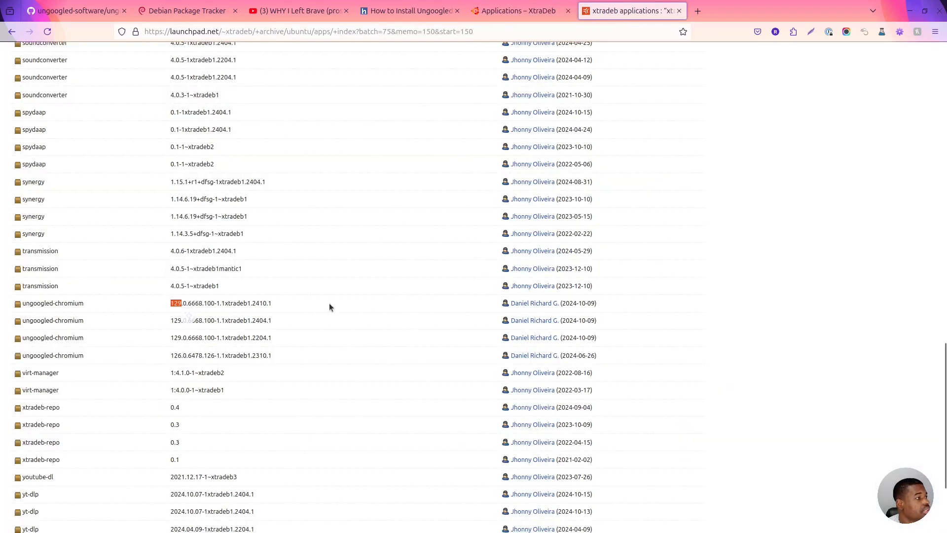
{"action": "left_click", "coordinate": [188, 317]}
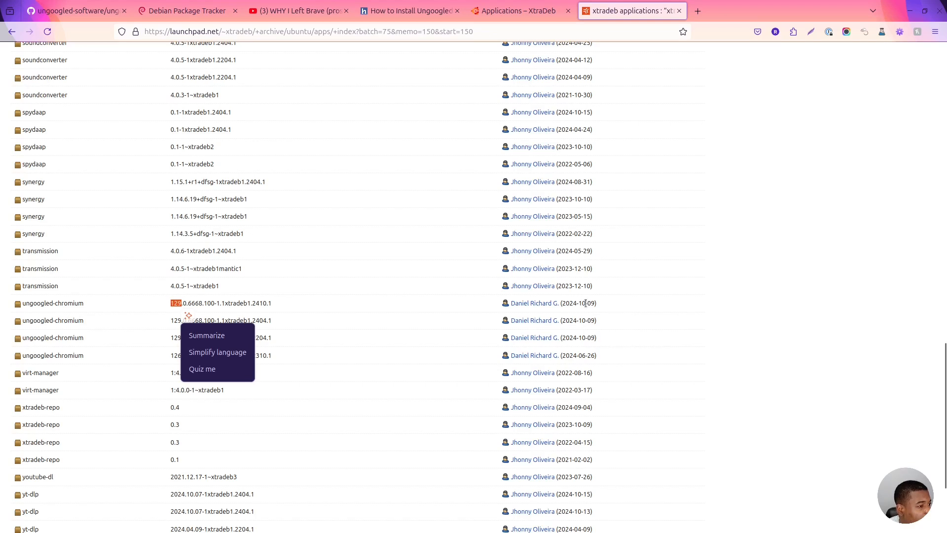
{"action": "mouse_move", "coordinate": [573, 320]}
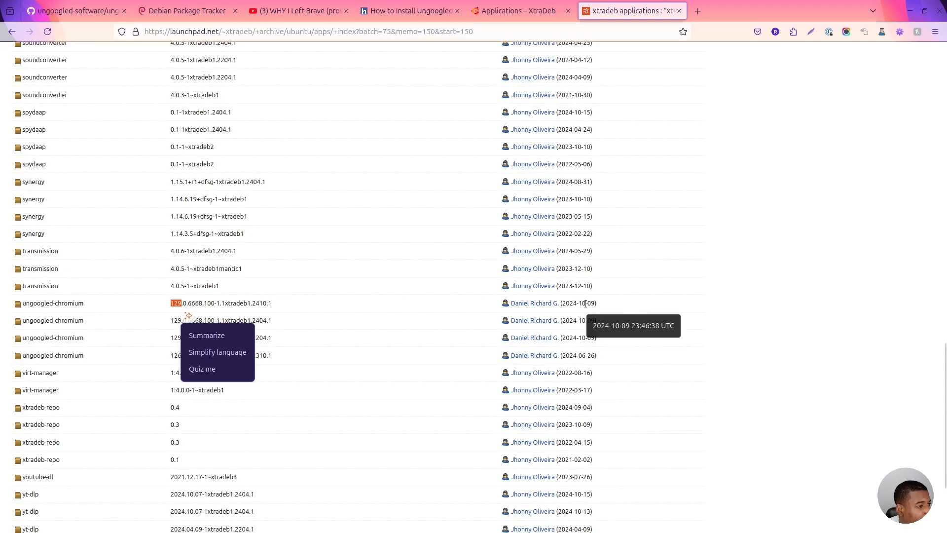
{"action": "mouse_move", "coordinate": [595, 303]}
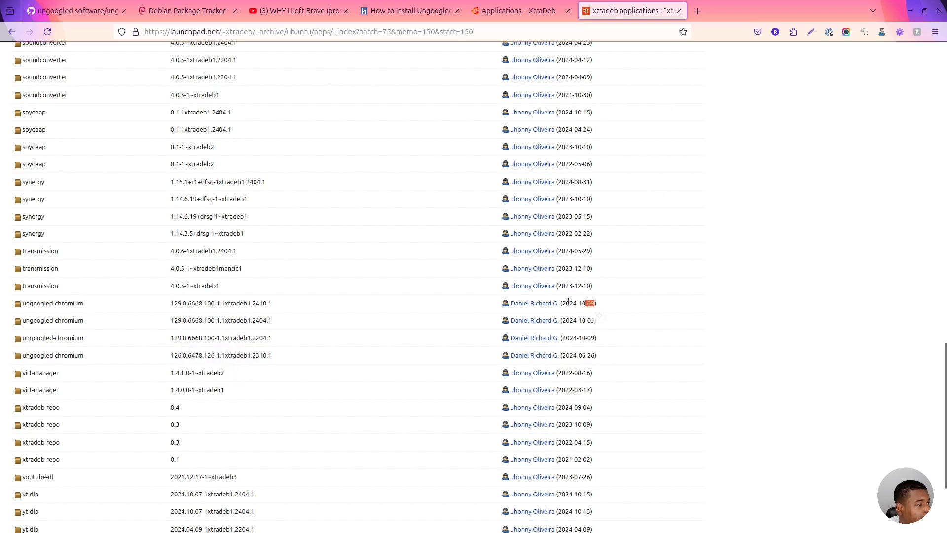
{"action": "left_click", "coordinate": [597, 315]}
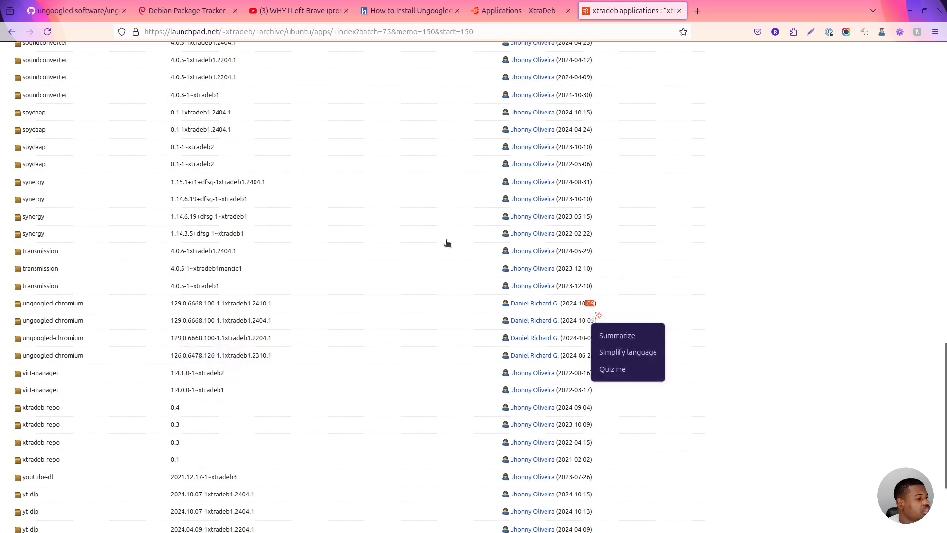
{"action": "left_click", "coordinate": [72, 10]}
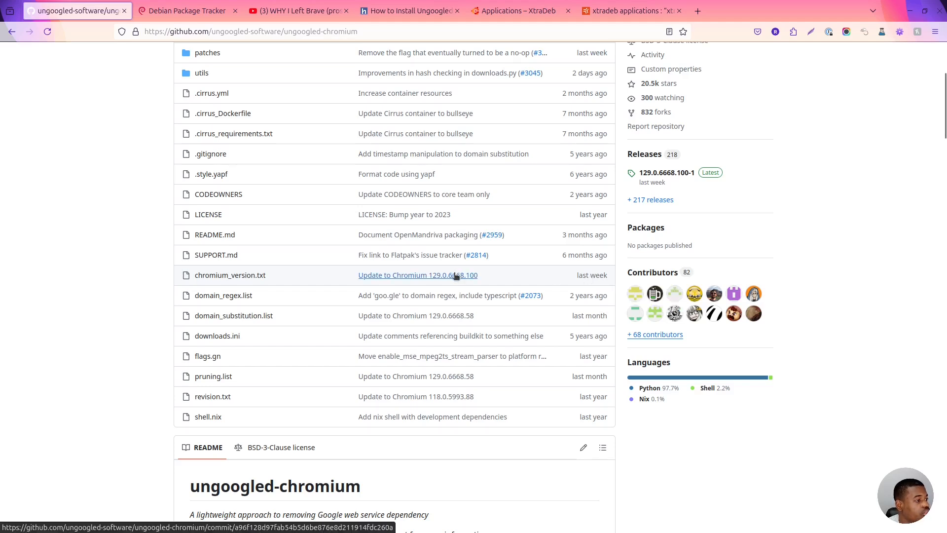
{"action": "left_click", "coordinate": [628, 10]}
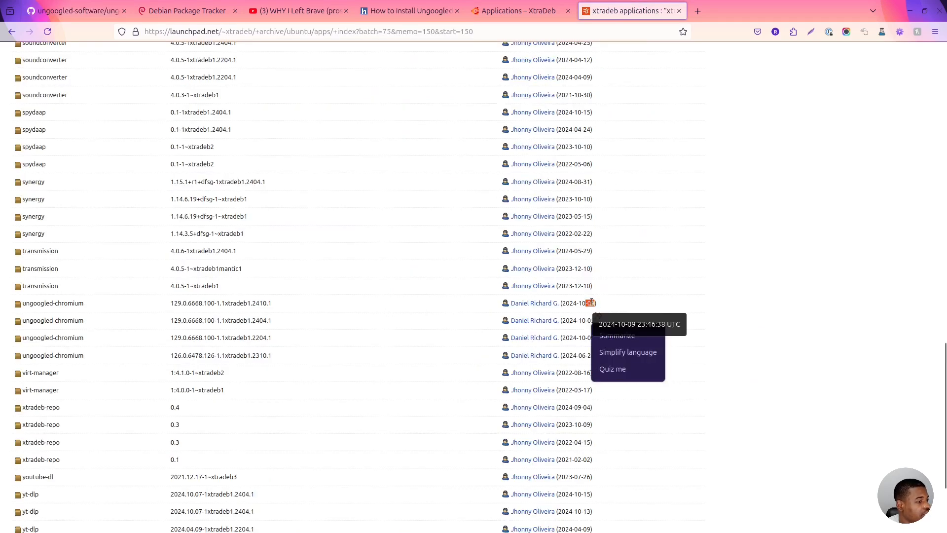
{"action": "mouse_move", "coordinate": [607, 305]}
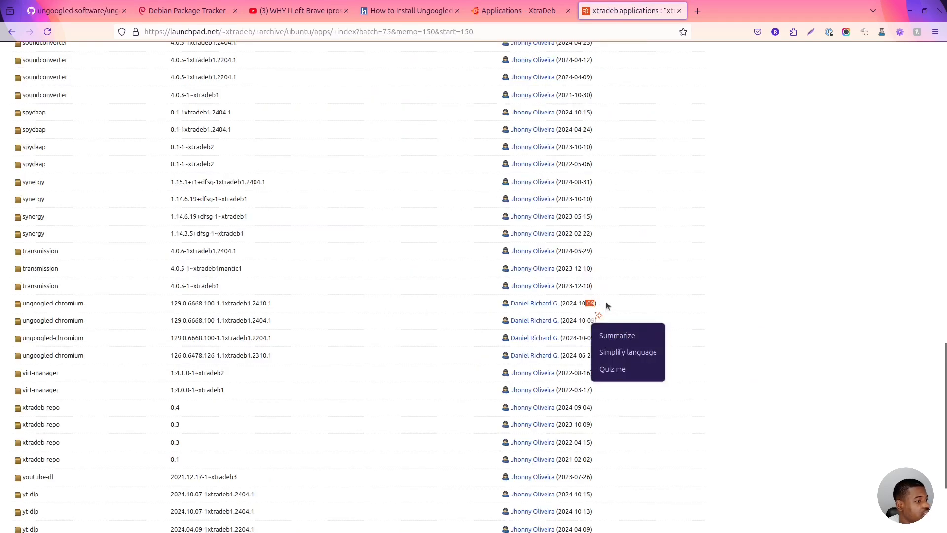
{"action": "mouse_move", "coordinate": [598, 147]}
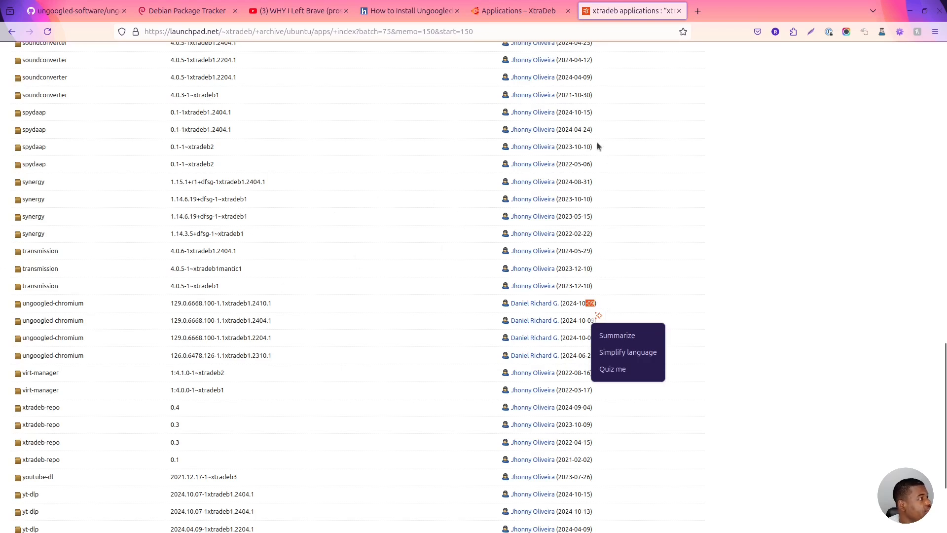
Bring up the guide's 'sudo apt update' step and select the command.
{"action": "left_click", "coordinate": [407, 10]}
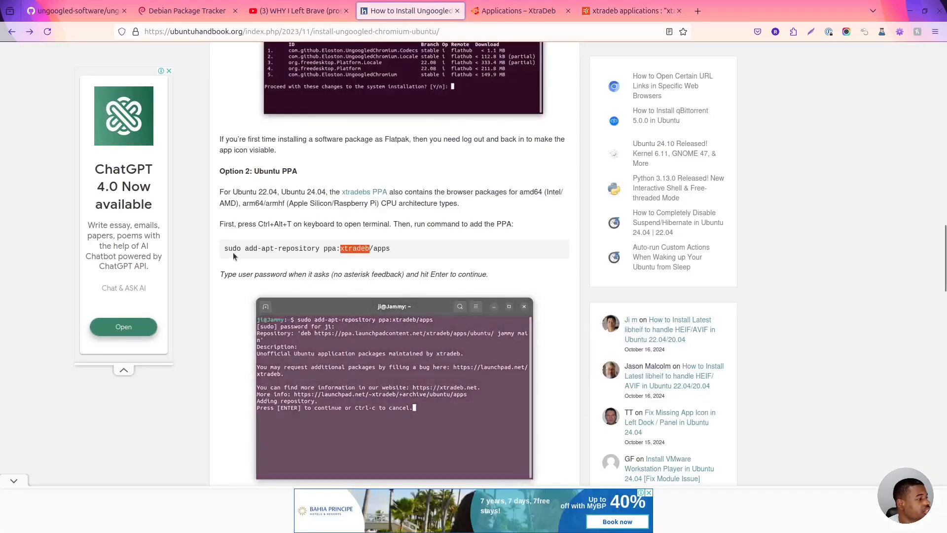
{"action": "scroll", "scroll_direction": "down", "scroll_amount": 3}
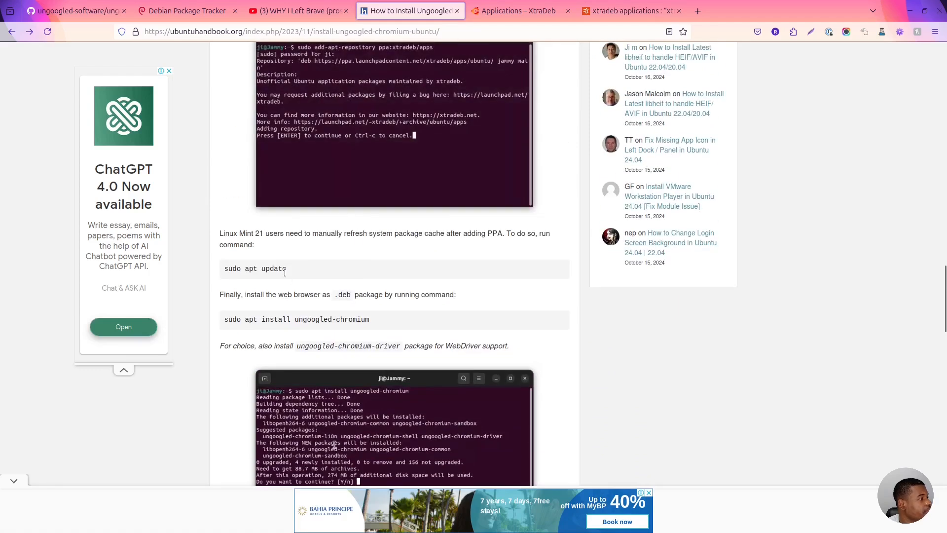
{"action": "triple_click", "coordinate": [254, 268]}
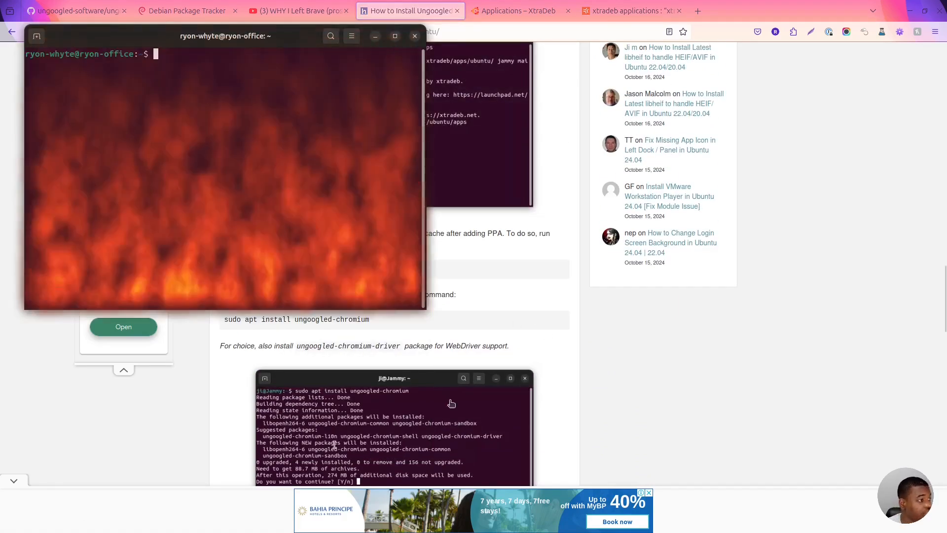
Run 'sudo apt update' with the administrator password to refresh package lists.
{"action": "type", "text": "sudo apt update"}
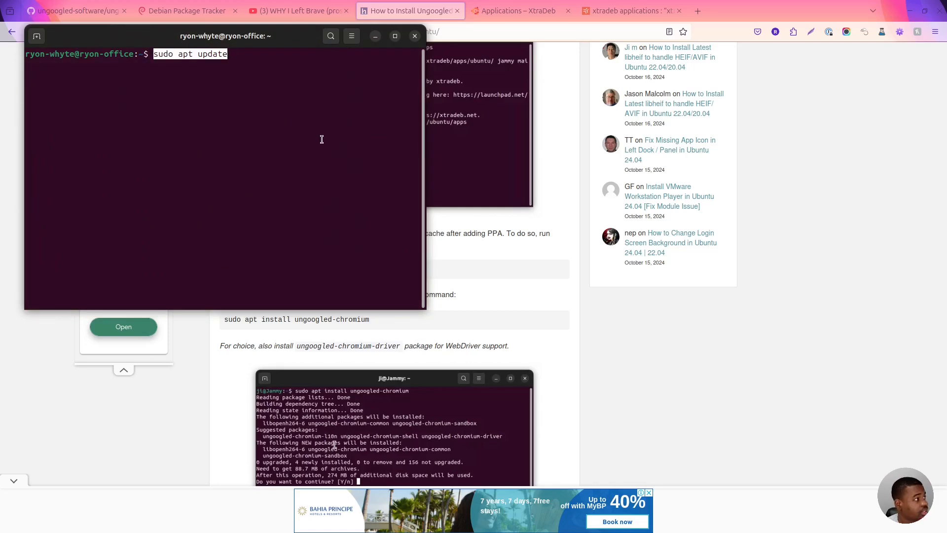
{"action": "key", "text": "Return"}
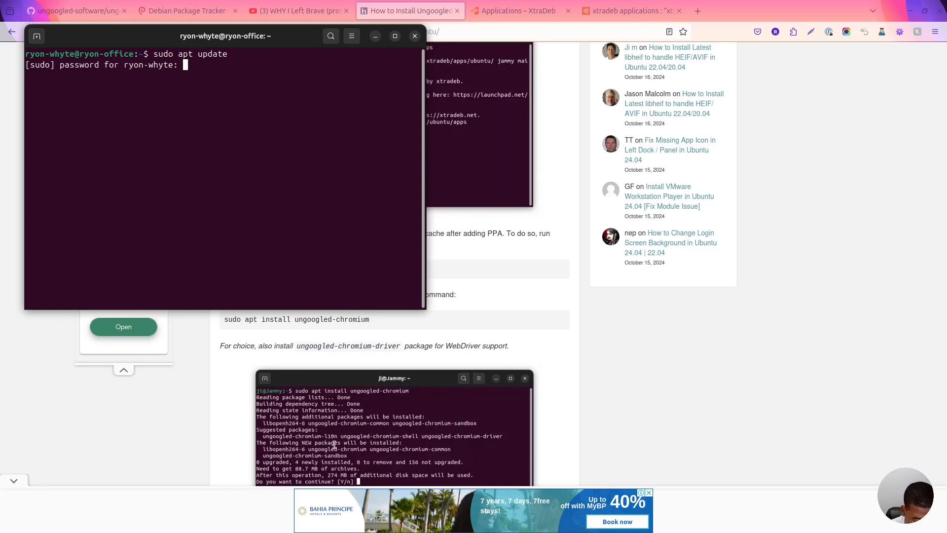
{"action": "key", "text": "Return"}
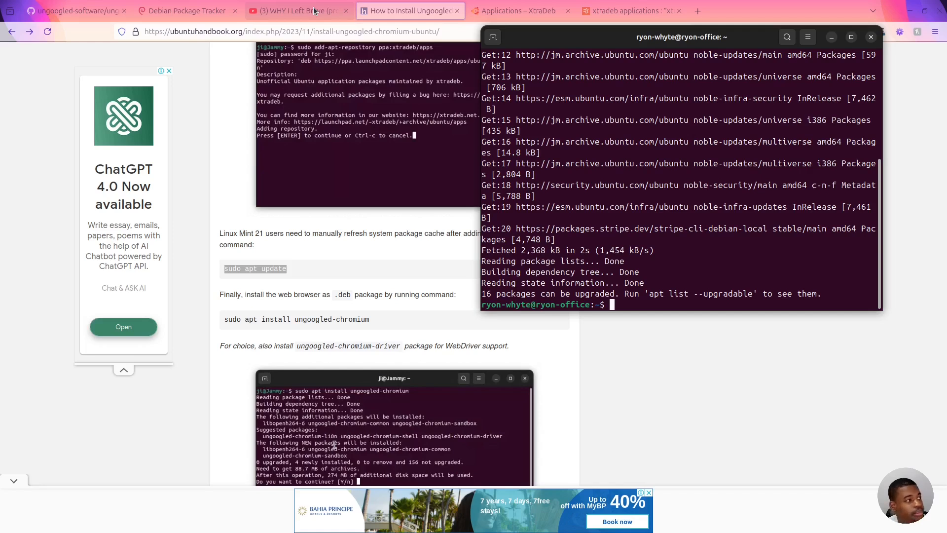
{"action": "left_click", "coordinate": [296, 9]}
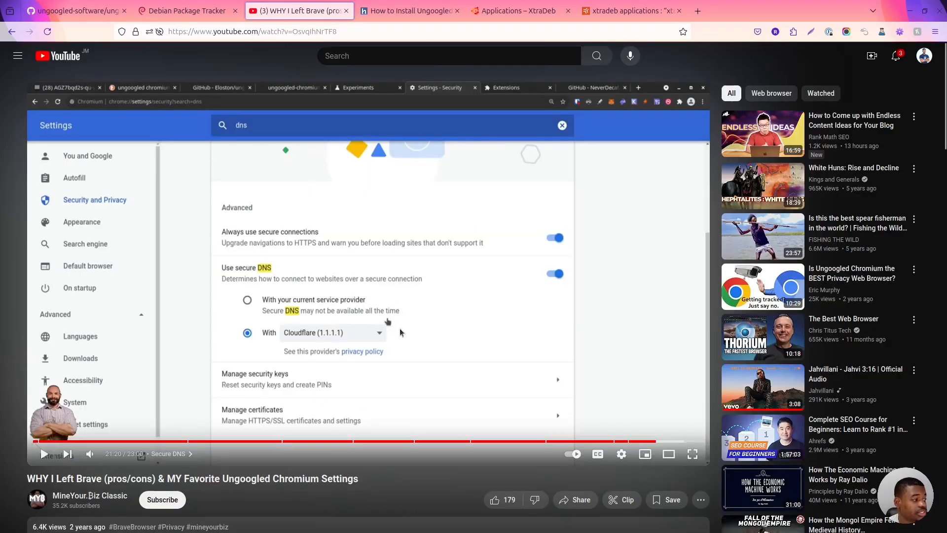
{"action": "mouse_move", "coordinate": [250, 318]}
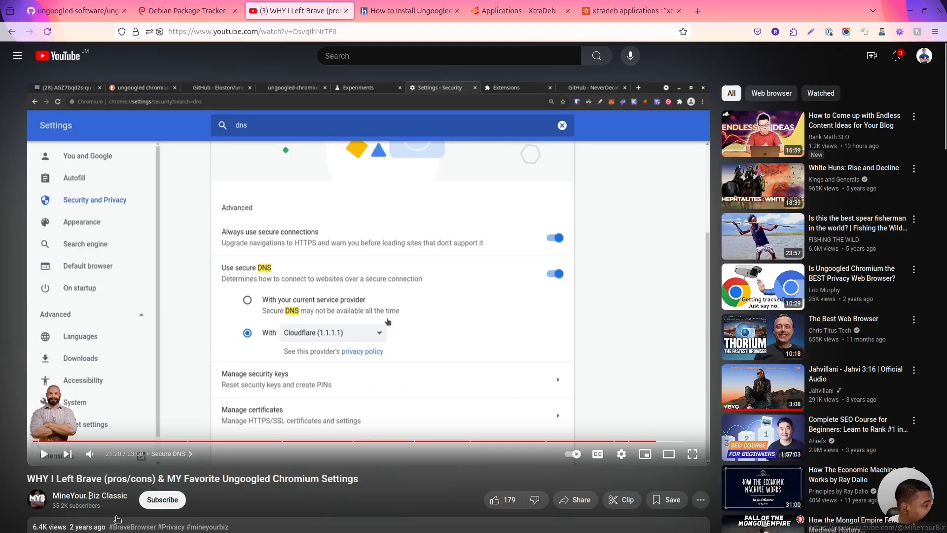
{"action": "mouse_move", "coordinate": [90, 495]}
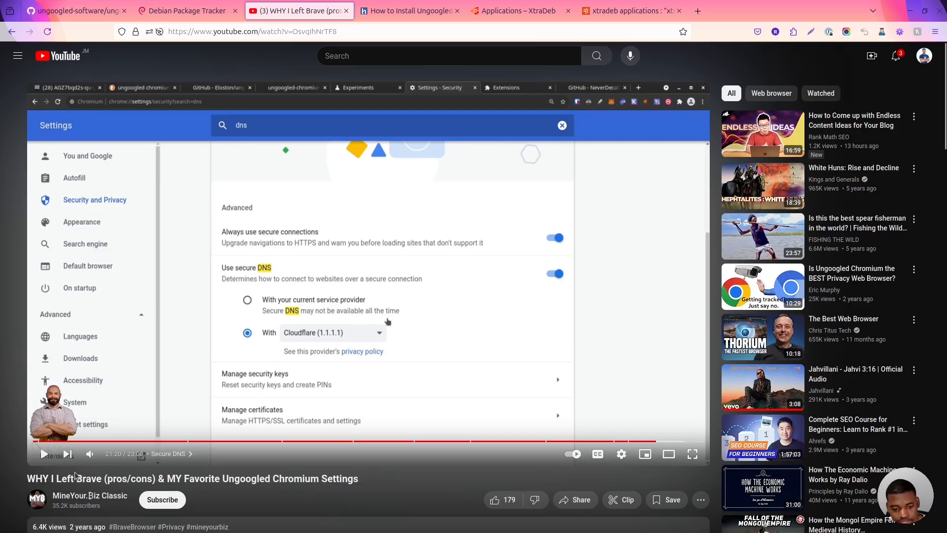
{"action": "mouse_move", "coordinate": [176, 248]}
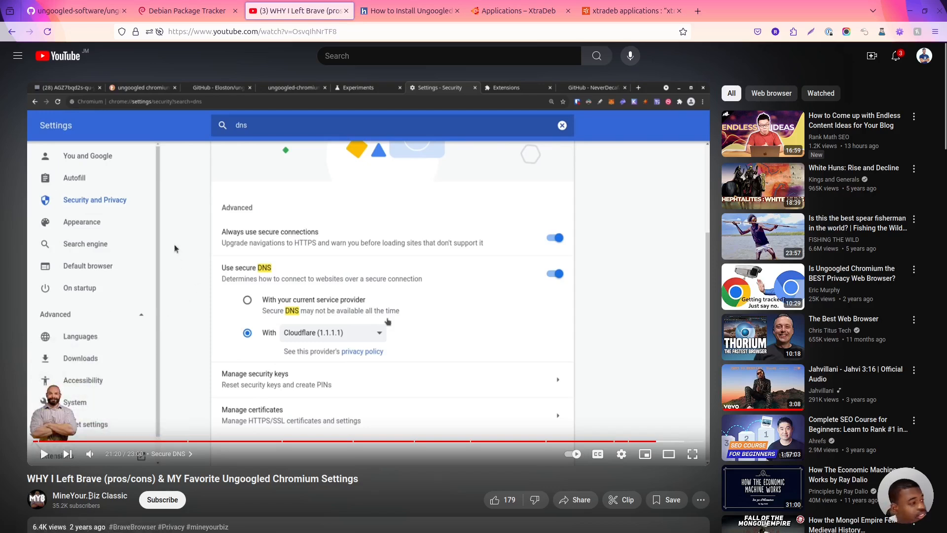
{"action": "mouse_move", "coordinate": [338, 356]}
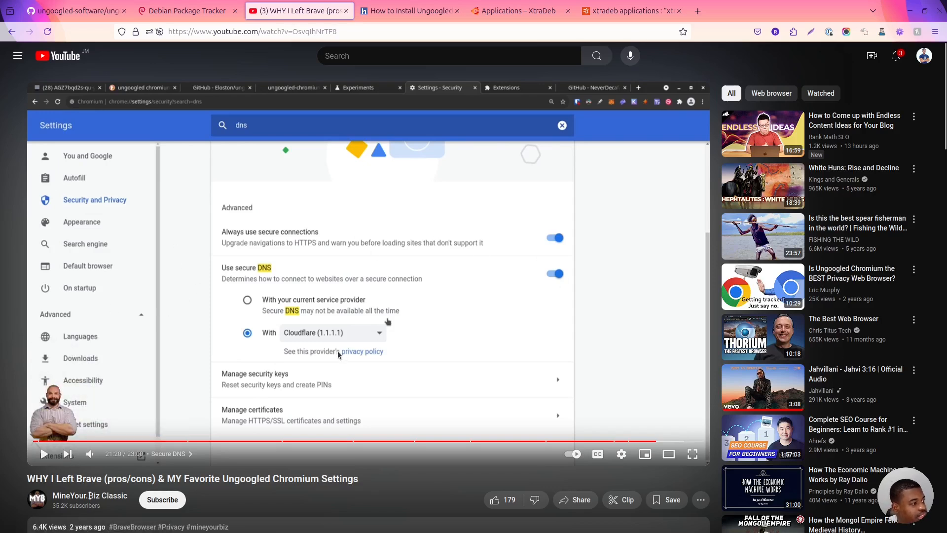
{"action": "mouse_move", "coordinate": [467, 340]}
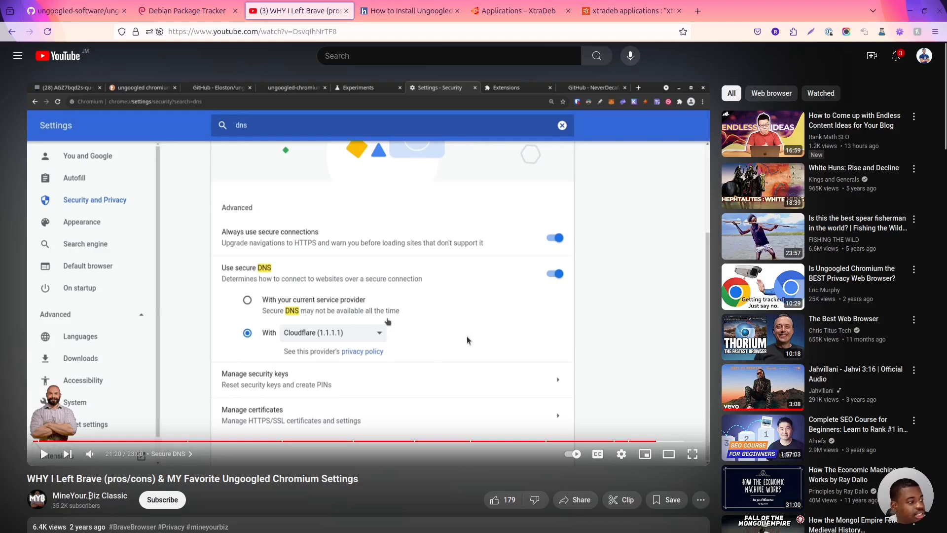
{"action": "mouse_move", "coordinate": [462, 345]}
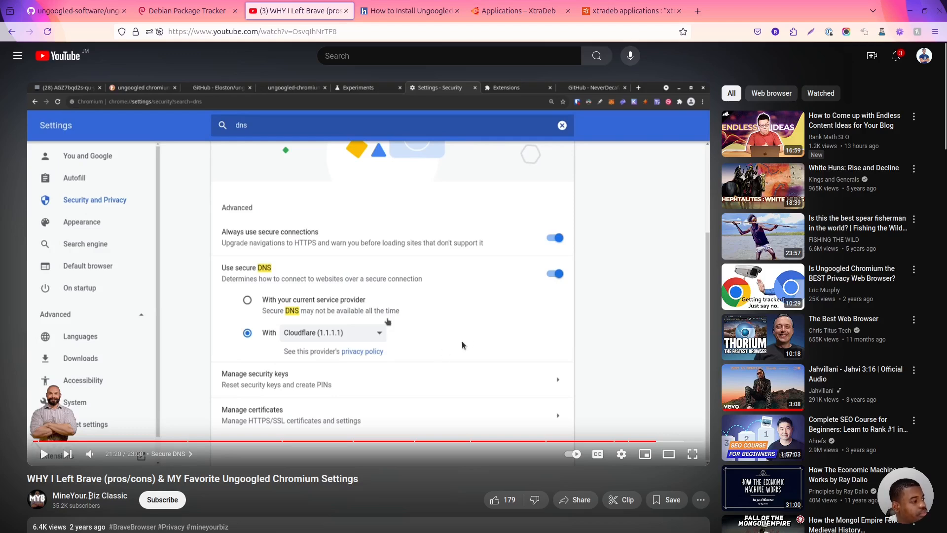
{"action": "mouse_move", "coordinate": [471, 337]}
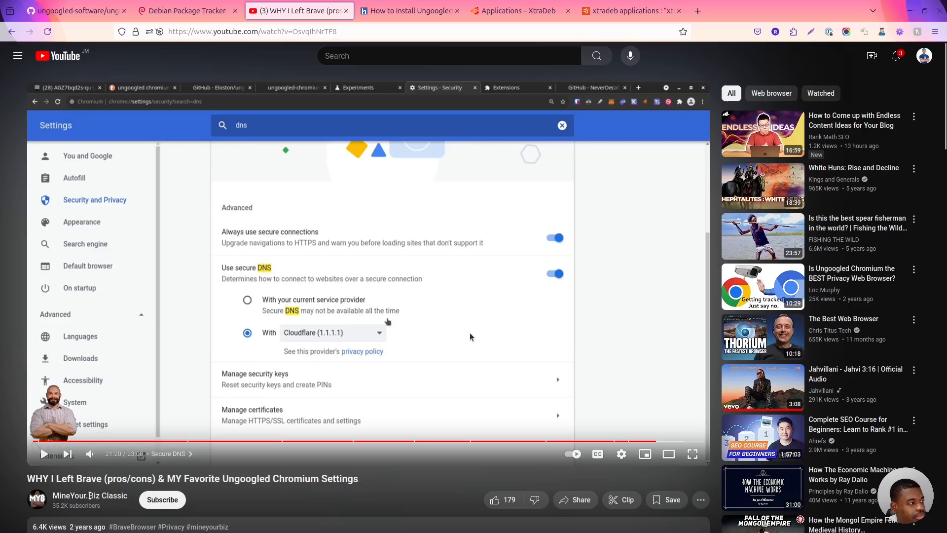
{"action": "mouse_move", "coordinate": [481, 347]}
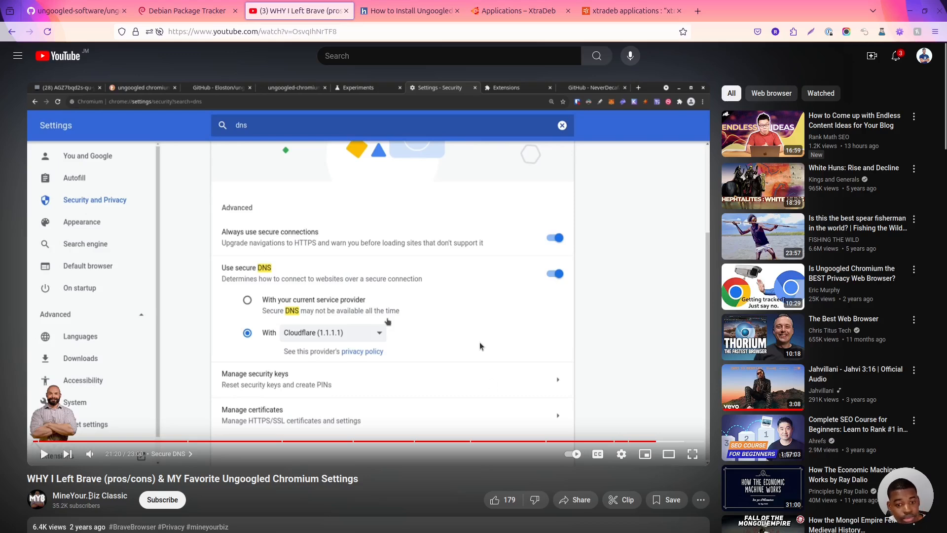
{"action": "mouse_move", "coordinate": [383, 409]}
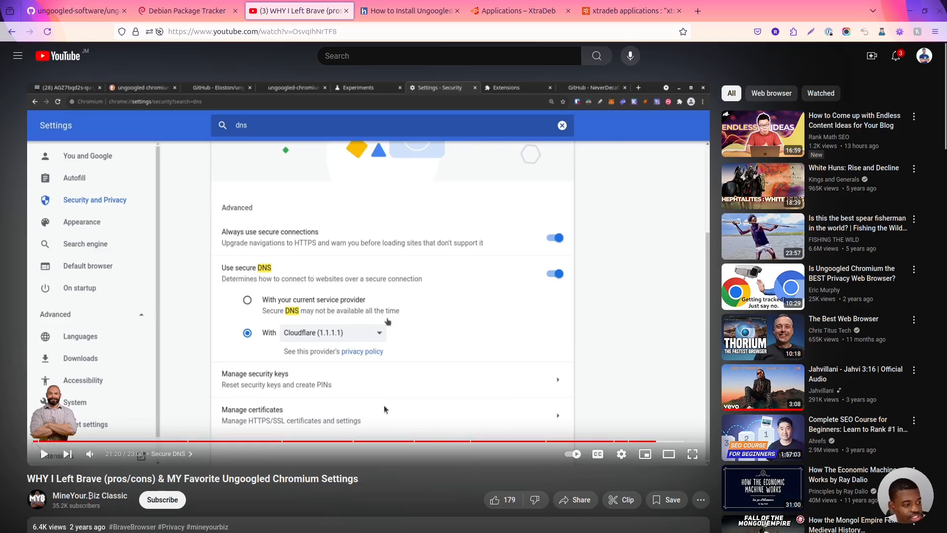
{"action": "mouse_move", "coordinate": [462, 332]}
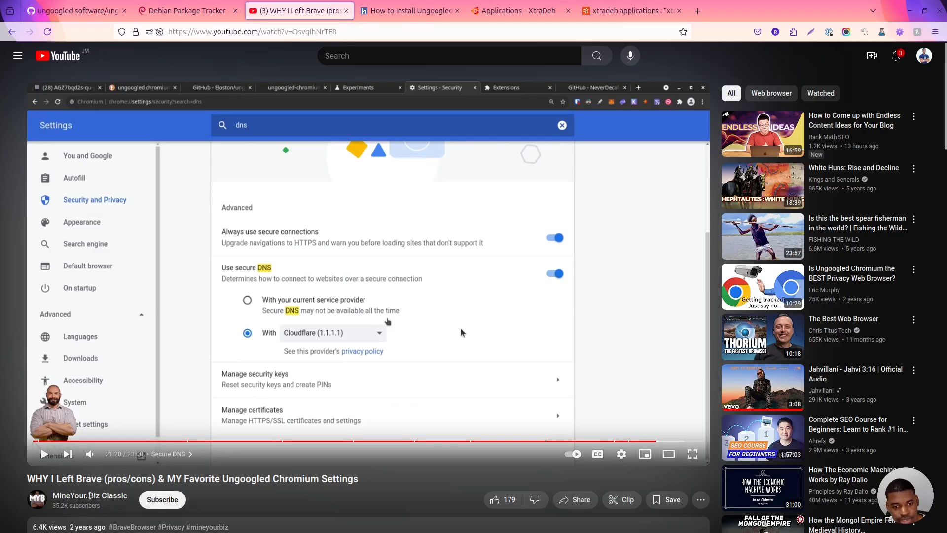
{"action": "mouse_move", "coordinate": [230, 393]}
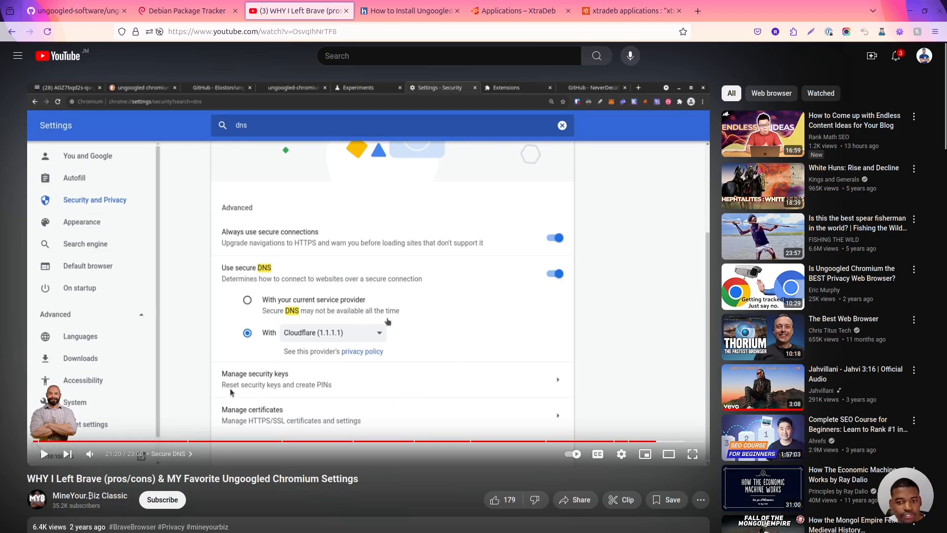
{"action": "mouse_move", "coordinate": [284, 378]}
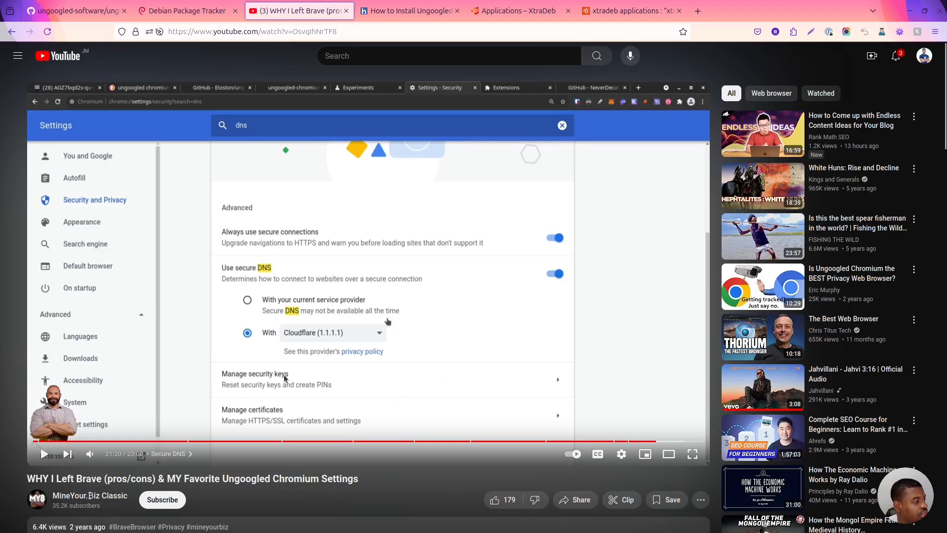
{"action": "scroll", "scroll_direction": "down", "scroll_amount": 3}
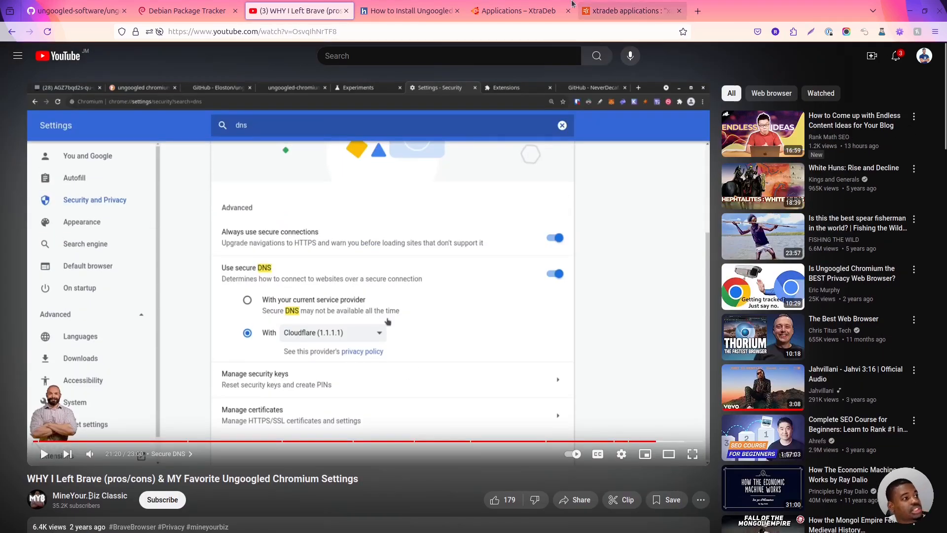
Return to the UbuntuHandbook guide's install step with 'sudo apt install ungoogled-chromium' ready in the terminal.
{"action": "left_click", "coordinate": [518, 10]}
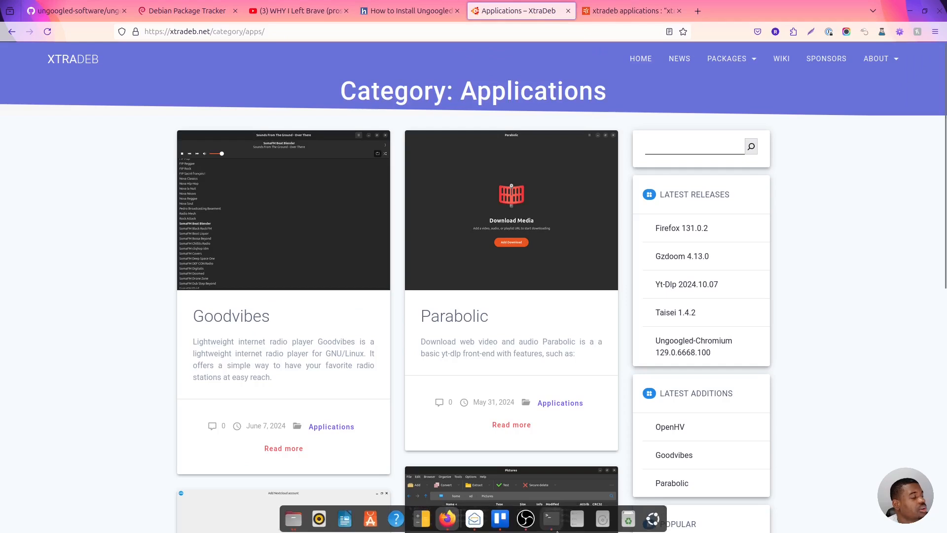
{"action": "left_click", "coordinate": [549, 518]}
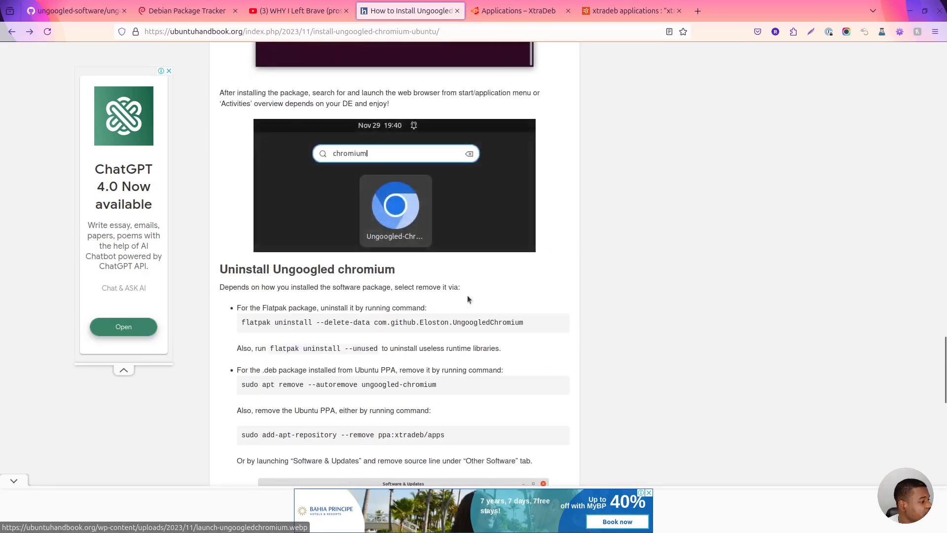
{"action": "scroll", "scroll_direction": "up", "scroll_amount": 3}
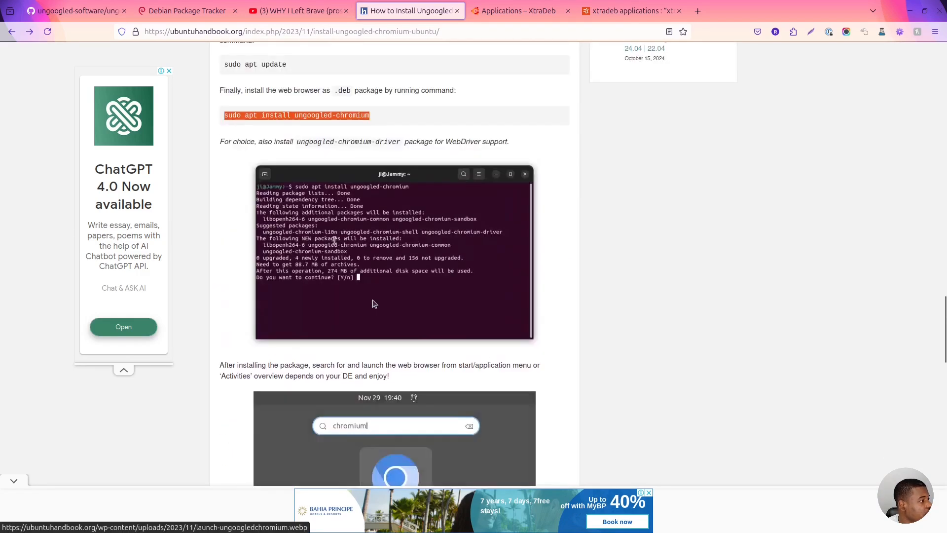
{"action": "scroll", "scroll_direction": "up", "scroll_amount": 3}
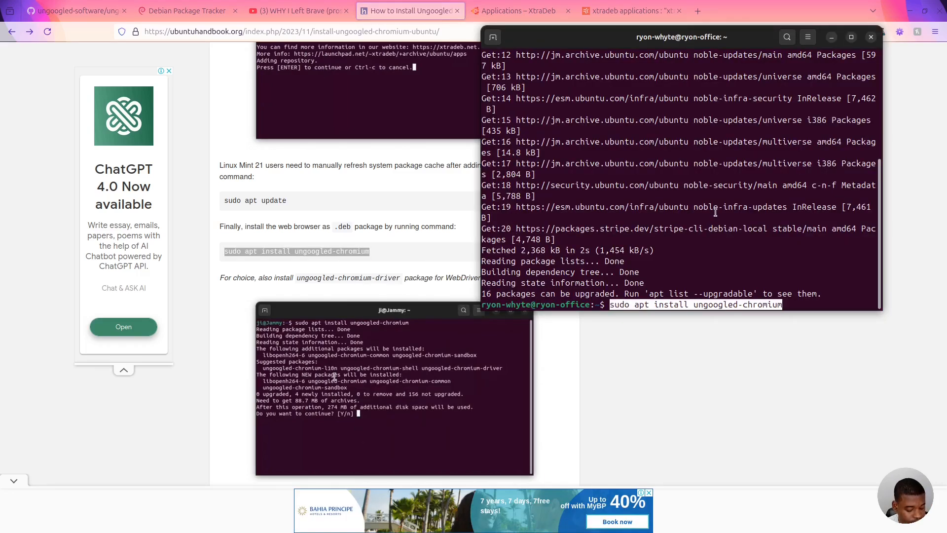
After apt cannot locate ungoogled-chromium, add ppa:xtradeb/apps with add-apt-repository and confirm.
{"action": "key", "text": "Return"}
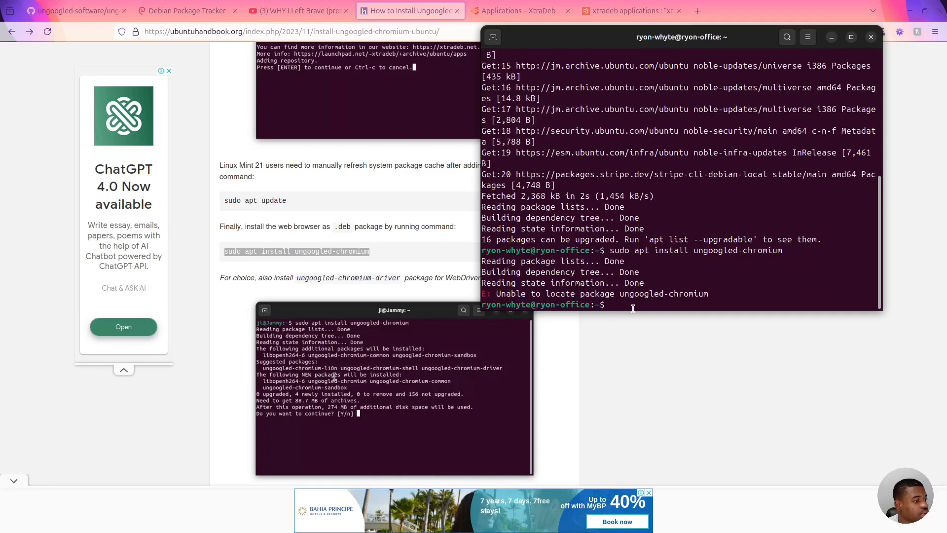
{"action": "scroll", "scroll_direction": "up", "scroll_amount": 3}
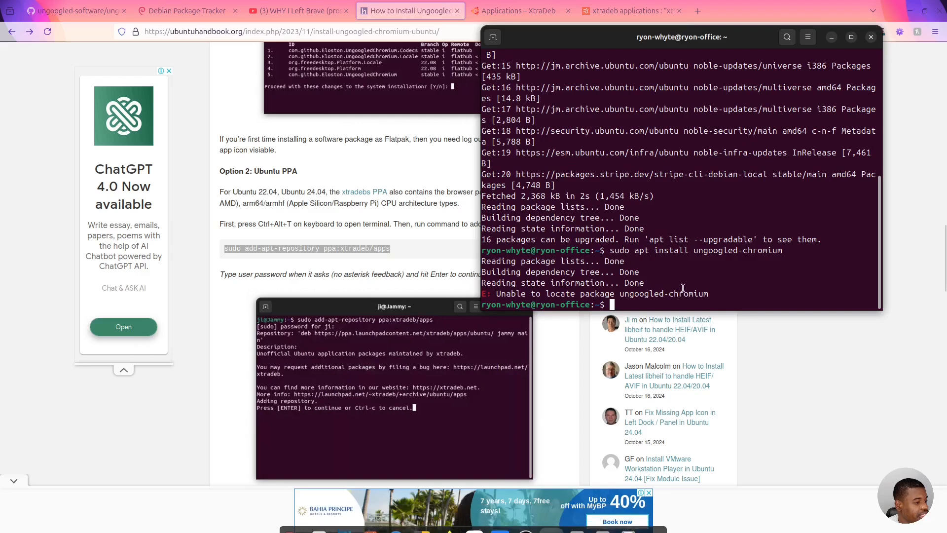
{"action": "type", "text": "sudo add-apt-repository ppa:xtradeb/apps"}
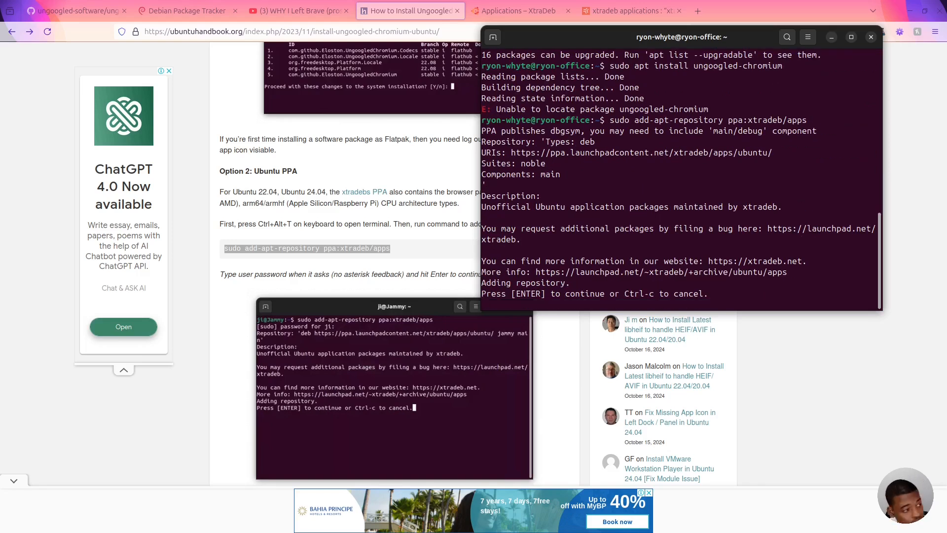
{"action": "key", "text": "Return"}
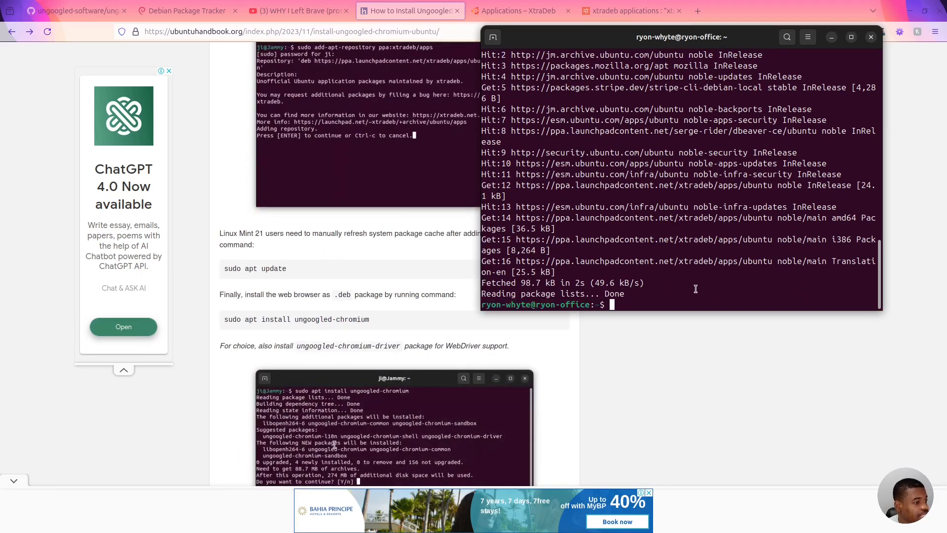
Install ungoogled-chromium 129.0.6668.100 and its dependencies, answering y at the prompt.
{"action": "type", "text": "sudo add-apt-repository ppa:xtradeb/apps"}
{"action": "type", "text": "sudo apt install ungoogled-chromium"}
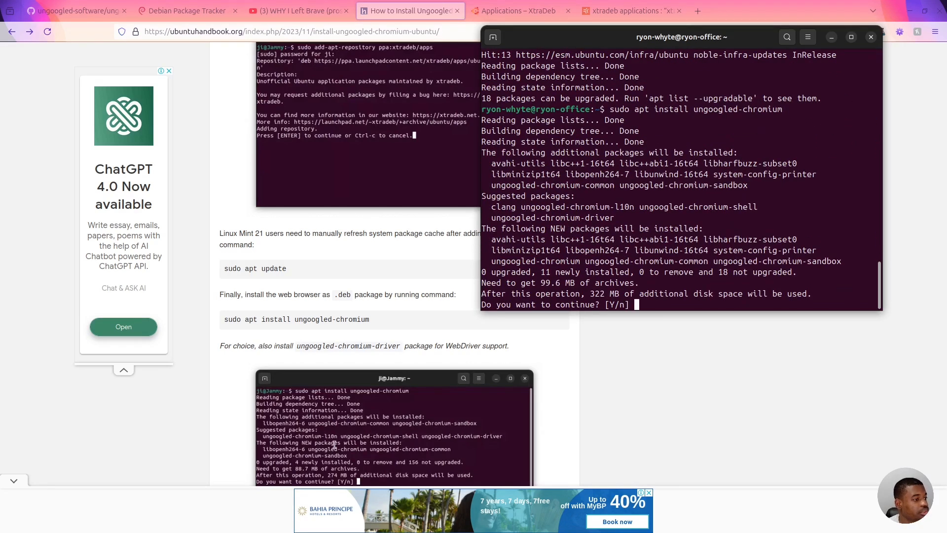
{"action": "type", "text": "y"}
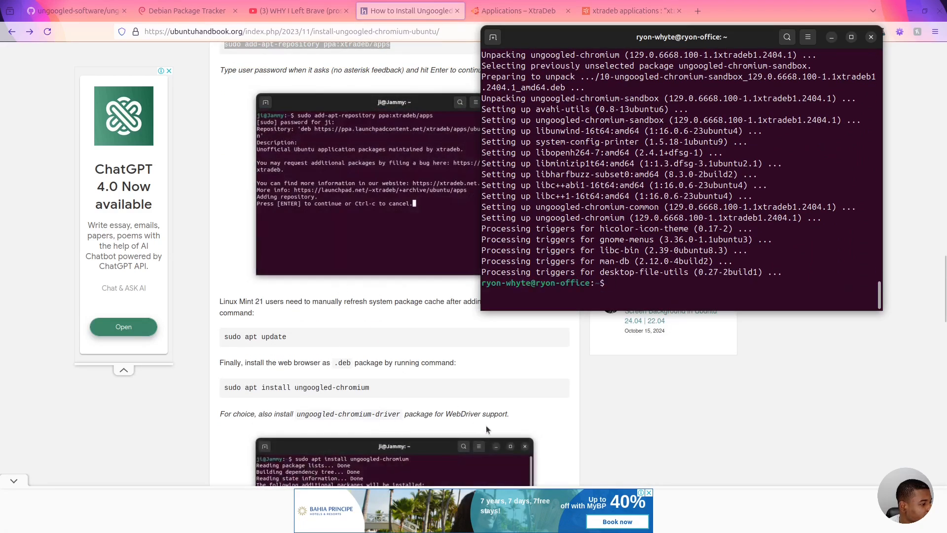
{"action": "mouse_move", "coordinate": [462, 378]}
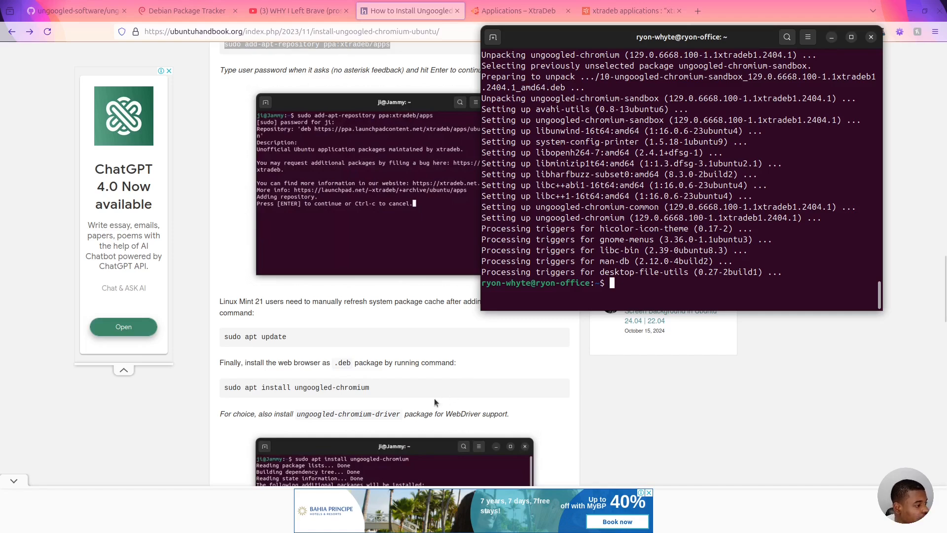
{"action": "mouse_move", "coordinate": [361, 415]}
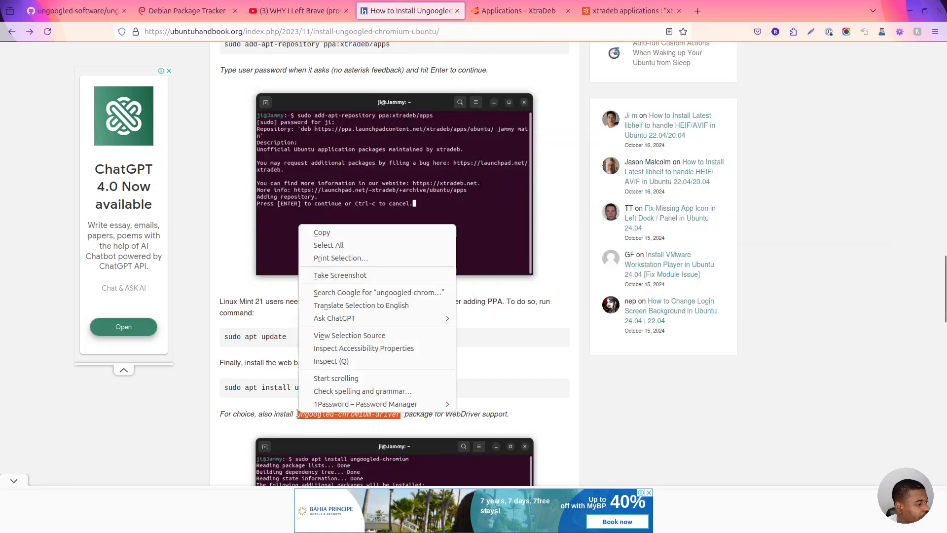
Run a Google search for ungoogled-chromium-driver, browse the results, then return to the UbuntuHandbook guide.
{"action": "left_click", "coordinate": [379, 292]}
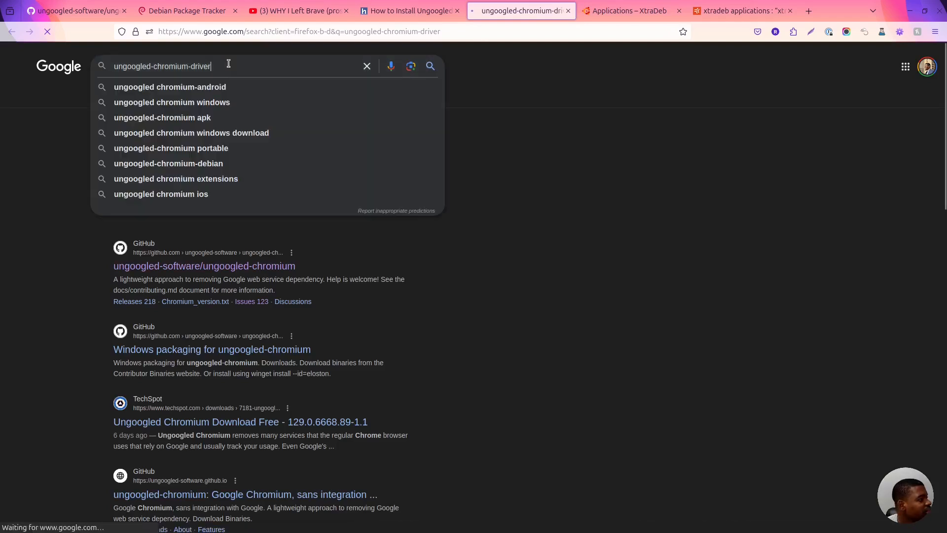
{"action": "key", "text": "Return"}
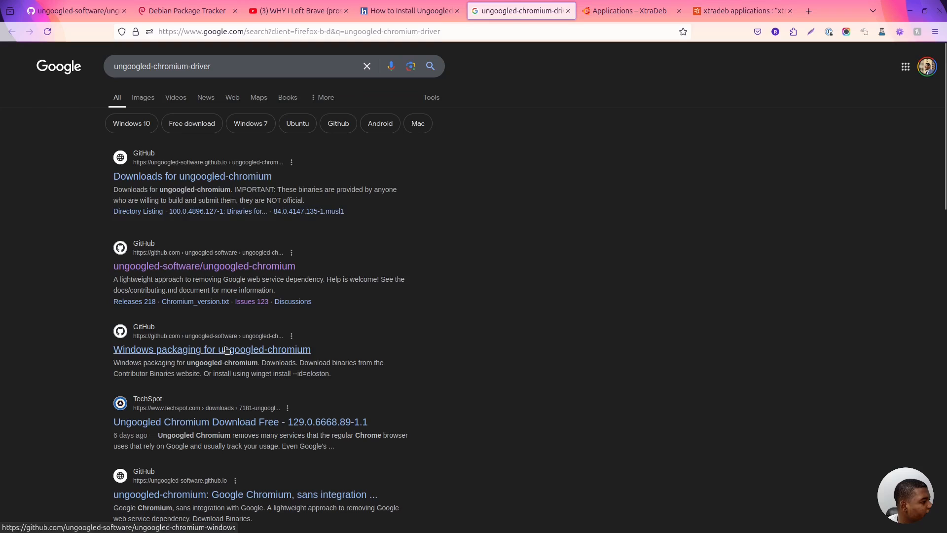
{"action": "mouse_move", "coordinate": [227, 337]}
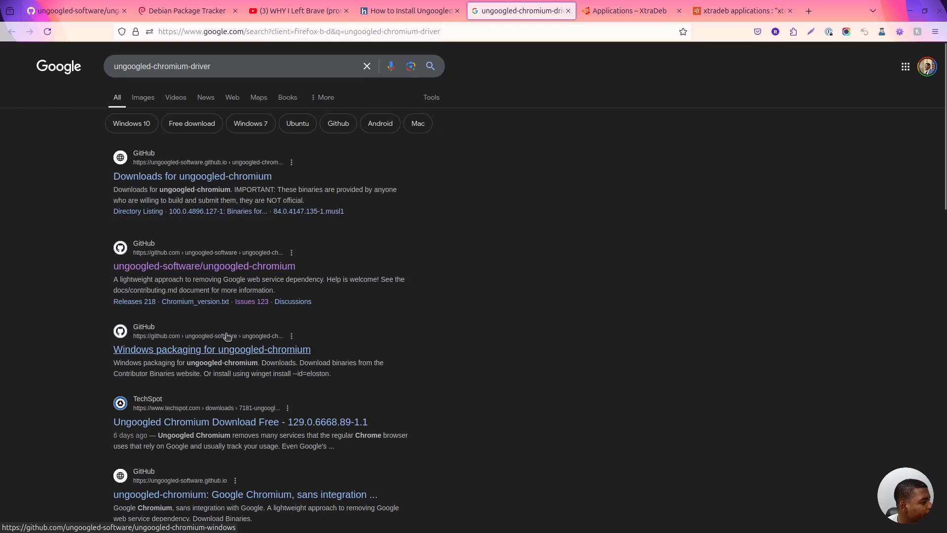
{"action": "mouse_move", "coordinate": [600, 239]}
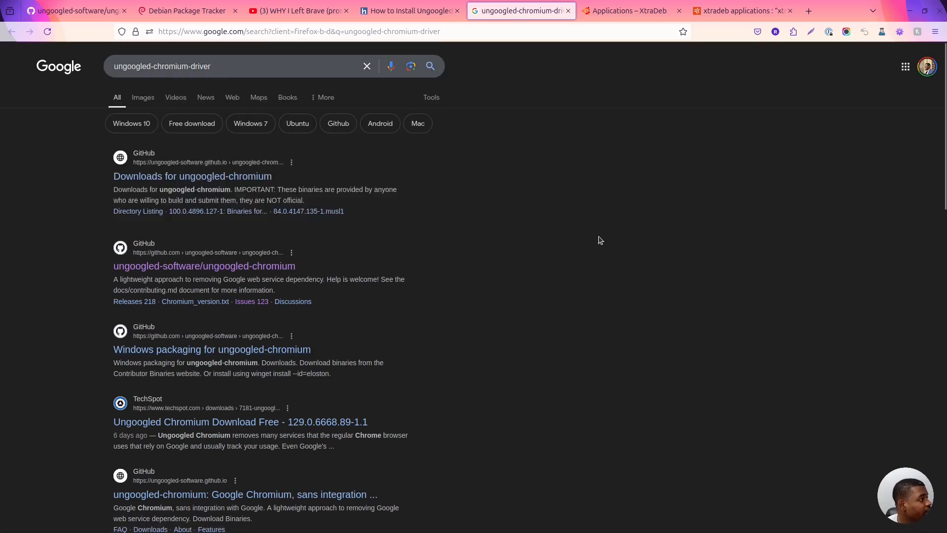
{"action": "left_click", "coordinate": [192, 175]}
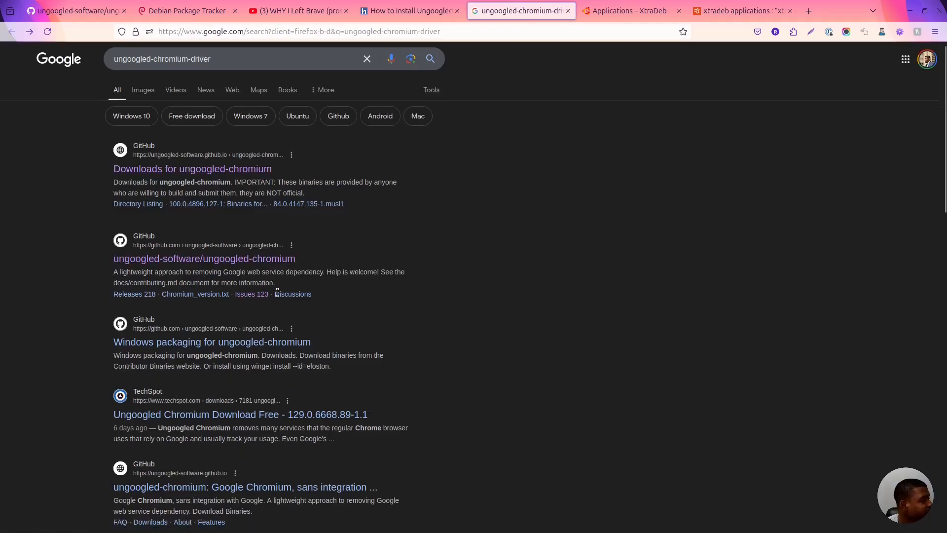
{"action": "scroll", "scroll_direction": "down", "scroll_amount": 3}
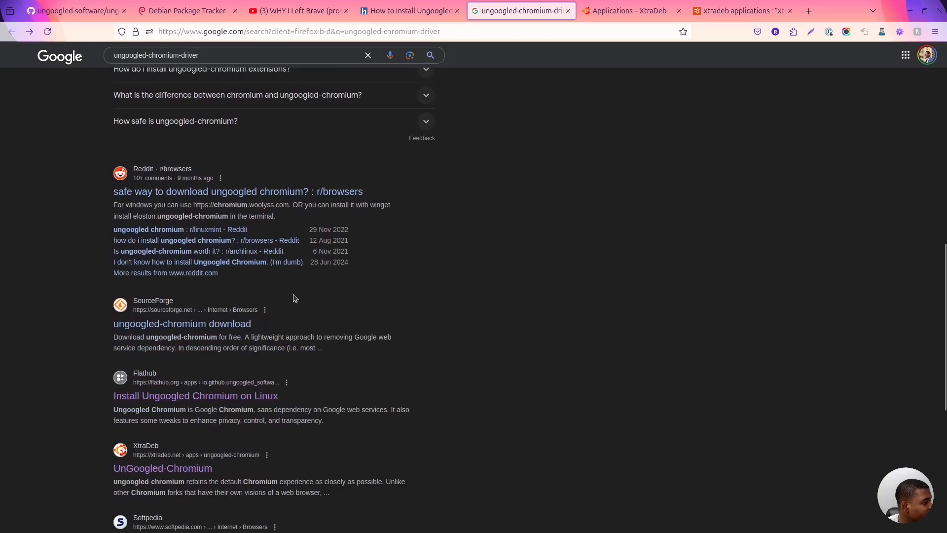
{"action": "scroll", "scroll_direction": "down", "scroll_amount": 3}
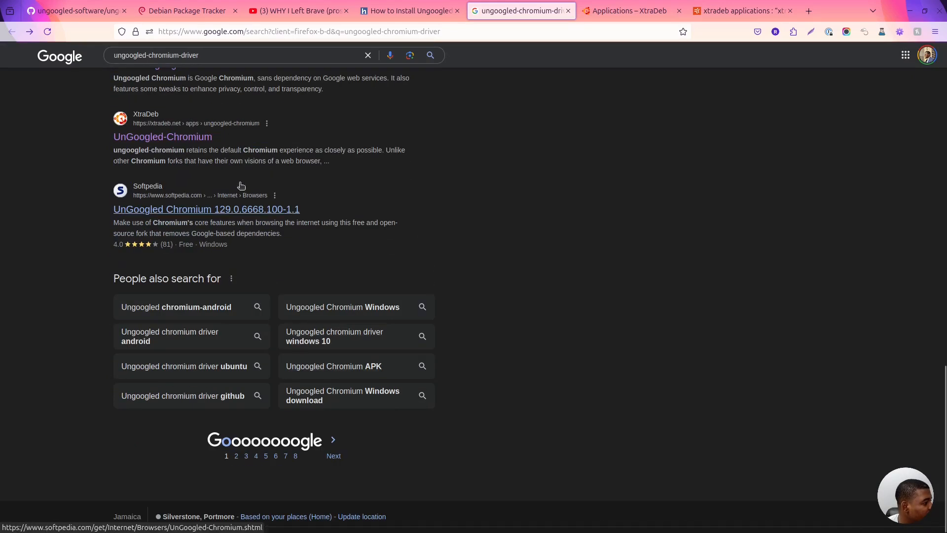
{"action": "scroll", "scroll_direction": "up", "scroll_amount": 3}
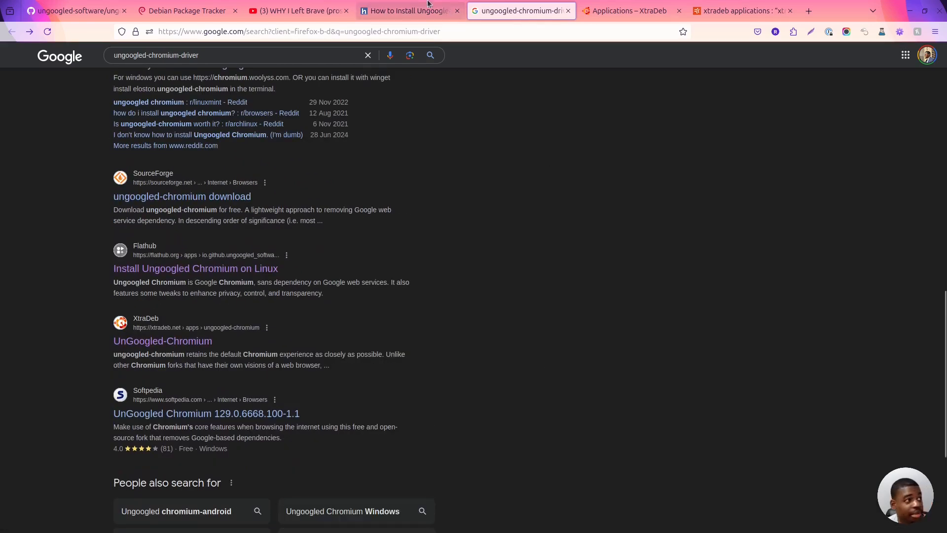
{"action": "mouse_move", "coordinate": [737, 11]}
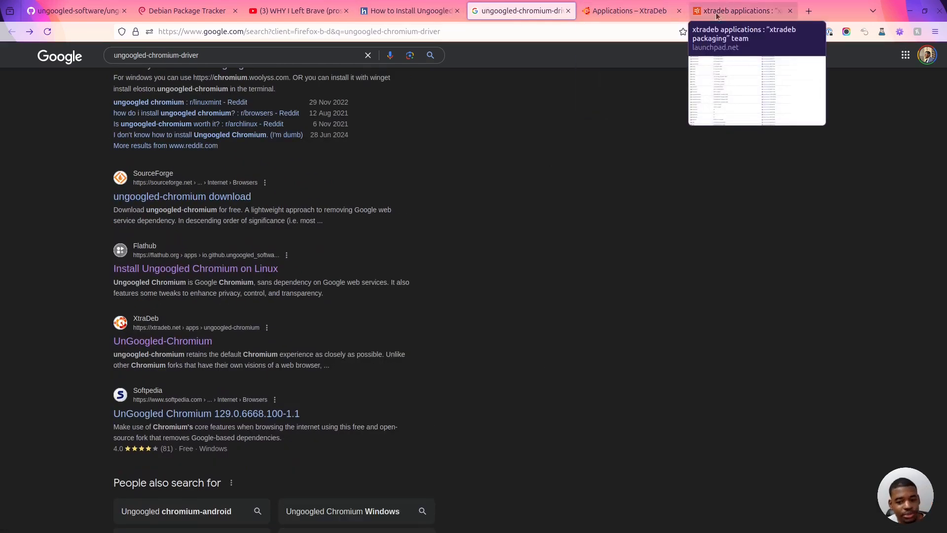
{"action": "left_click", "coordinate": [409, 9]}
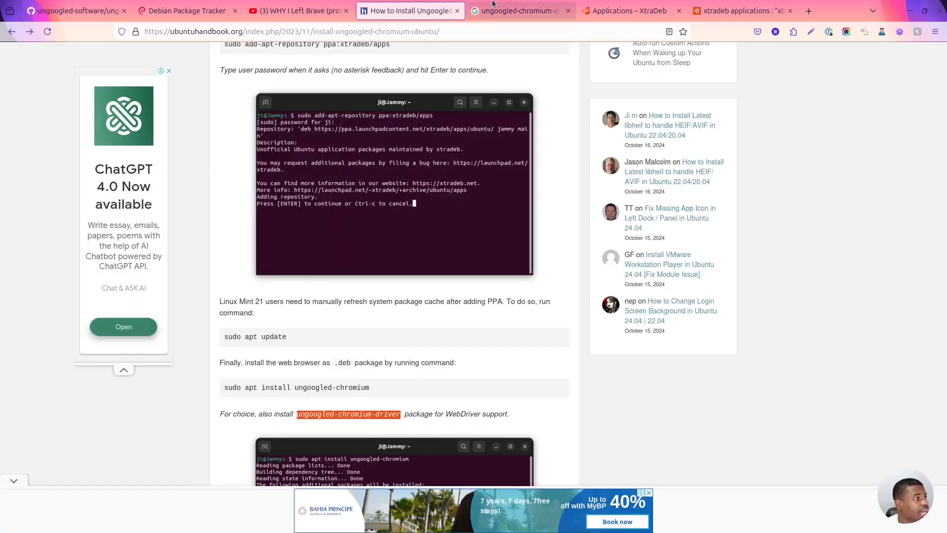
Enter 'sudo apt install ungoogled-chromium-driver' in the terminal after checking the guide's driver note.
{"action": "scroll", "scroll_direction": "down", "scroll_amount": 3}
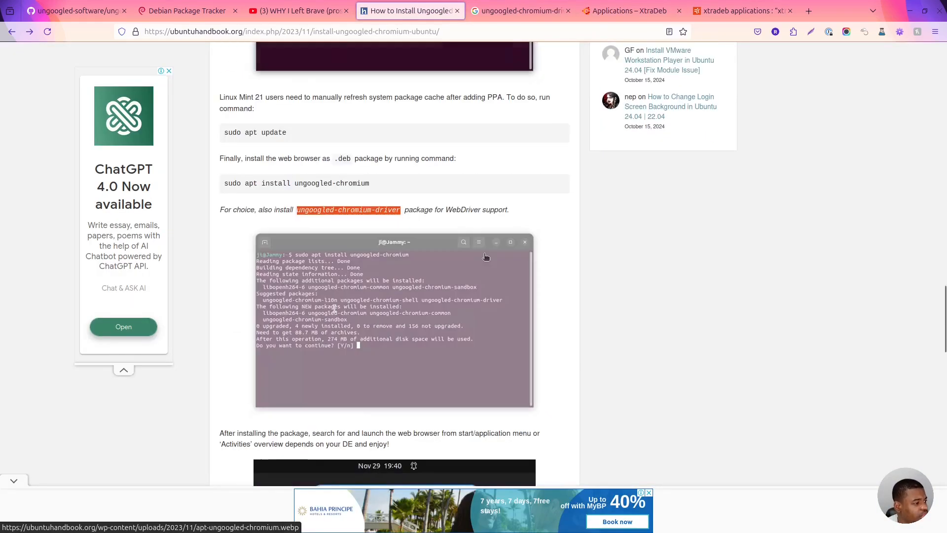
{"action": "scroll", "scroll_direction": "down", "scroll_amount": 3}
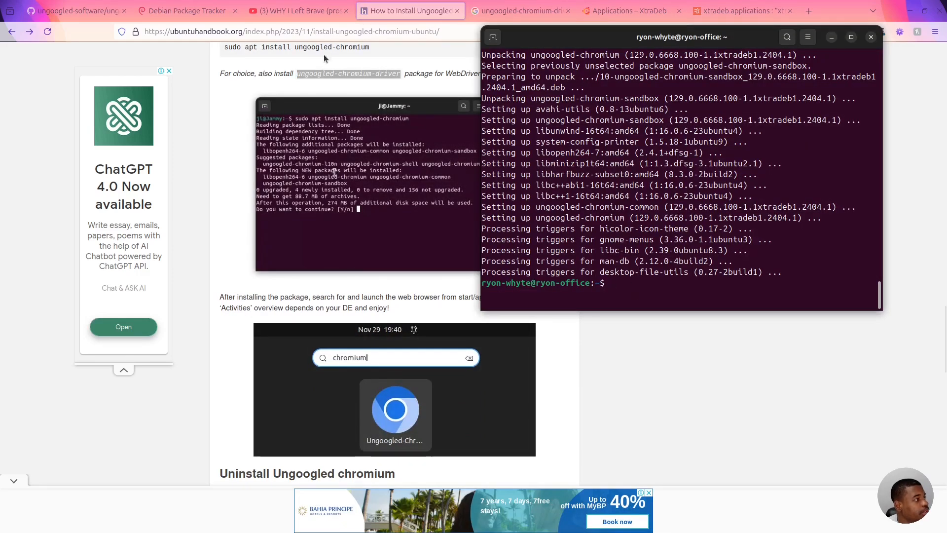
{"action": "mouse_move", "coordinate": [667, 290]}
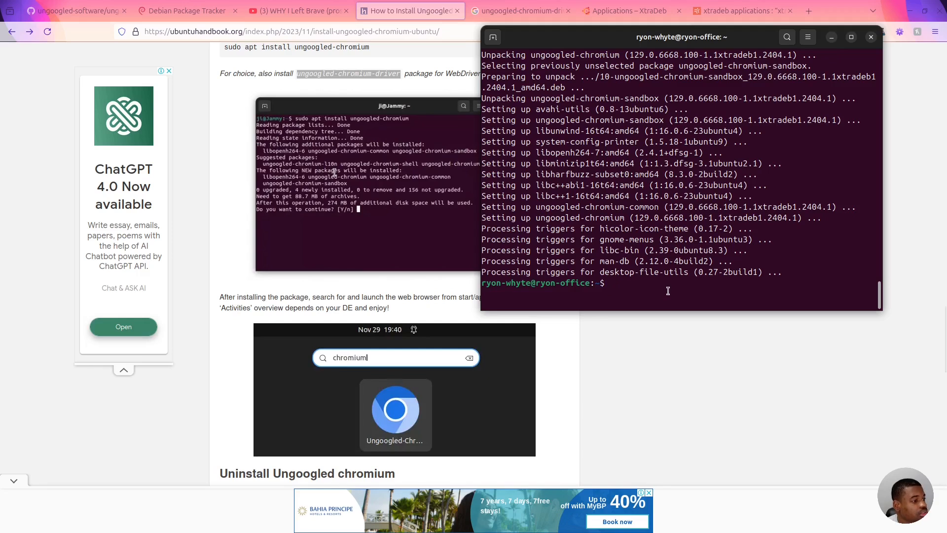
{"action": "type", "text": "sudo apt install ungoogled-chromium"}
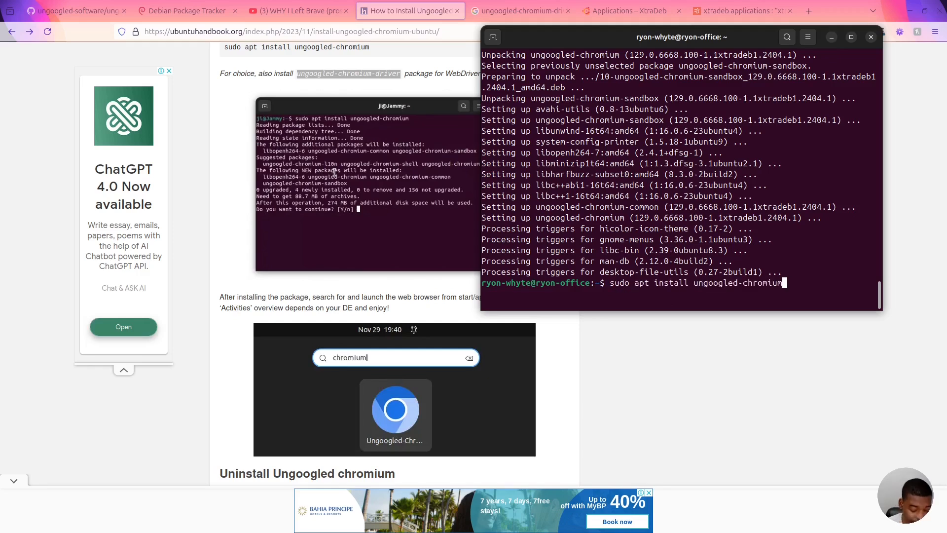
{"action": "type", "text": "-driver"}
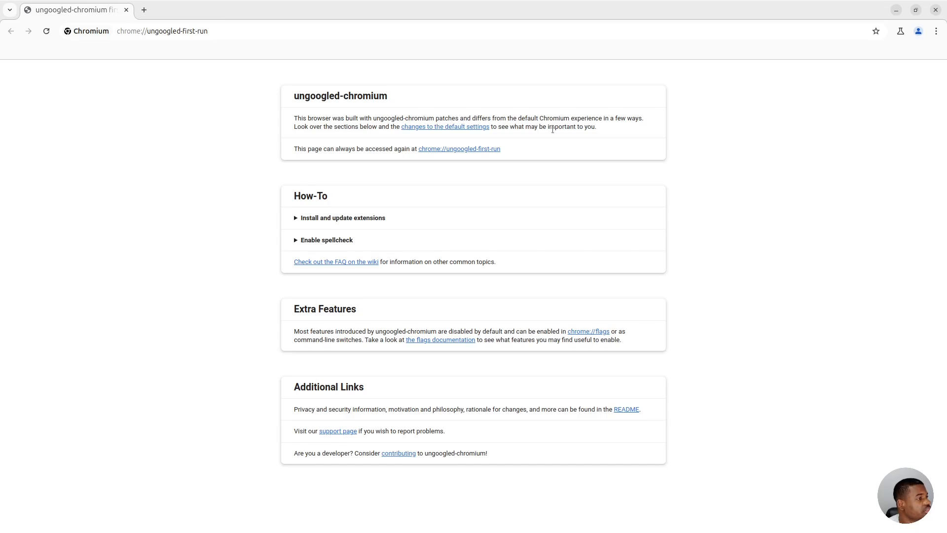
{"action": "mouse_move", "coordinate": [317, 161]}
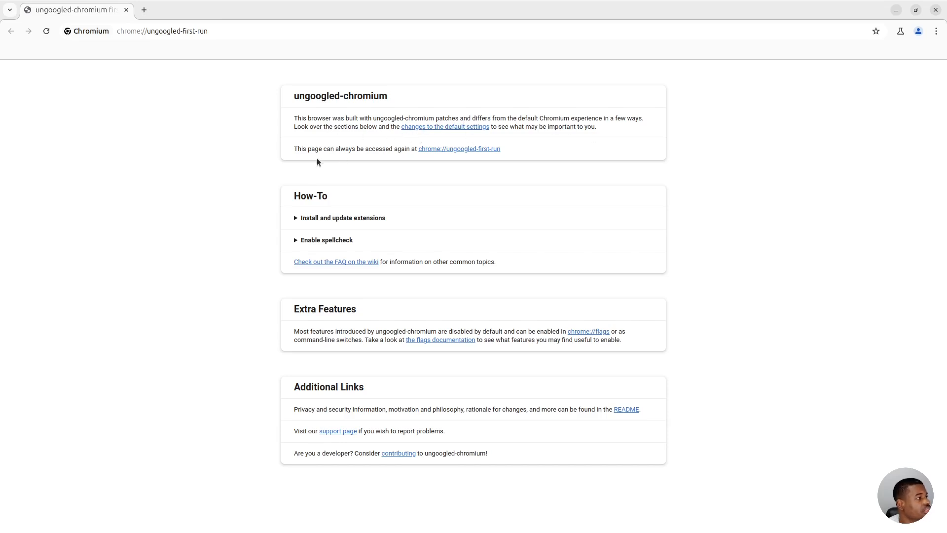
{"action": "mouse_move", "coordinate": [459, 149]}
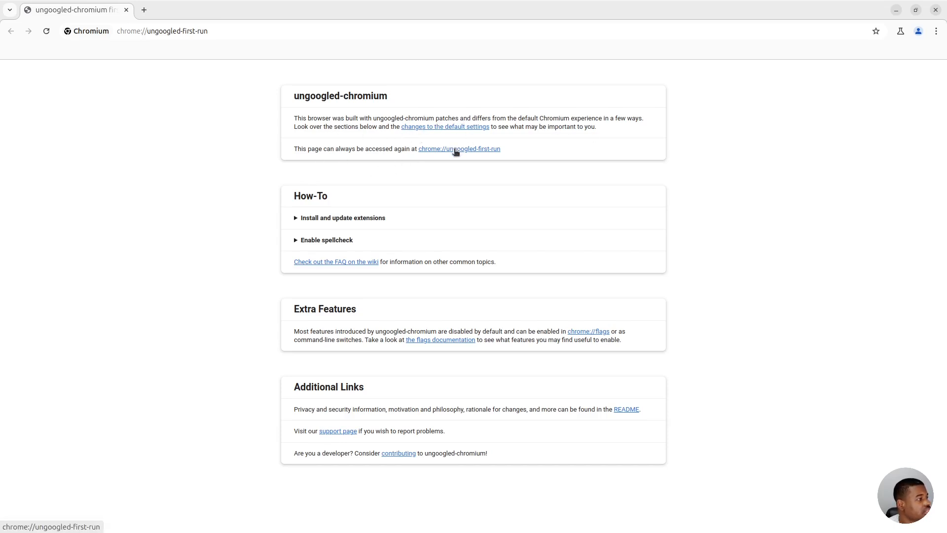
{"action": "mouse_move", "coordinate": [323, 219]}
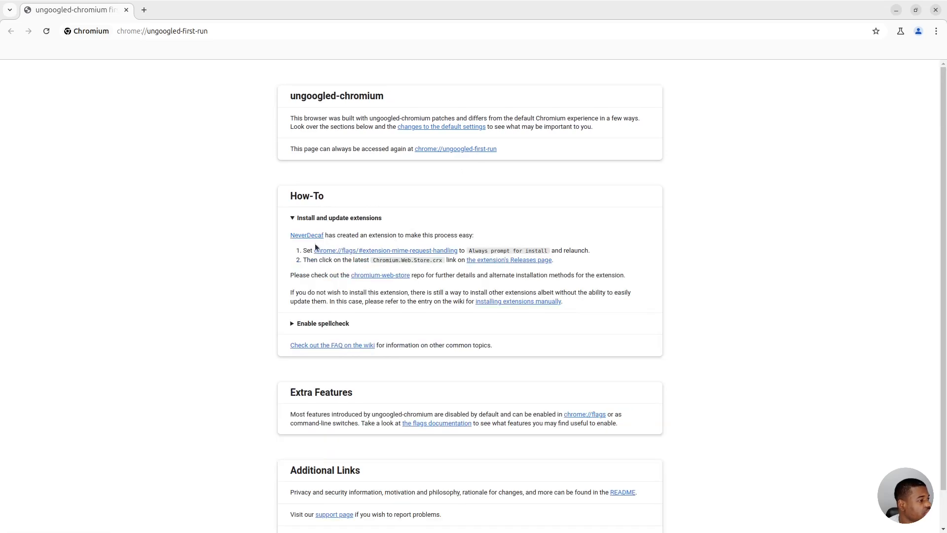
{"action": "mouse_move", "coordinate": [331, 244]}
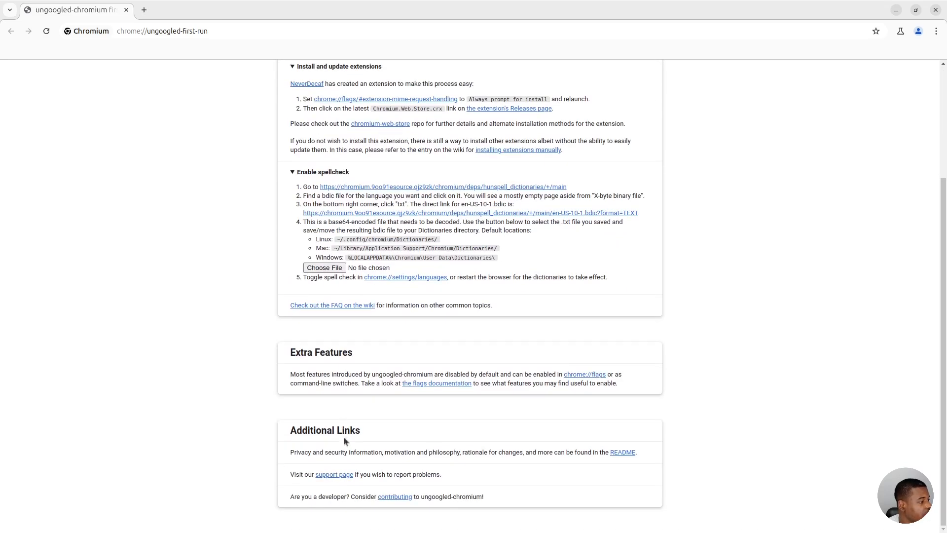
Scroll back up the first-run page's expanded extension and spellcheck how-tos.
{"action": "scroll", "scroll_direction": "up", "scroll_amount": 3}
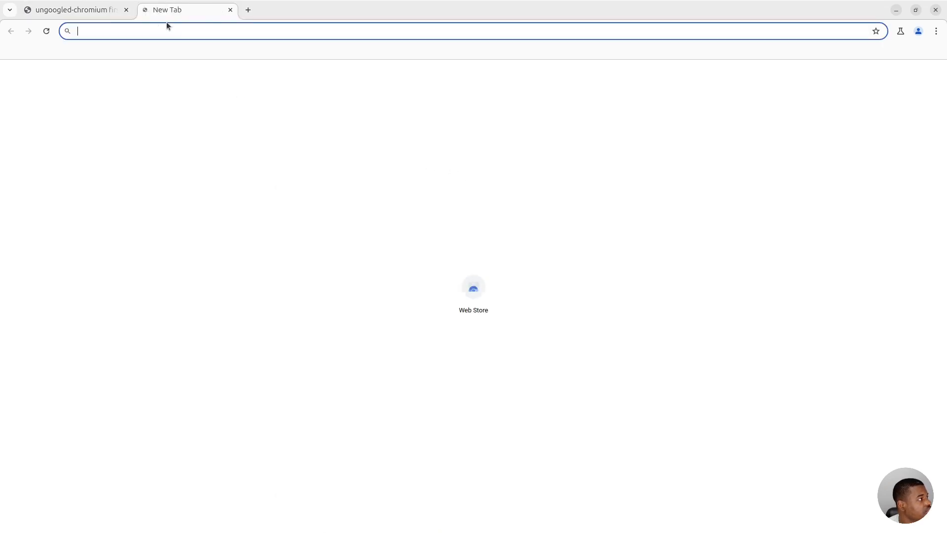
{"action": "mouse_move", "coordinate": [474, 290]}
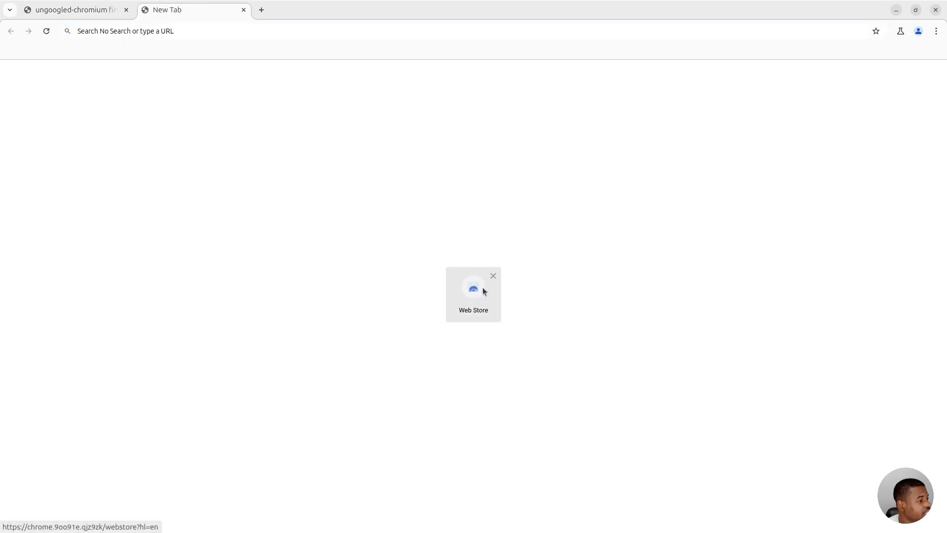
Open the Web Store tile, then the NeverDecaf GitHub link and chrome://flags link in new tabs.
{"action": "left_click", "coordinate": [473, 289]}
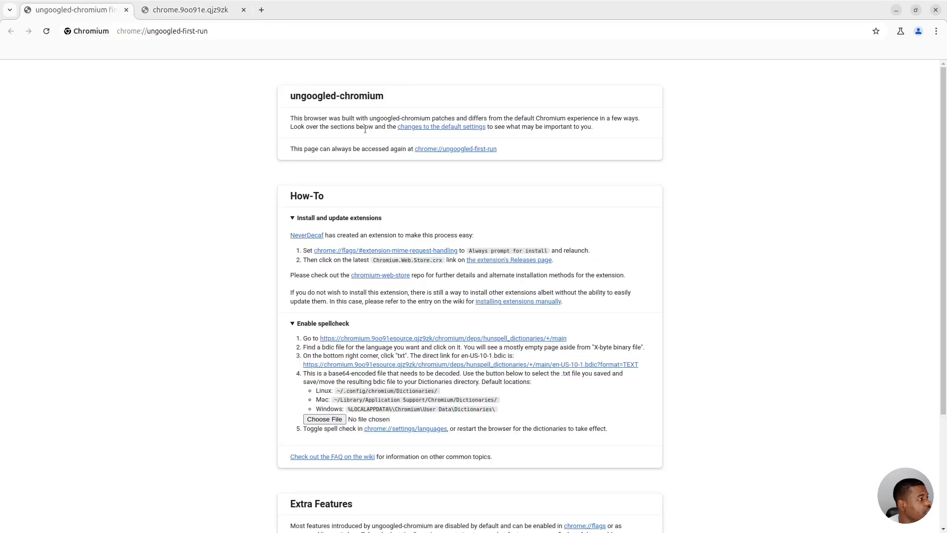
{"action": "mouse_move", "coordinate": [302, 243]}
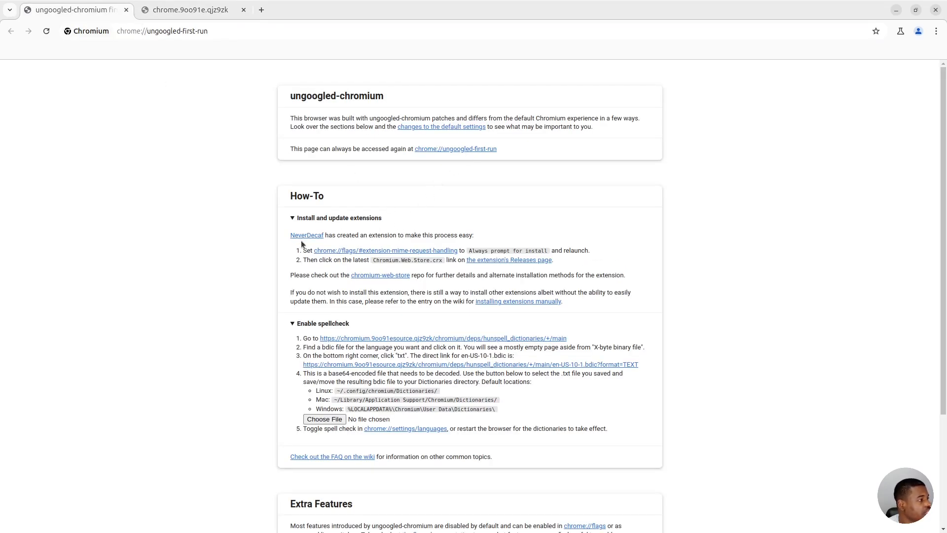
{"action": "right_click", "coordinate": [306, 235]}
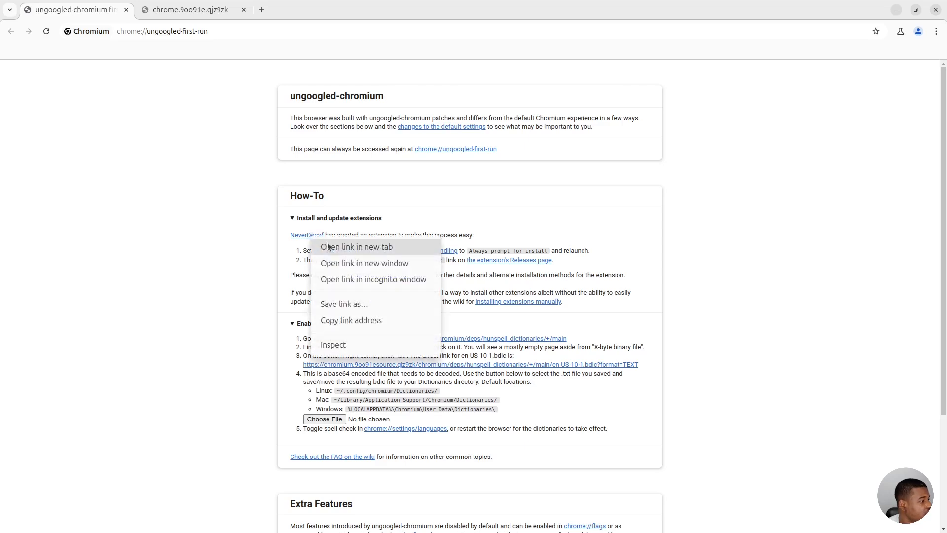
{"action": "left_click", "coordinate": [357, 247]}
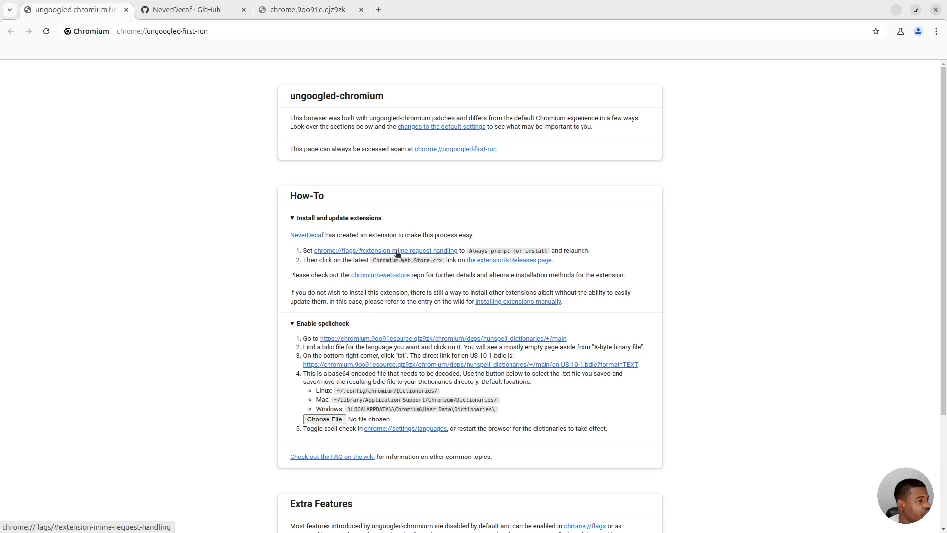
{"action": "right_click", "coordinate": [397, 250]}
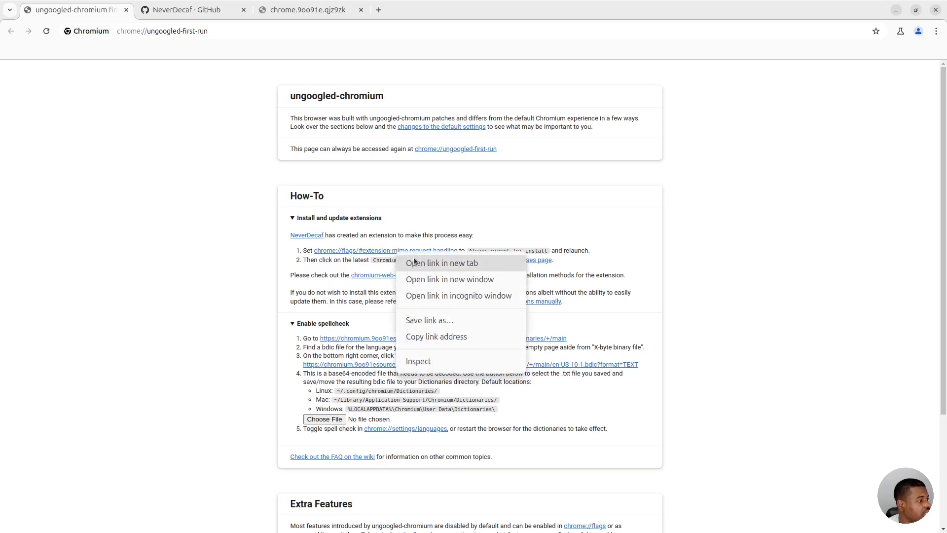
{"action": "left_click", "coordinate": [442, 262]}
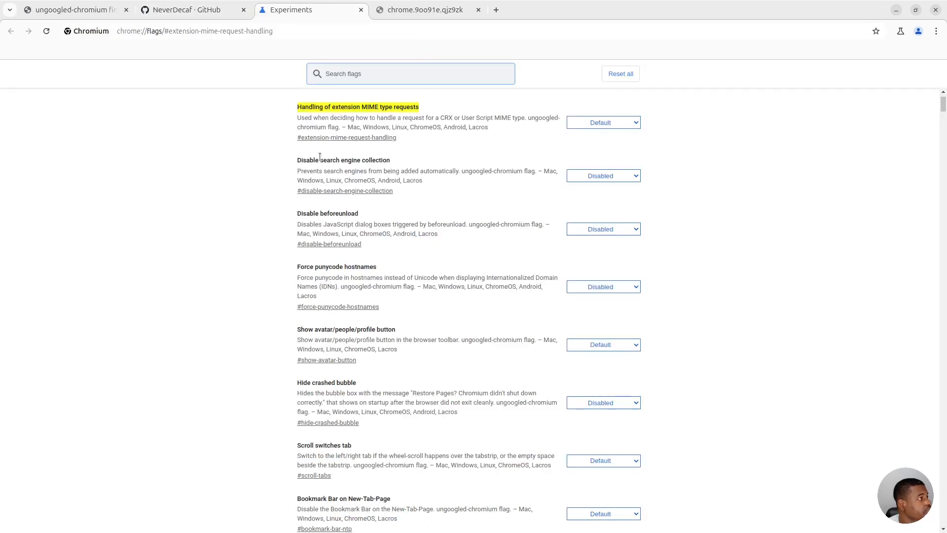
Set 'Handling of extension MIME type requests' to 'Always prompt for install' and revisit the extension instructions.
{"action": "left_click", "coordinate": [601, 123]}
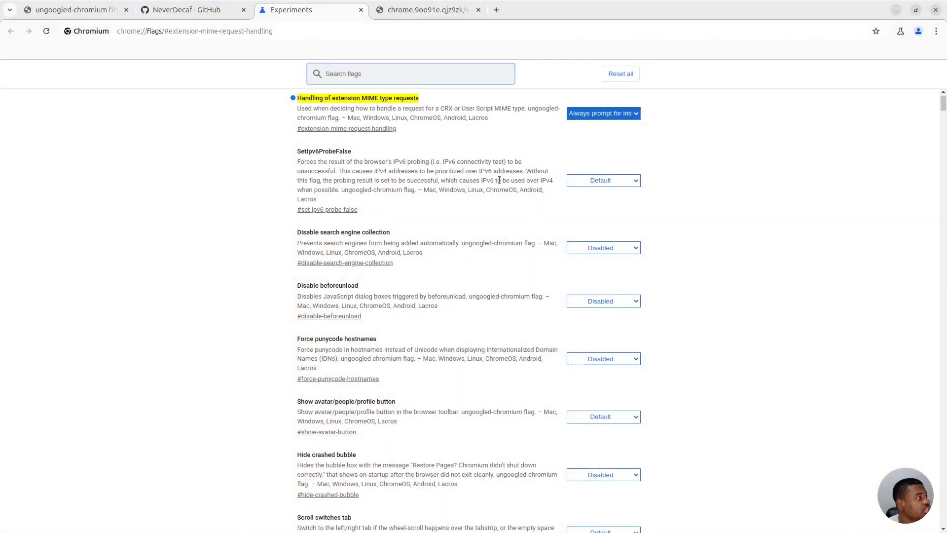
{"action": "left_click", "coordinate": [72, 10]}
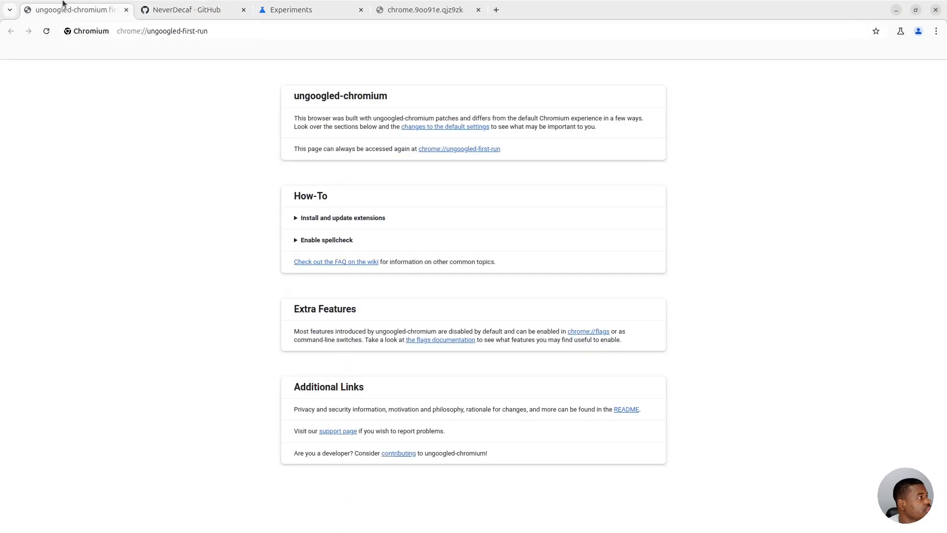
{"action": "left_click", "coordinate": [342, 217]}
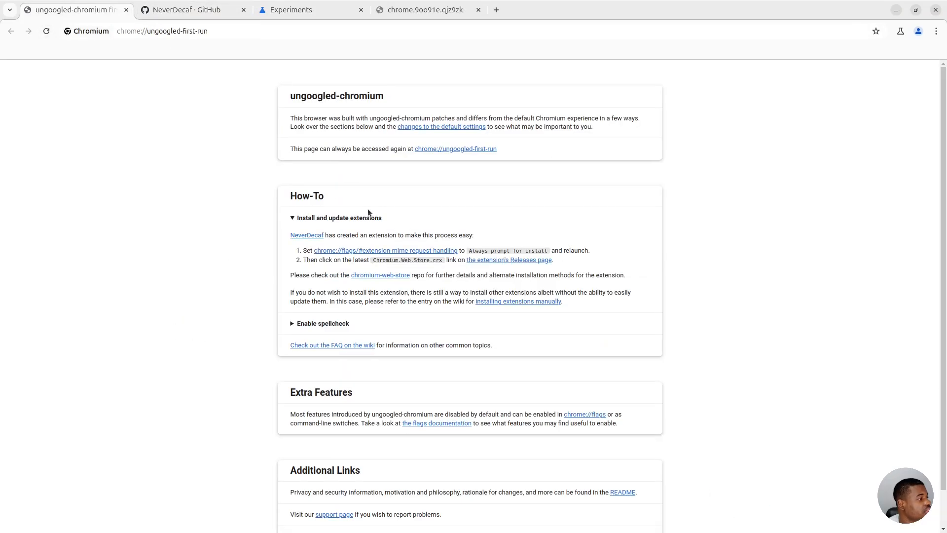
{"action": "left_click", "coordinate": [610, 10]}
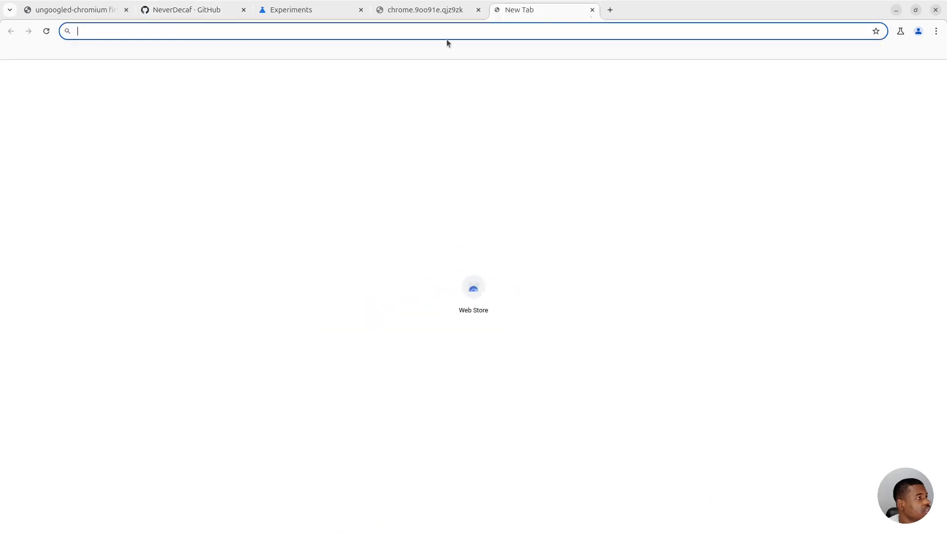
Try the Web Store tile, which shows ERR_BLOCKED_BY_CLIENT, then bring the YouTube video back in Firefox.
{"action": "left_click", "coordinate": [474, 287]}
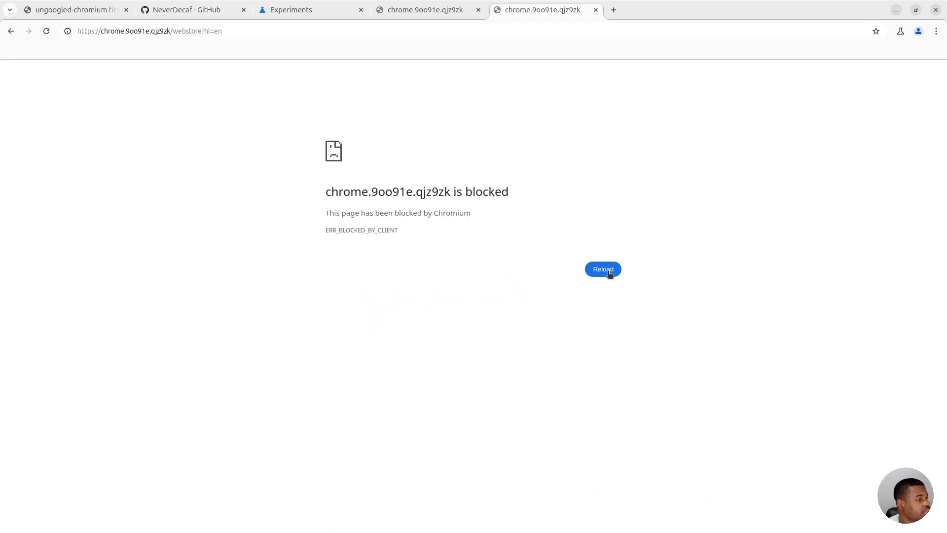
{"action": "mouse_move", "coordinate": [387, 230]}
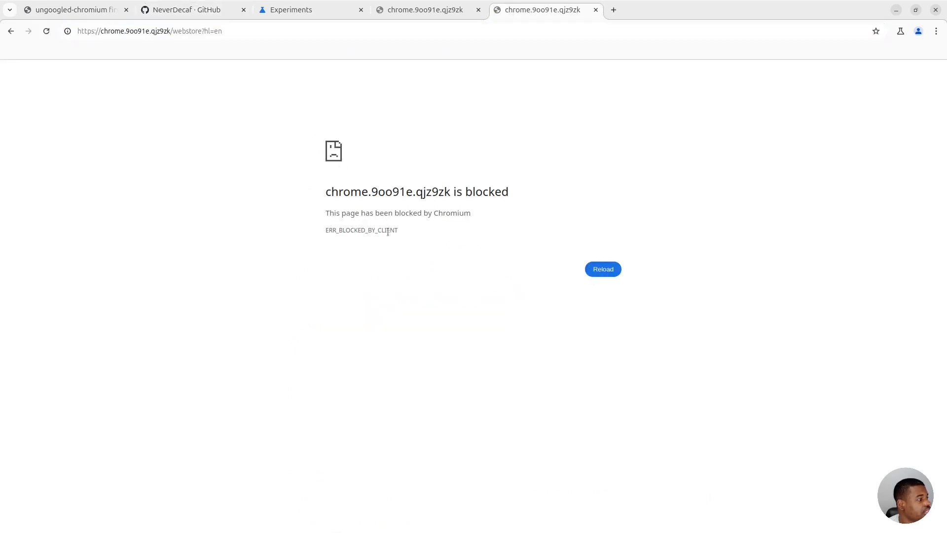
{"action": "mouse_move", "coordinate": [399, 105]}
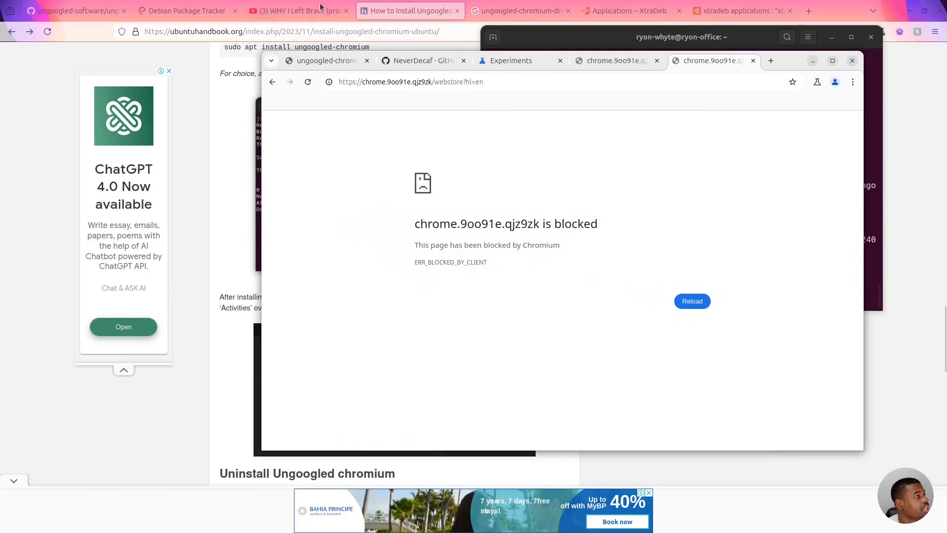
{"action": "left_click", "coordinate": [296, 10]}
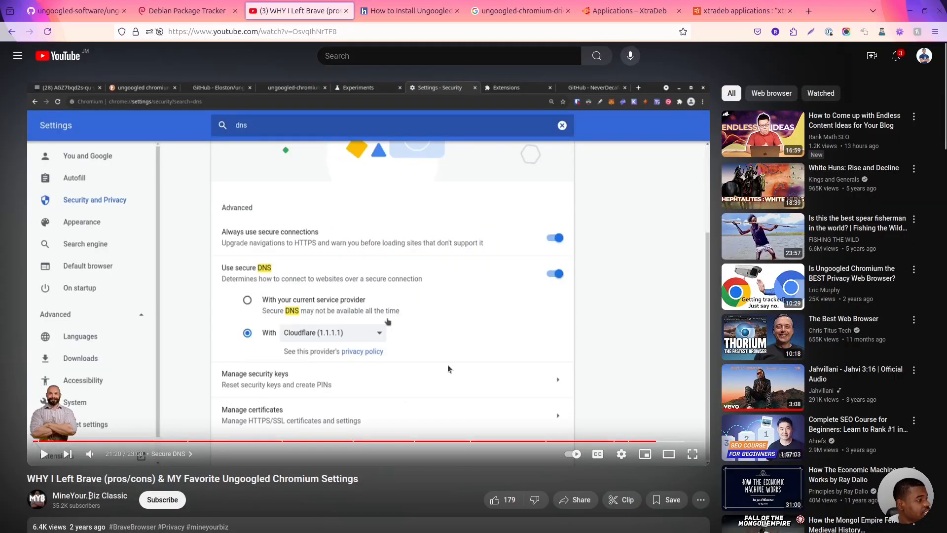
{"action": "mouse_move", "coordinate": [338, 372]}
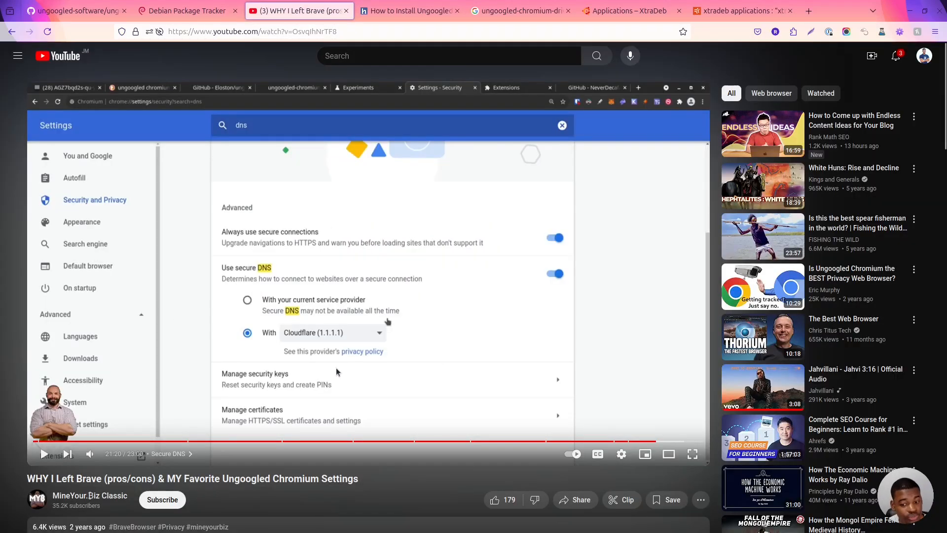
{"action": "mouse_move", "coordinate": [185, 272]}
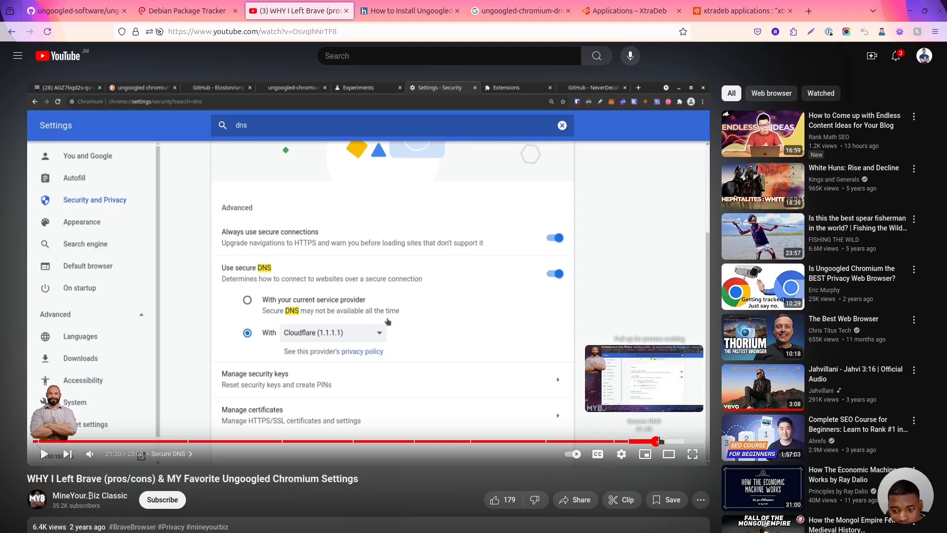
{"action": "mouse_move", "coordinate": [600, 259]}
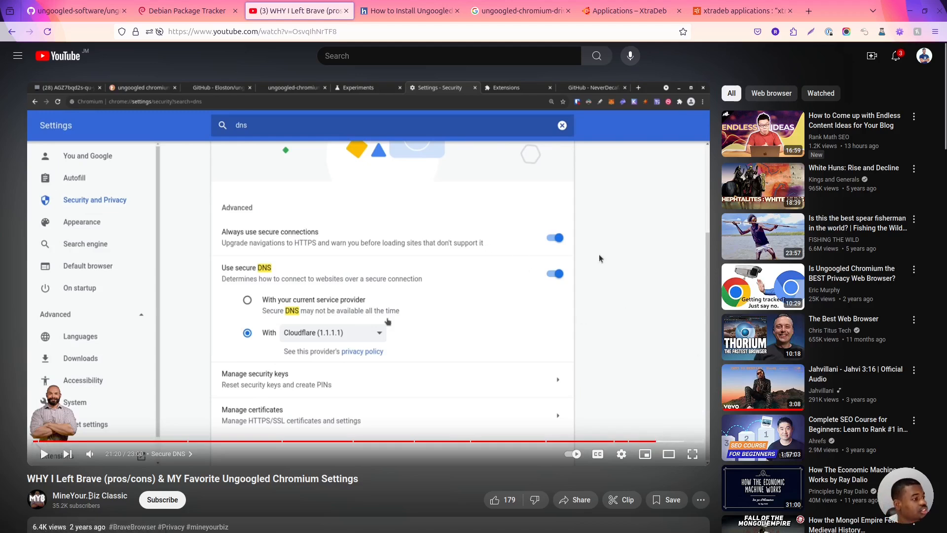
{"action": "mouse_move", "coordinate": [583, 238]}
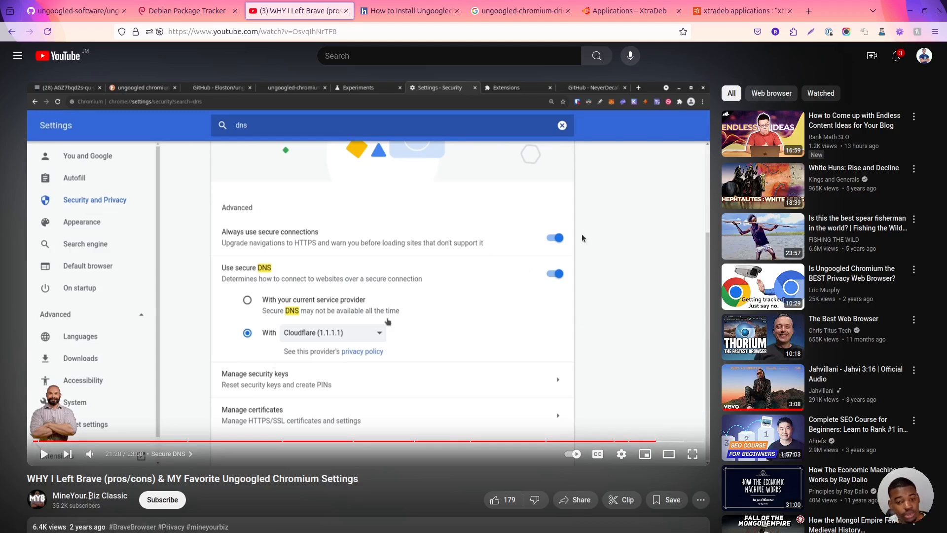
{"action": "mouse_move", "coordinate": [227, 74]}
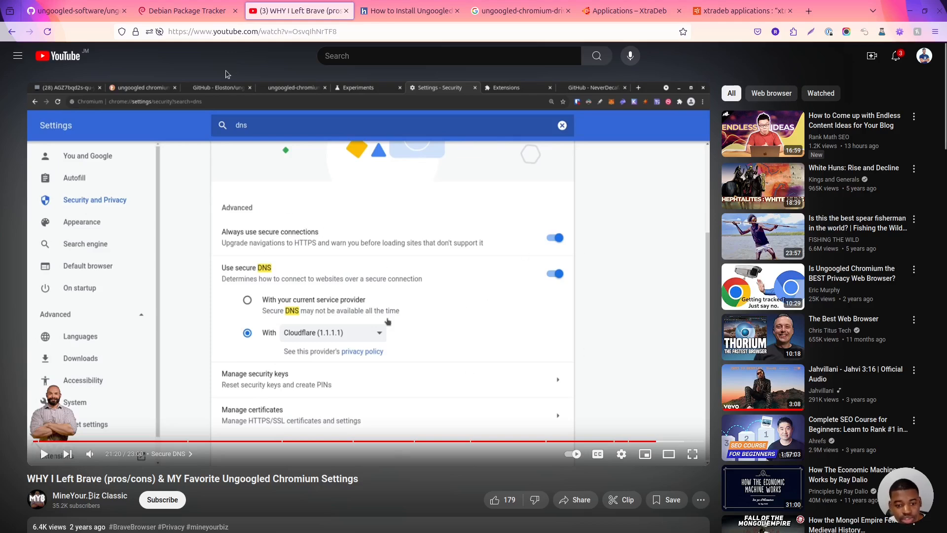
Switch Firefox to the ungoogled-software/ungoogled-chromium GitHub README tab.
{"action": "left_click", "coordinate": [72, 10]}
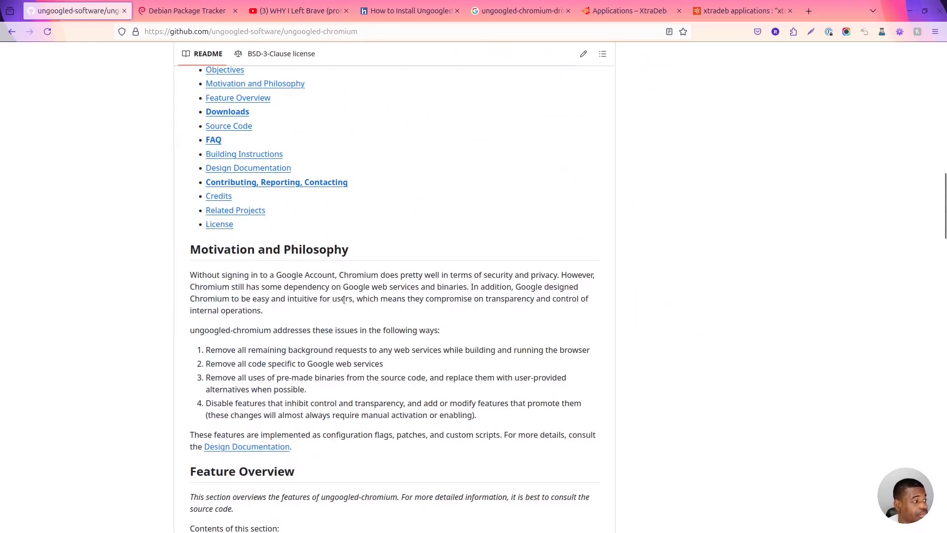
Scroll the README through its Downloads, Third-party binaries and Source Code sections.
{"action": "scroll", "scroll_direction": "down", "scroll_amount": 3}
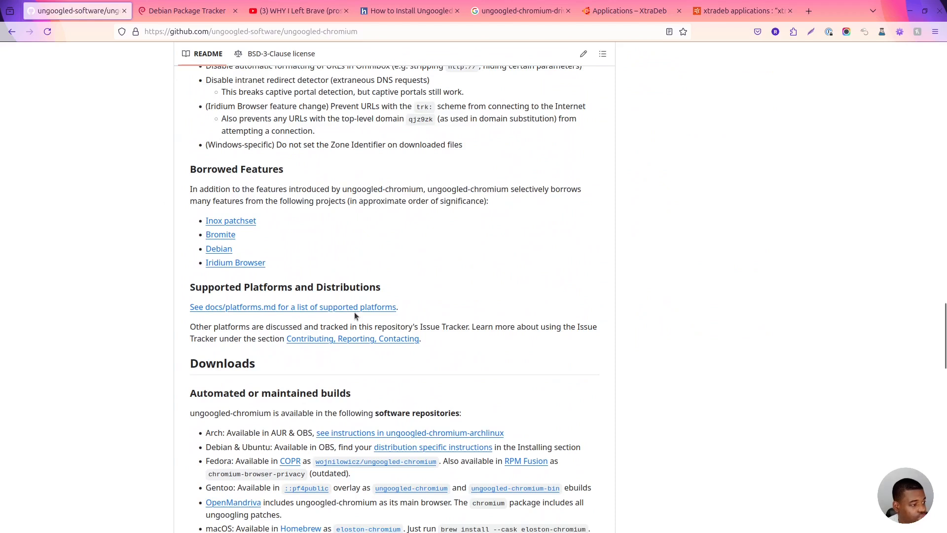
{"action": "scroll", "scroll_direction": "down", "scroll_amount": 3}
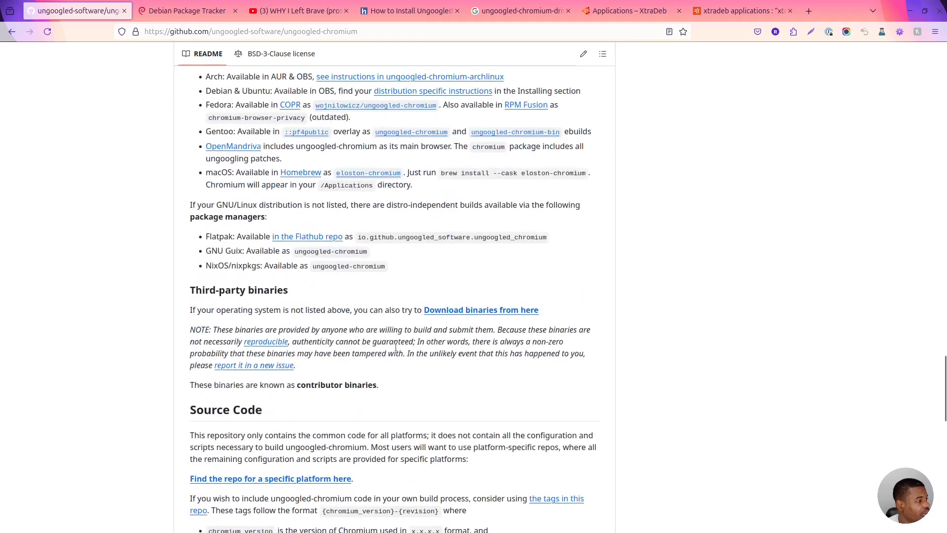
{"action": "scroll", "scroll_direction": "up", "scroll_amount": 3}
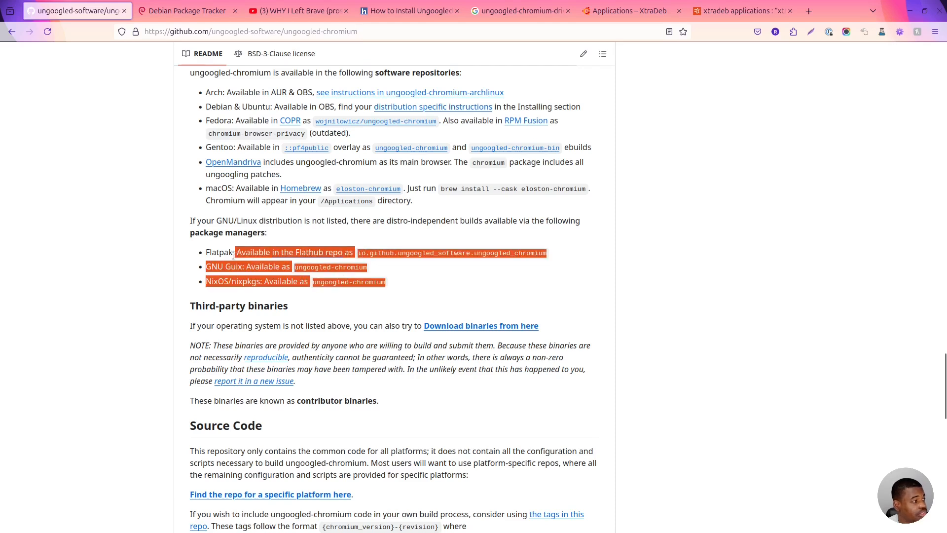
{"action": "scroll", "scroll_direction": "down", "scroll_amount": 3}
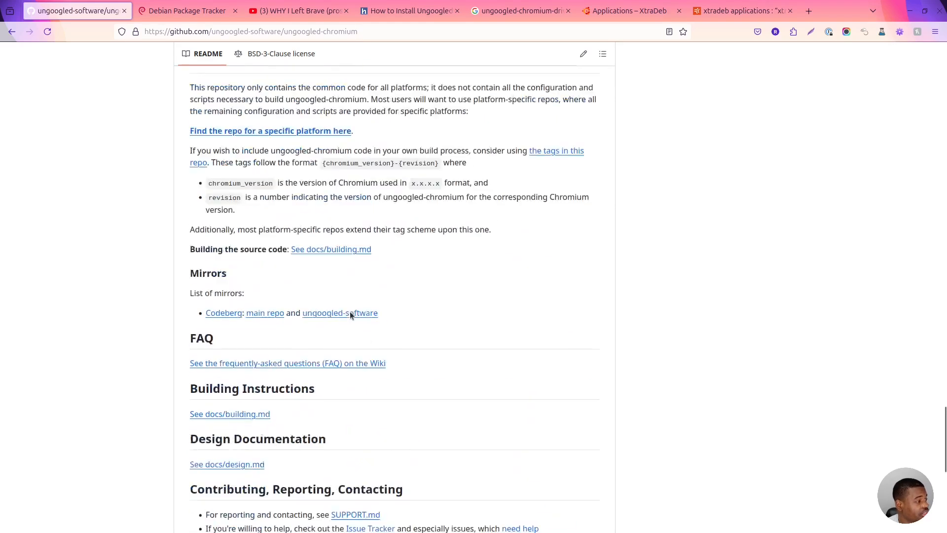
{"action": "scroll", "scroll_direction": "up", "scroll_amount": 3}
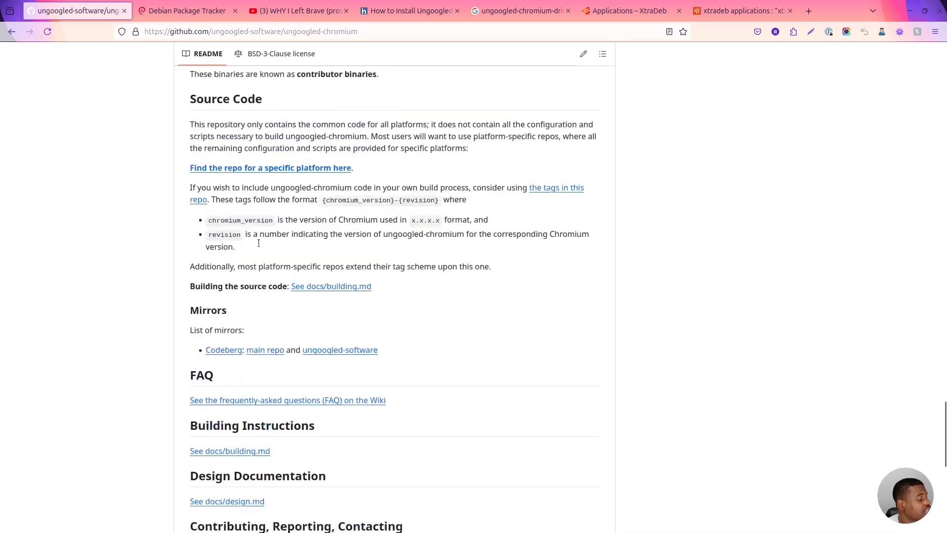
{"action": "scroll", "scroll_direction": "up", "scroll_amount": 3}
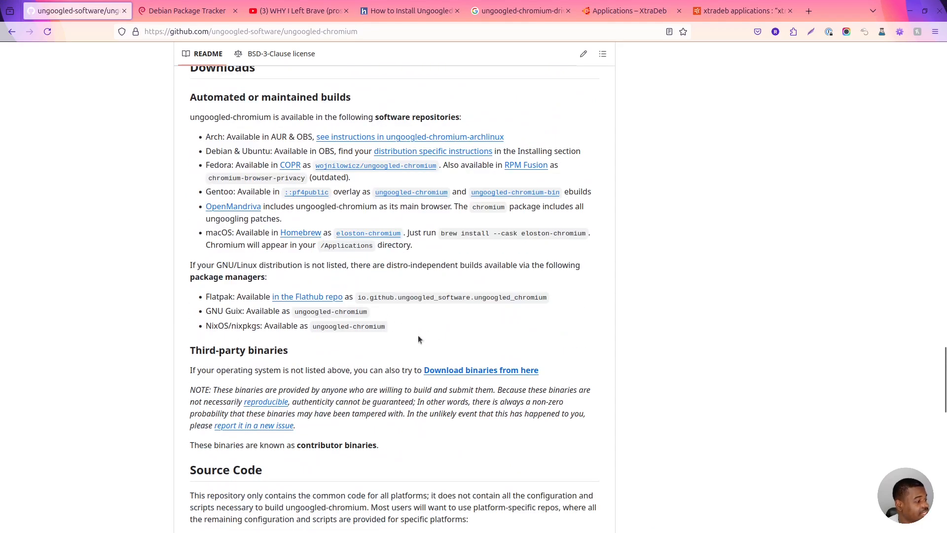
{"action": "mouse_move", "coordinate": [393, 345]}
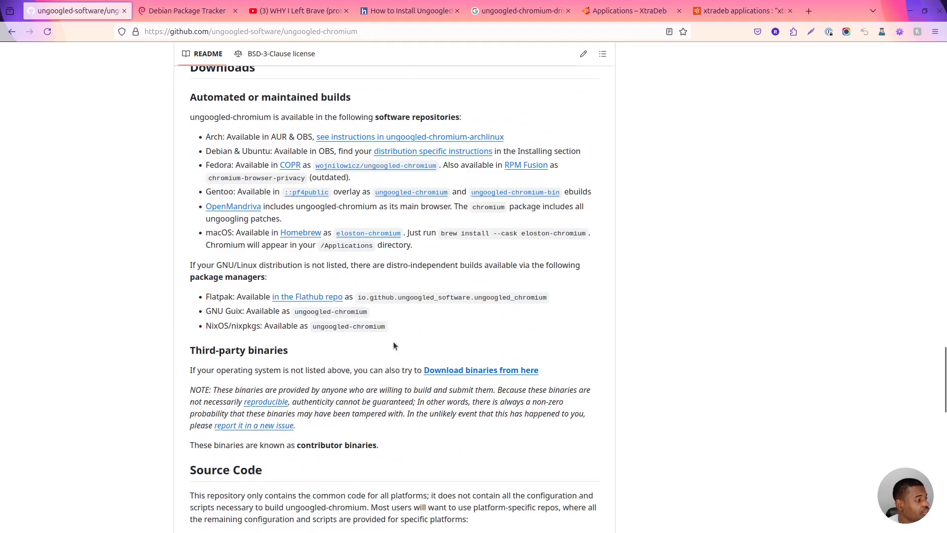
{"action": "scroll", "scroll_direction": "down", "scroll_amount": 3}
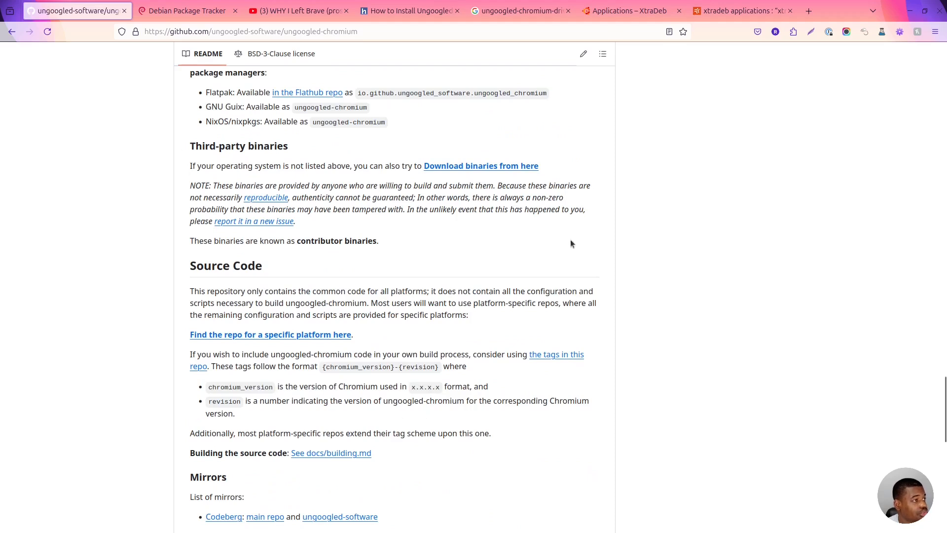
{"action": "mouse_move", "coordinate": [490, 273]}
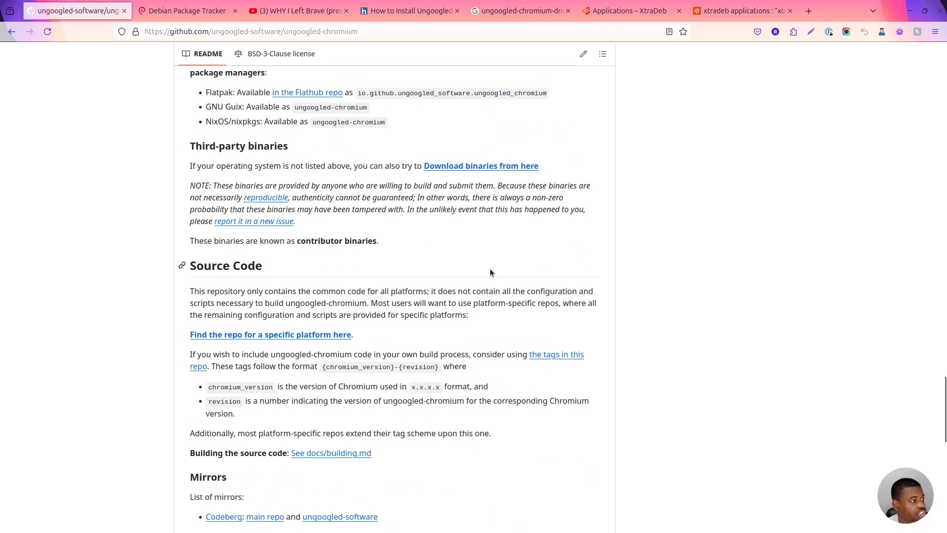
{"action": "mouse_move", "coordinate": [526, 55]}
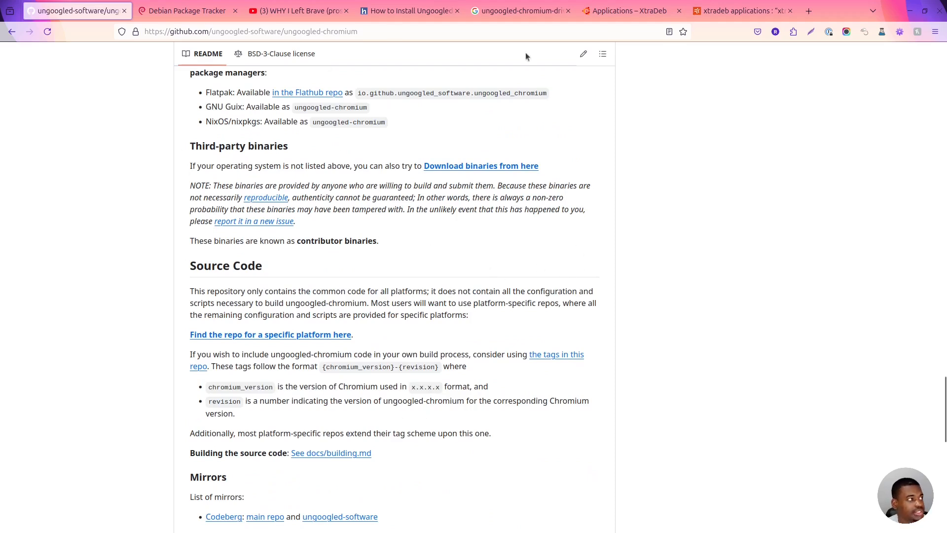
{"action": "mouse_move", "coordinate": [536, 518]}
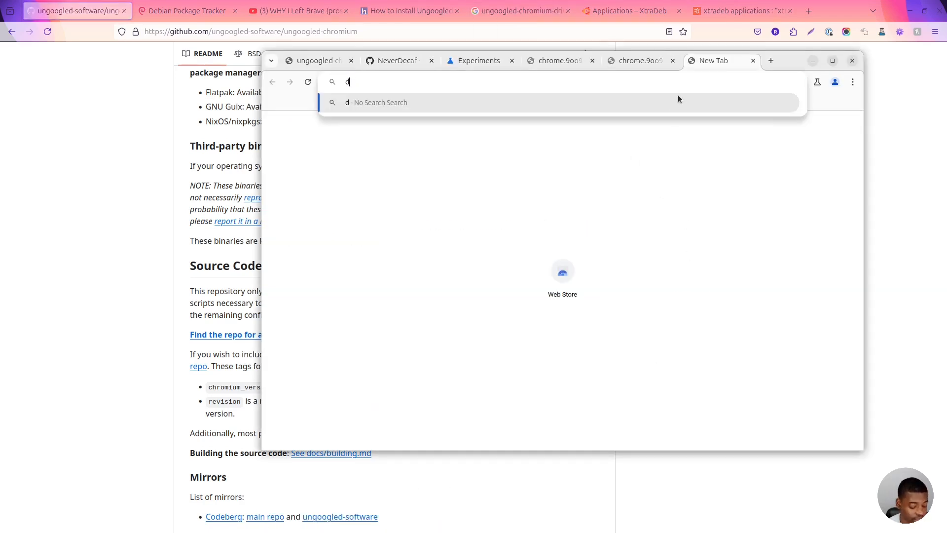
Submit the typed address, view the connection error details, then try loading test.com instead.
{"action": "key", "text": "Return"}
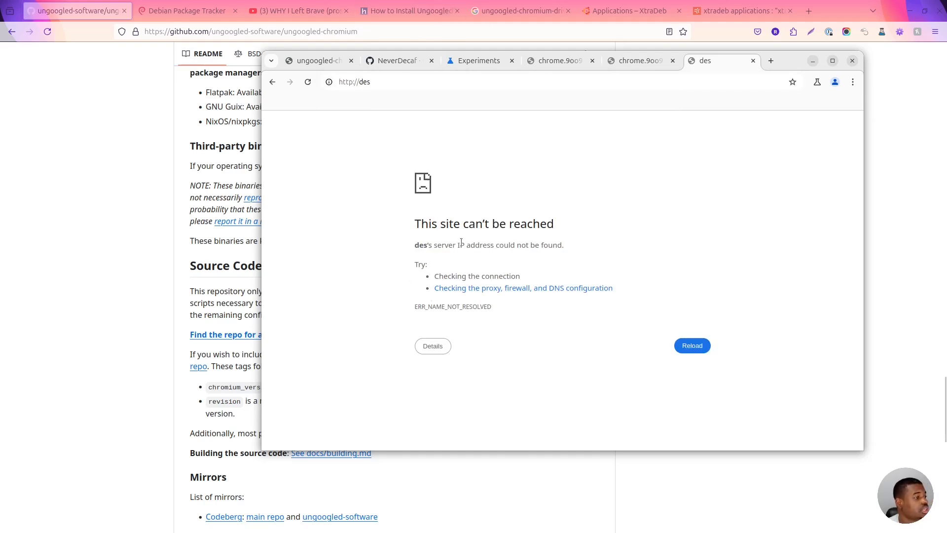
{"action": "mouse_move", "coordinate": [662, 347]}
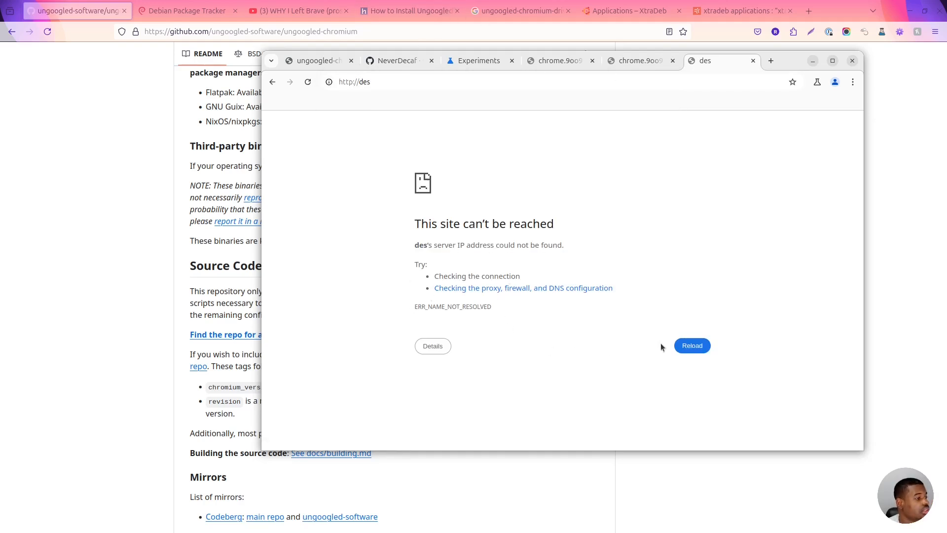
{"action": "left_click", "coordinate": [354, 82]}
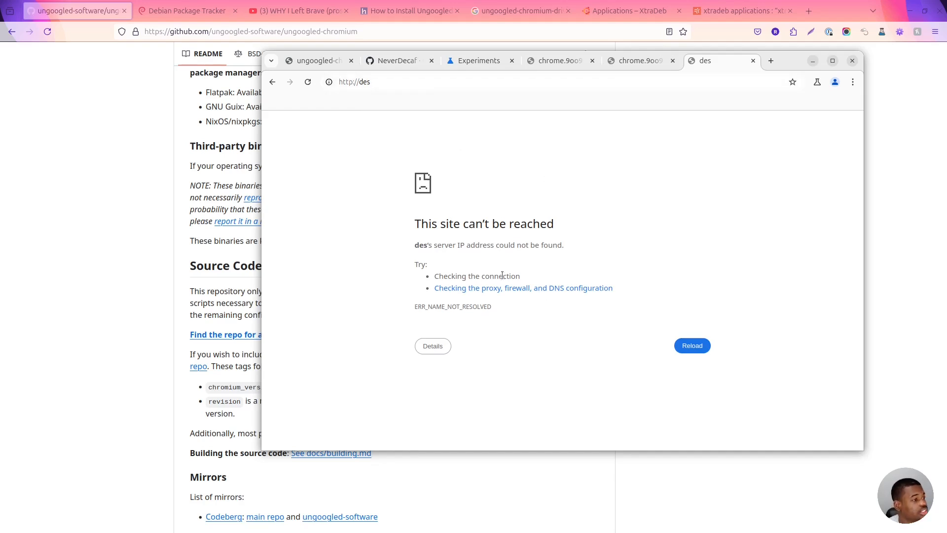
{"action": "left_click", "coordinate": [432, 346]}
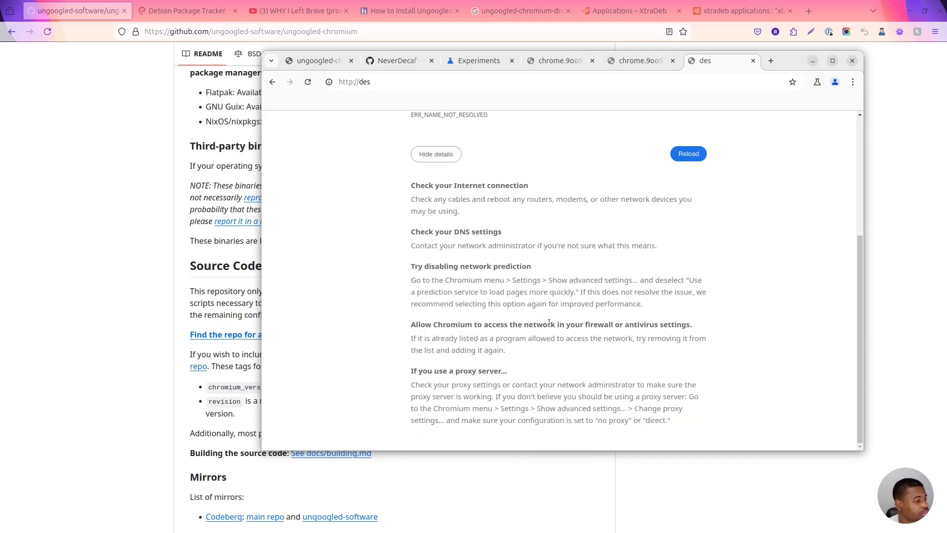
{"action": "left_click", "coordinate": [353, 82]}
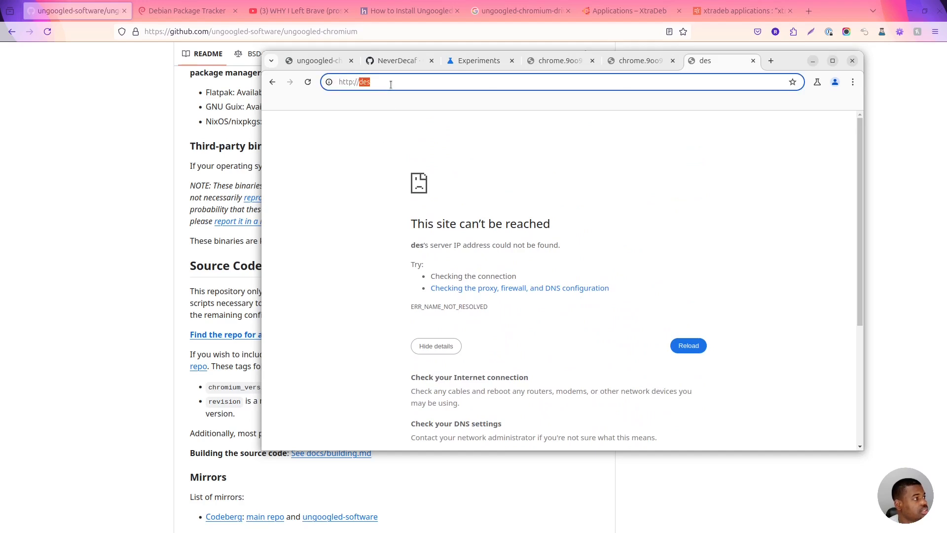
{"action": "type", "text": "tes"}
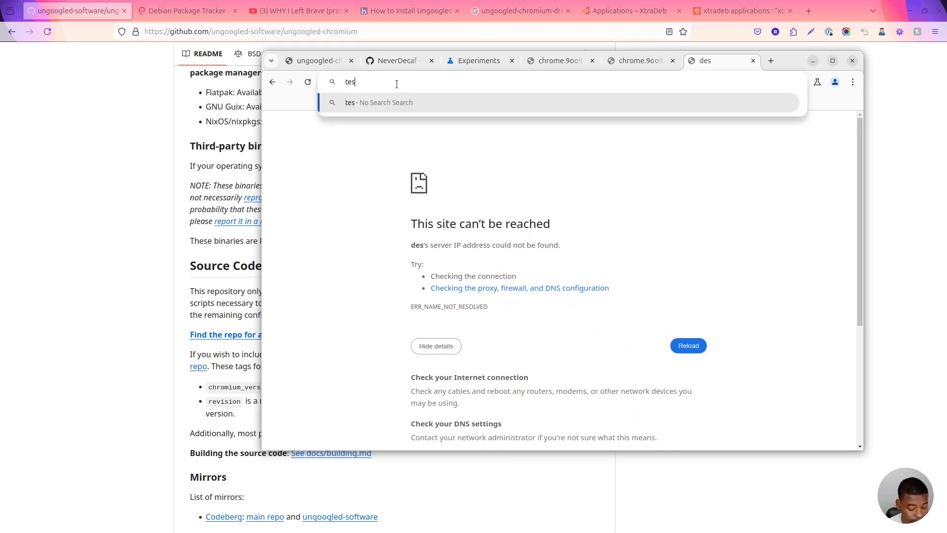
{"action": "type", "text": "t.com"}
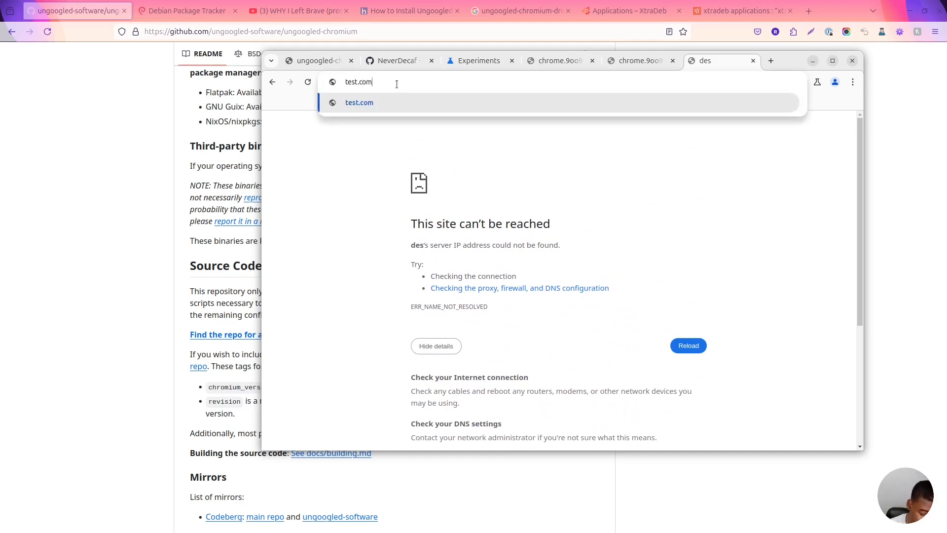
{"action": "key", "text": "Return"}
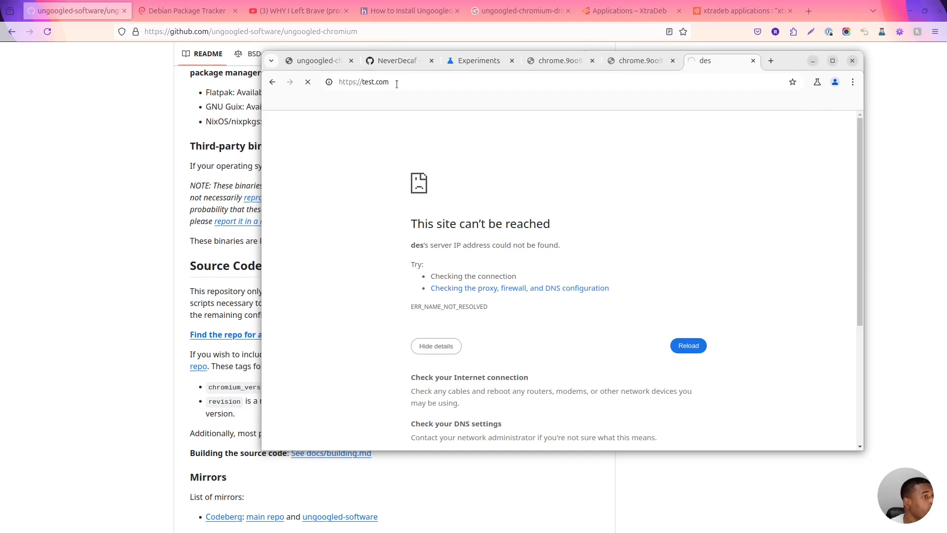
Load duckduckgo.com in a new tab.
{"action": "left_click", "coordinate": [770, 60]}
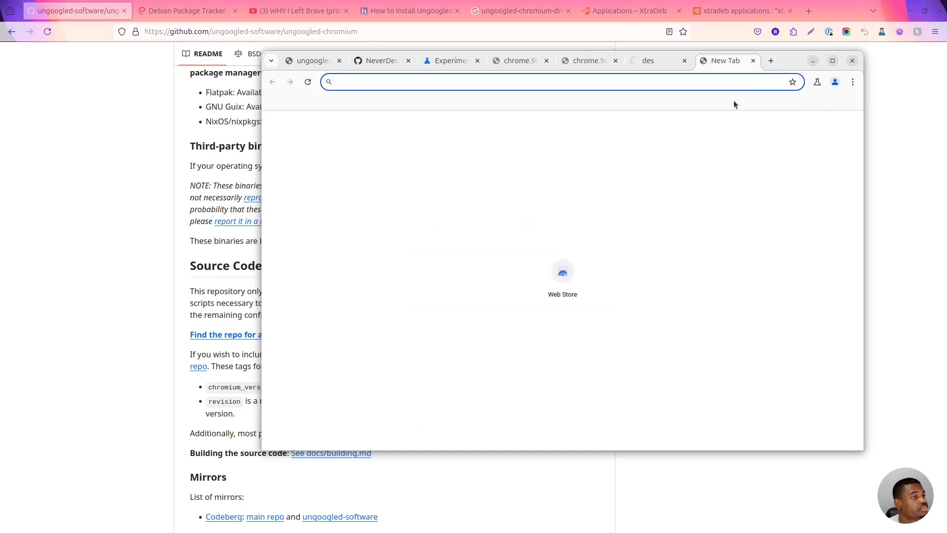
{"action": "type", "text": "duckduc"}
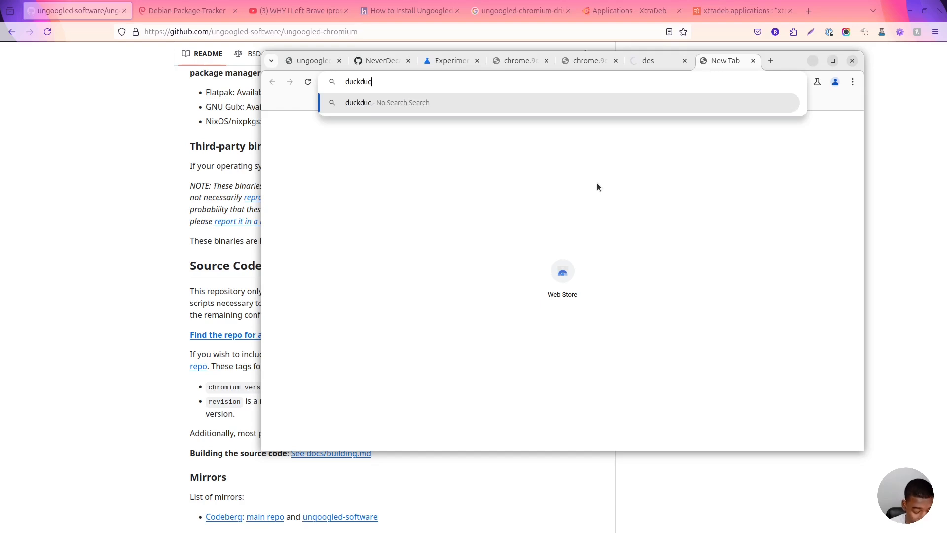
{"action": "type", "text": "kgo/"}
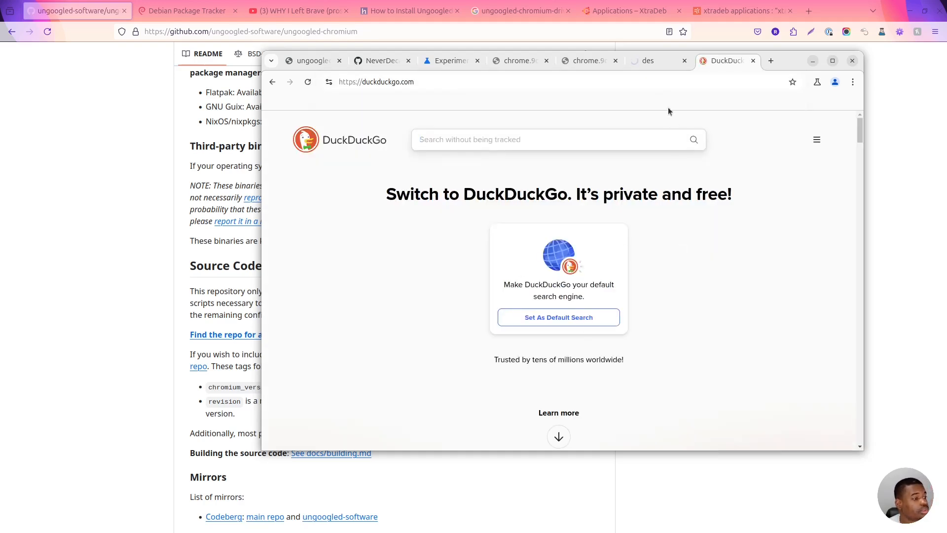
{"action": "mouse_move", "coordinate": [544, 346]}
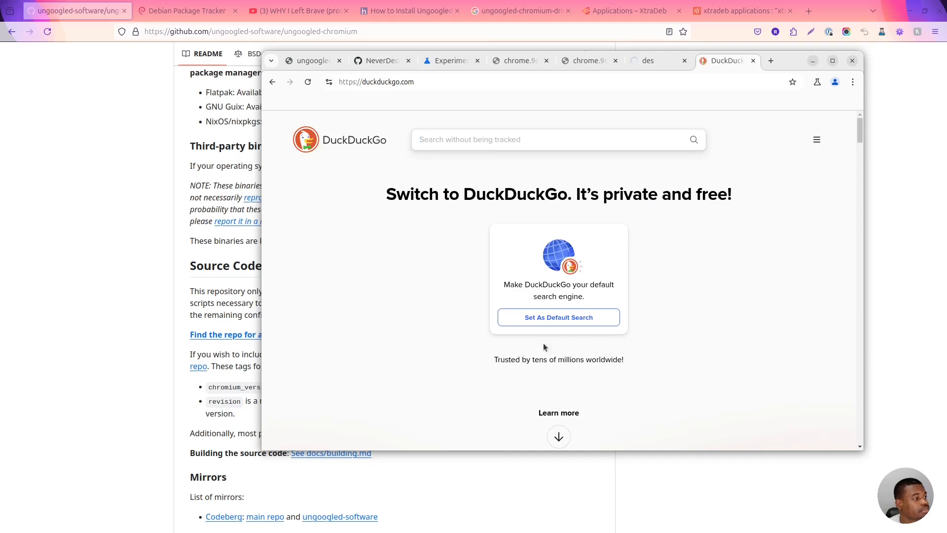
Check DuckDuckGo's Set As Default Search help, then filter Chromium Settings by 'sear' to reach Search engine.
{"action": "left_click", "coordinate": [559, 317]}
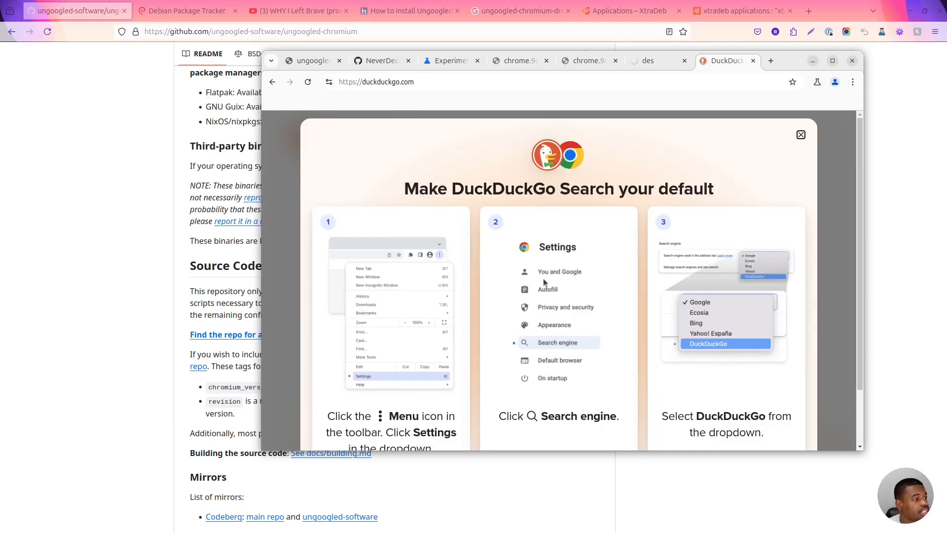
{"action": "mouse_move", "coordinate": [341, 404]}
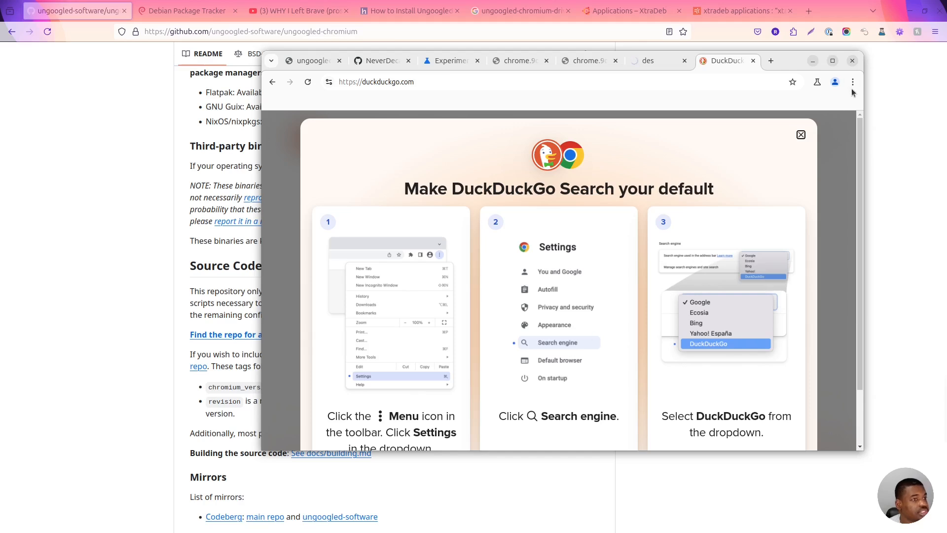
{"action": "left_click", "coordinate": [853, 82]}
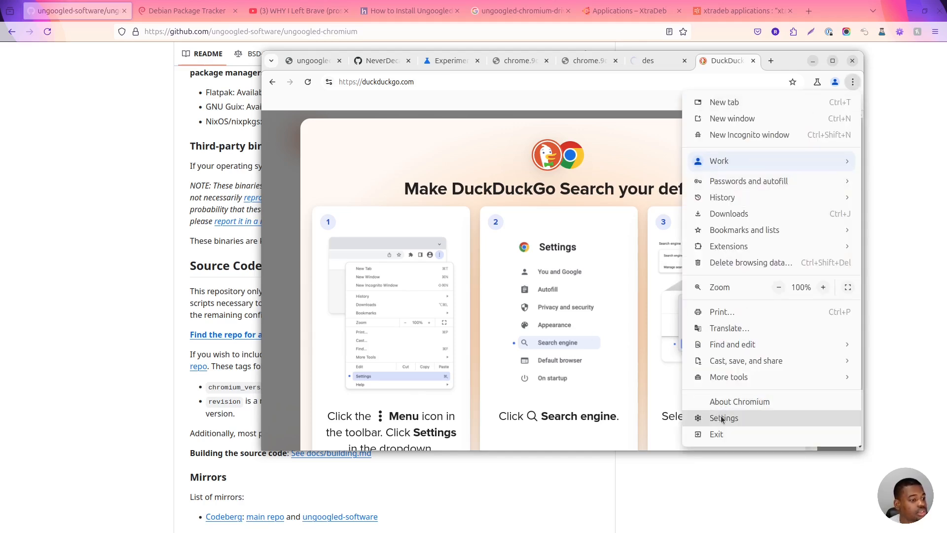
{"action": "left_click", "coordinate": [724, 417]}
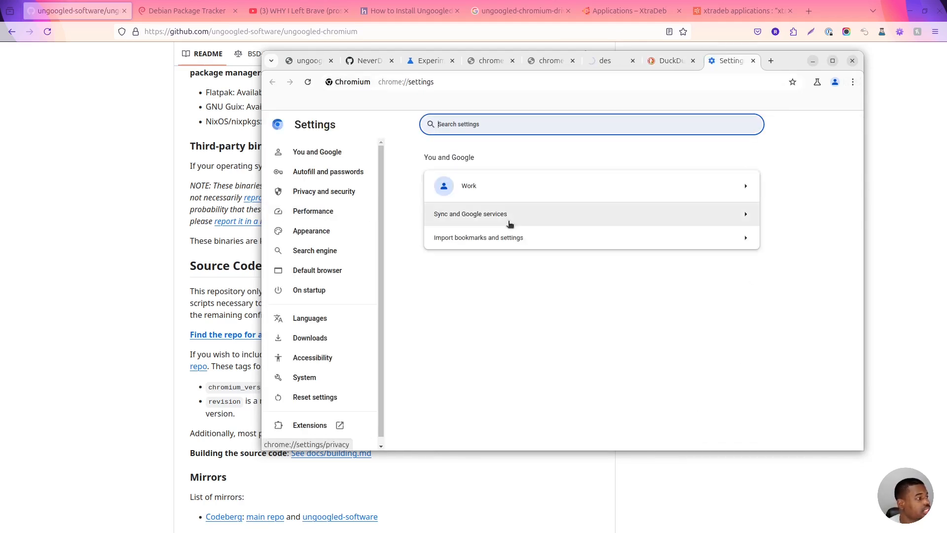
{"action": "type", "text": "se"}
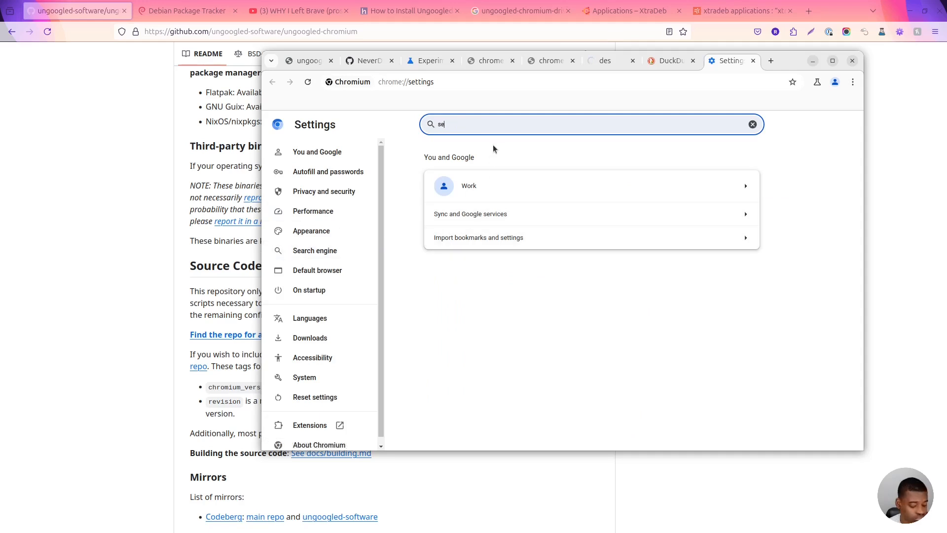
{"action": "type", "text": "ar"}
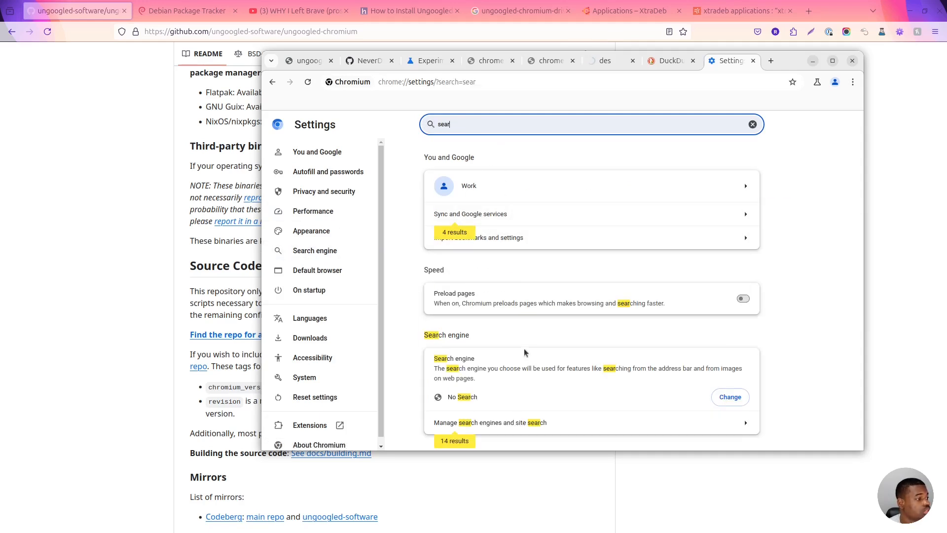
Choose DuckDuckGo in the search-engine picker and set it as the default.
{"action": "left_click", "coordinate": [730, 396]}
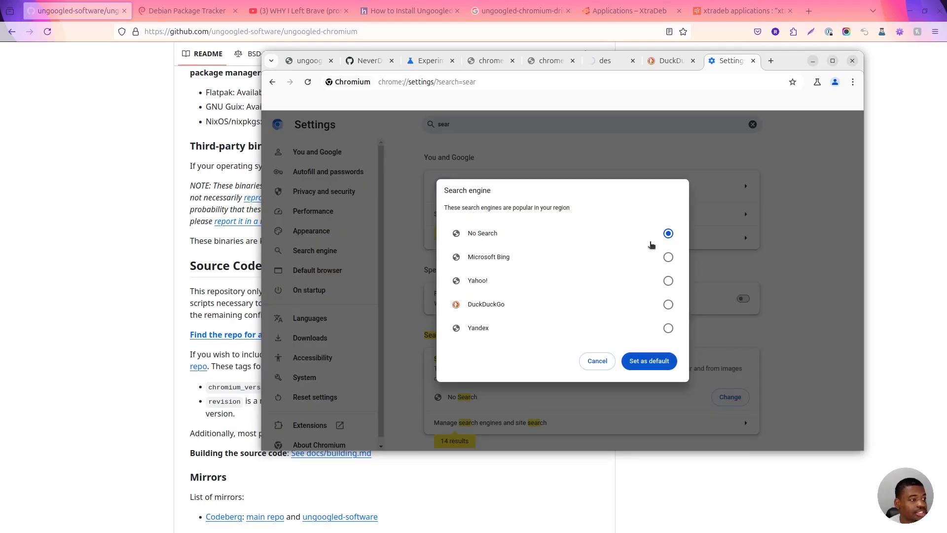
{"action": "mouse_move", "coordinate": [566, 307]}
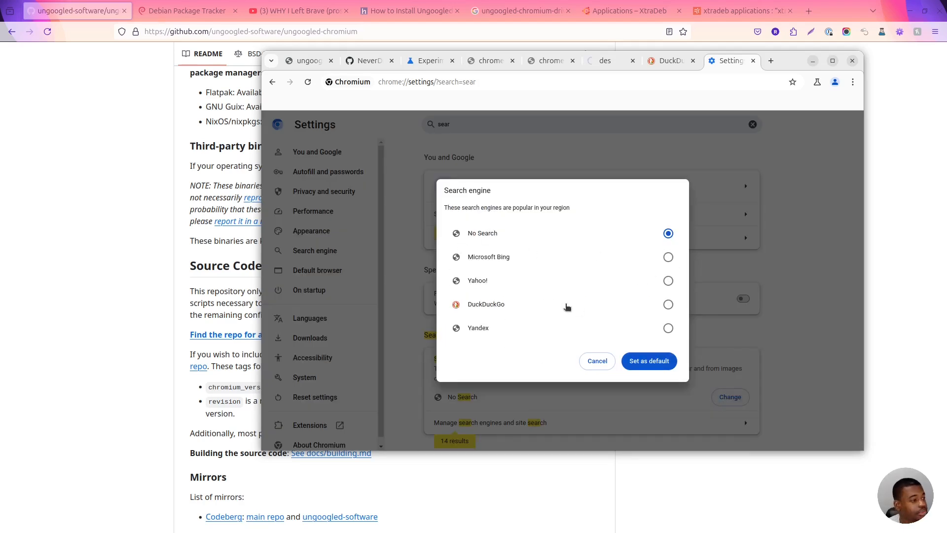
{"action": "mouse_move", "coordinate": [668, 304]}
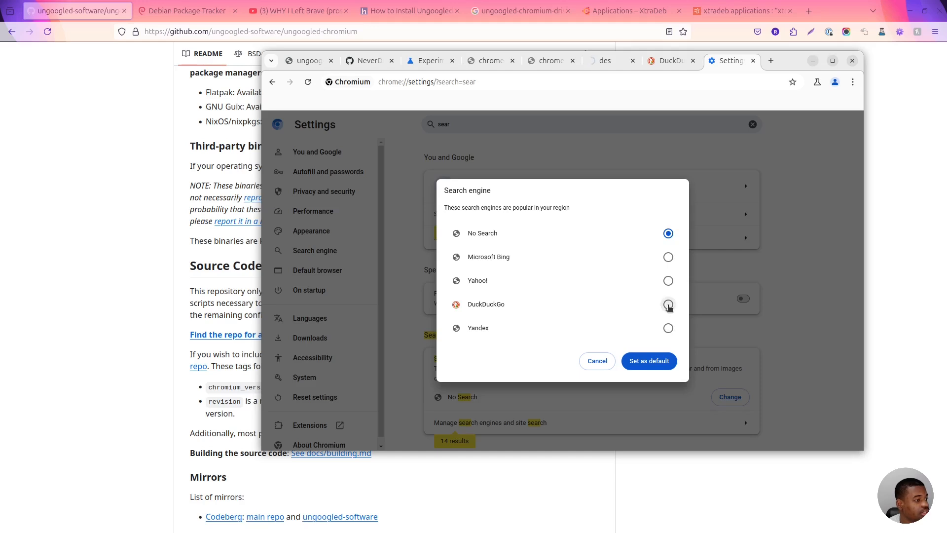
{"action": "left_click", "coordinate": [668, 304]}
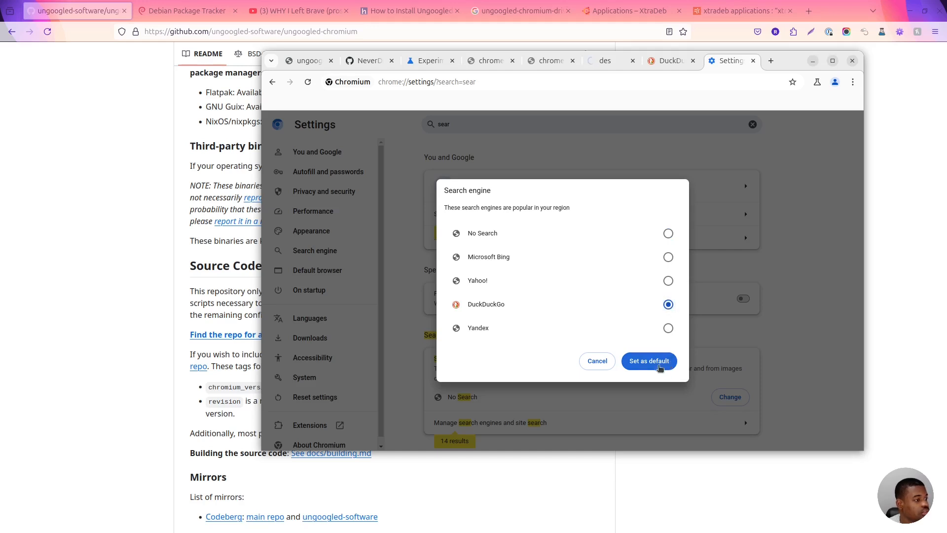
{"action": "left_click", "coordinate": [648, 361]}
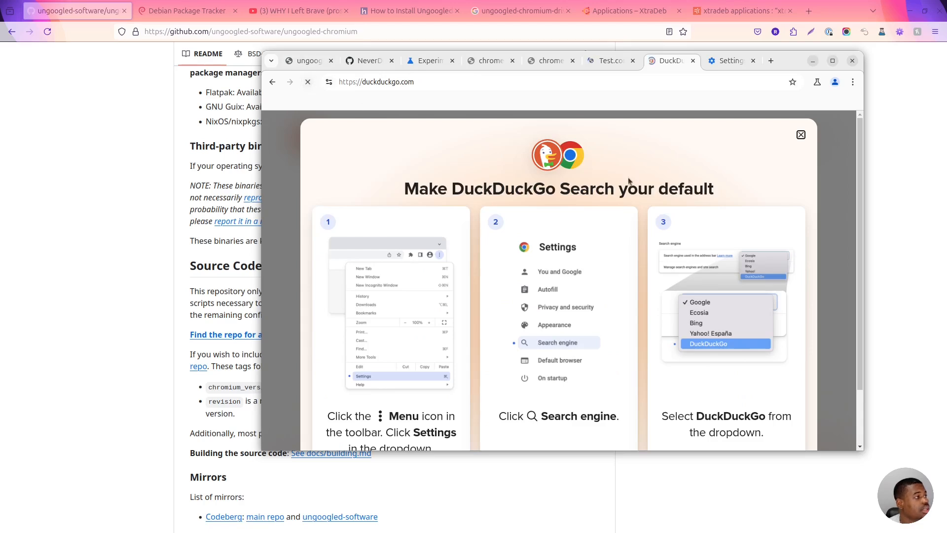
Search DuckDuckGo for "test" and maximize the browser window over the results.
{"action": "type", "text": "te"}
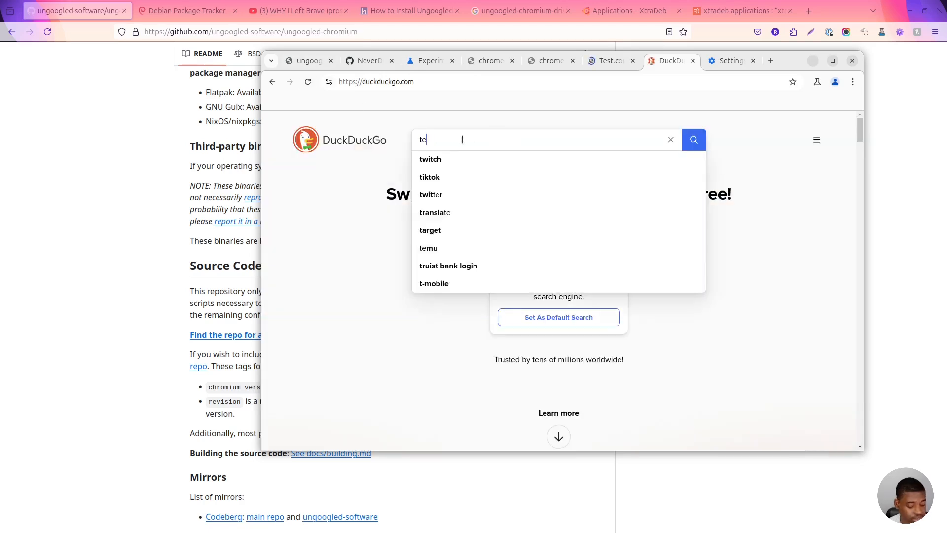
{"action": "key", "text": "Return"}
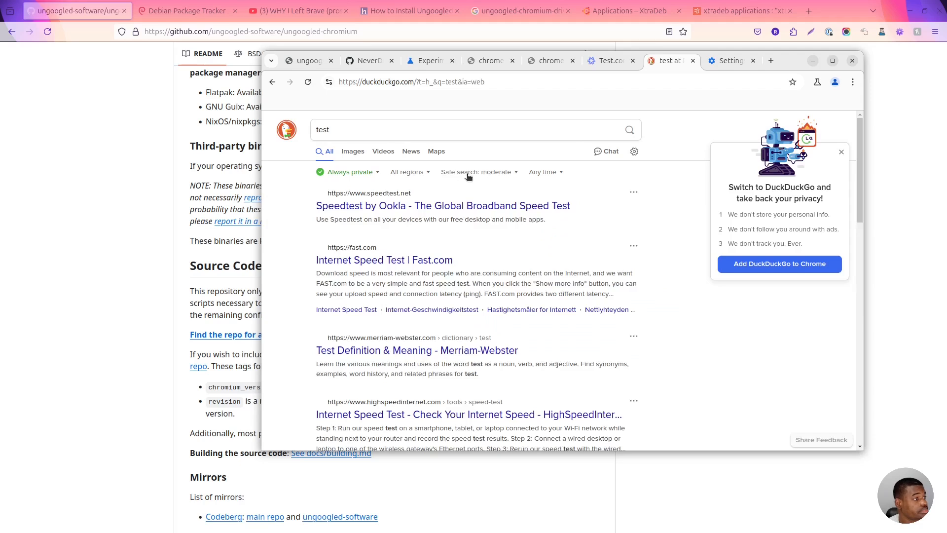
{"action": "scroll", "scroll_direction": "down", "scroll_amount": 3}
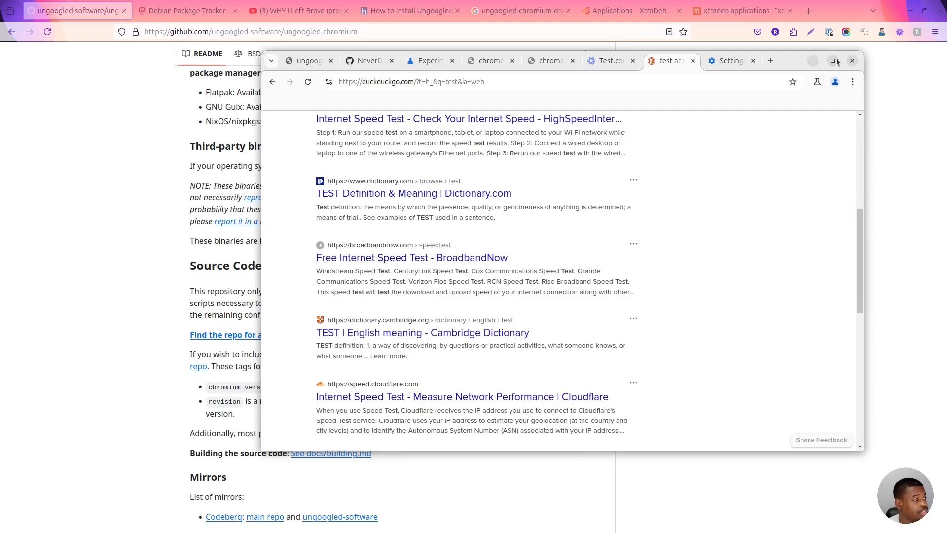
{"action": "left_click", "coordinate": [833, 60]}
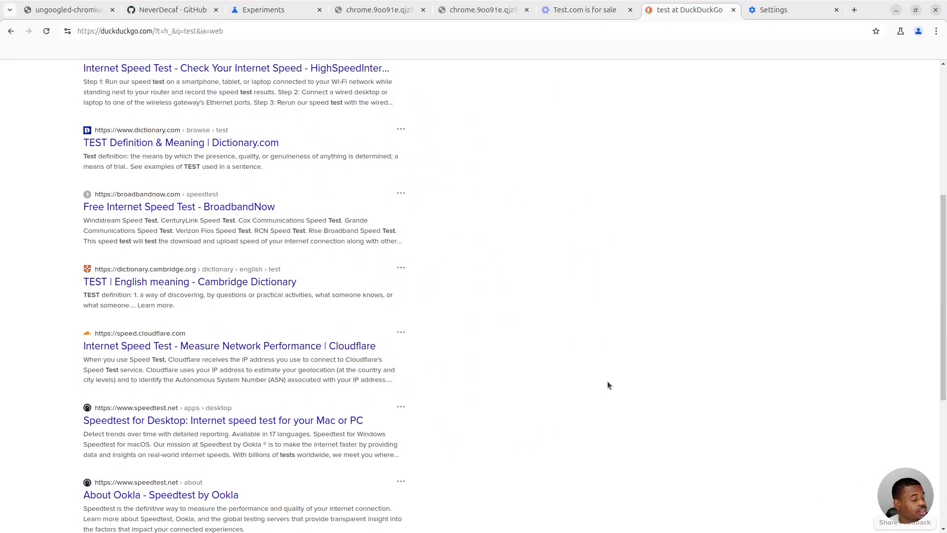
{"action": "mouse_move", "coordinate": [634, 329]}
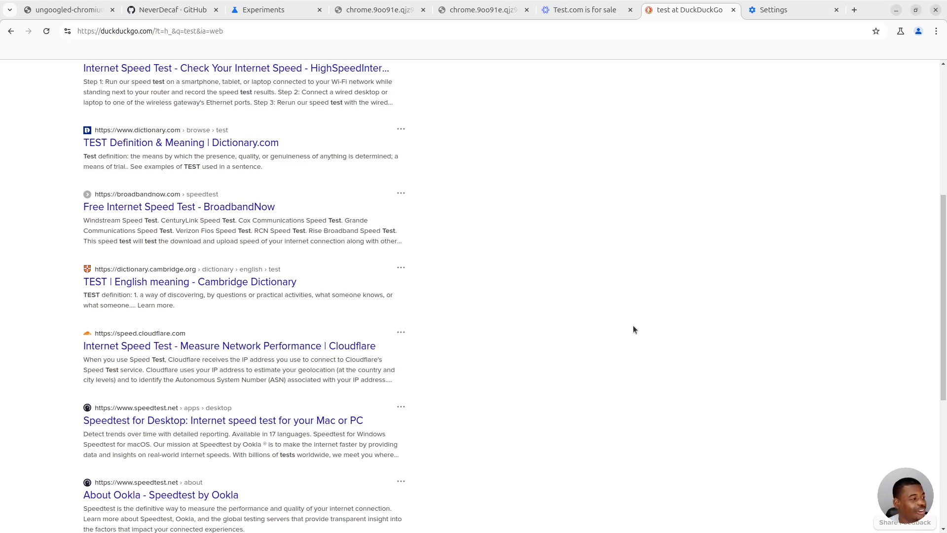
Look through the results and dismiss the 'Clear your cookies often?' tip.
{"action": "scroll", "scroll_direction": "down", "scroll_amount": 3}
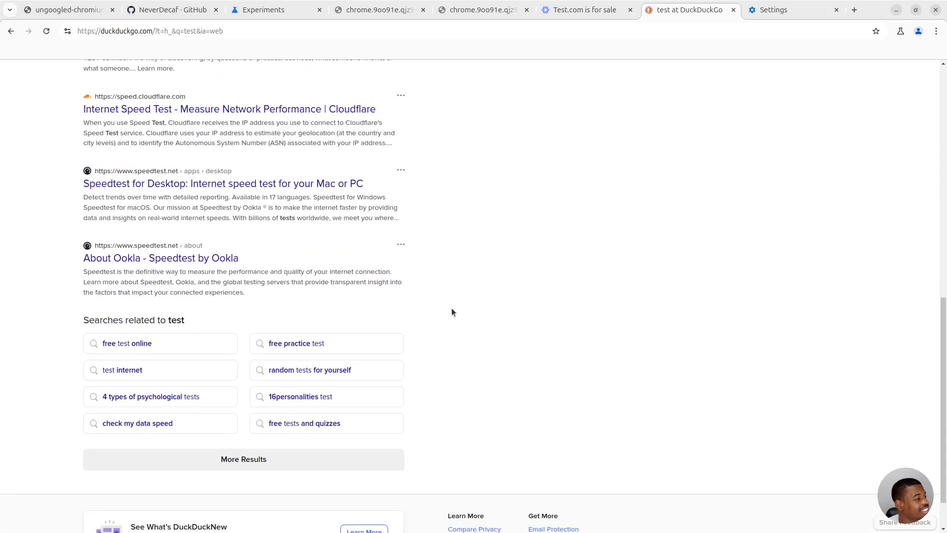
{"action": "scroll", "scroll_direction": "up", "scroll_amount": 3}
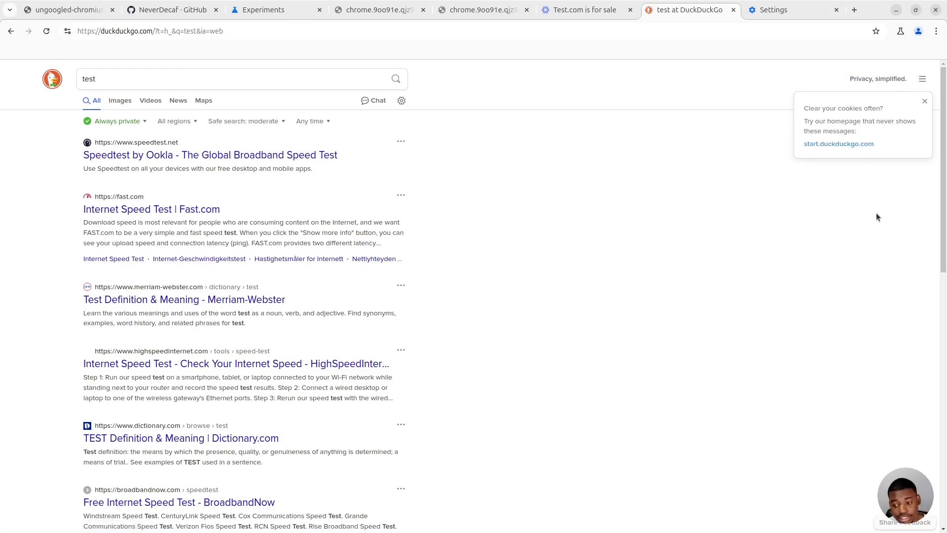
{"action": "mouse_move", "coordinate": [832, 343]}
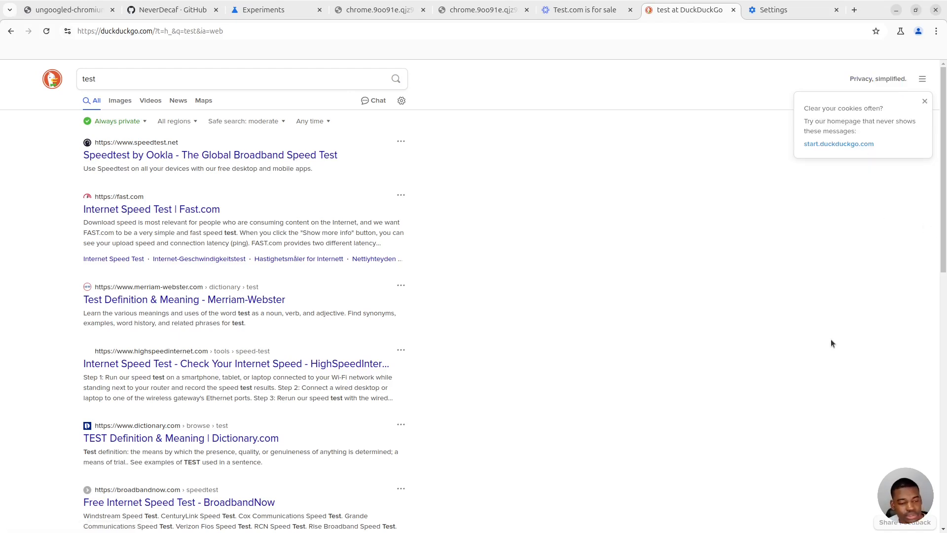
{"action": "mouse_move", "coordinate": [794, 316]}
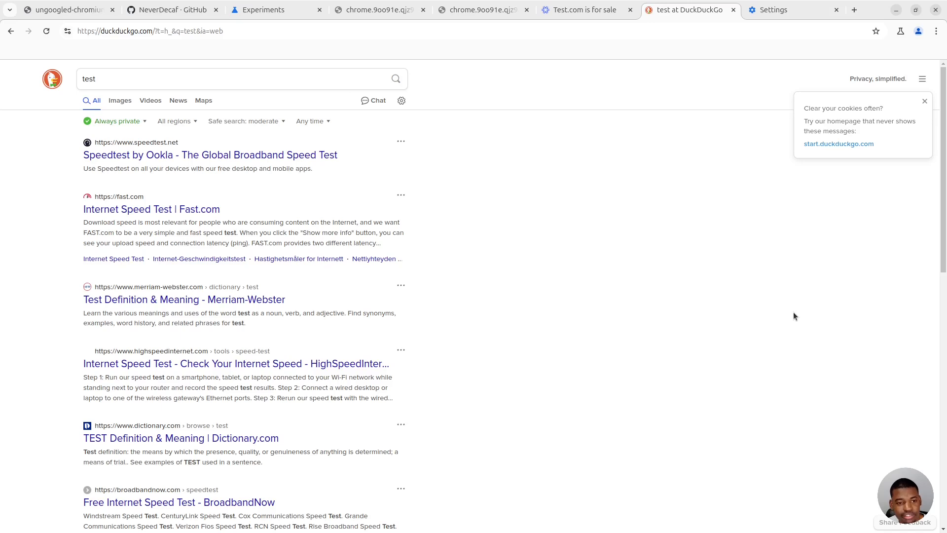
{"action": "left_click", "coordinate": [924, 101]}
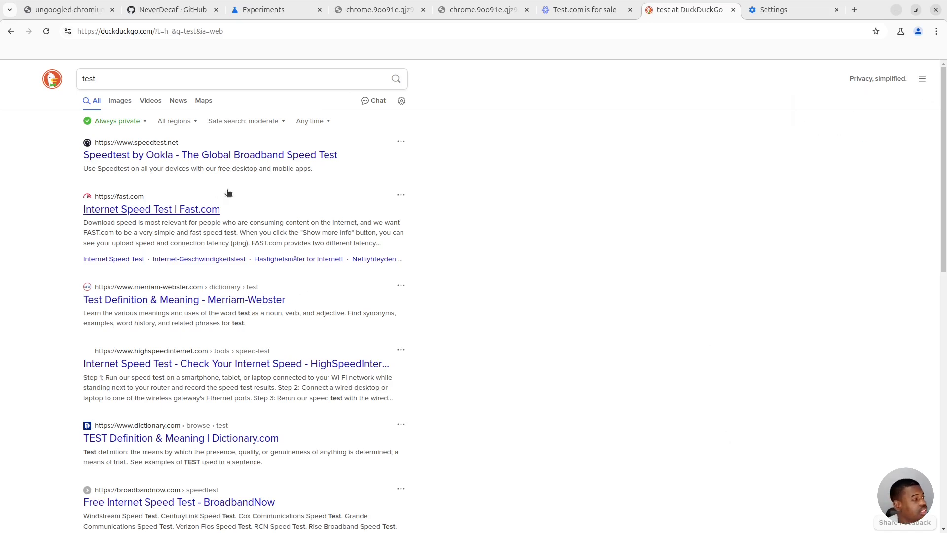
{"action": "mouse_move", "coordinate": [714, 125]}
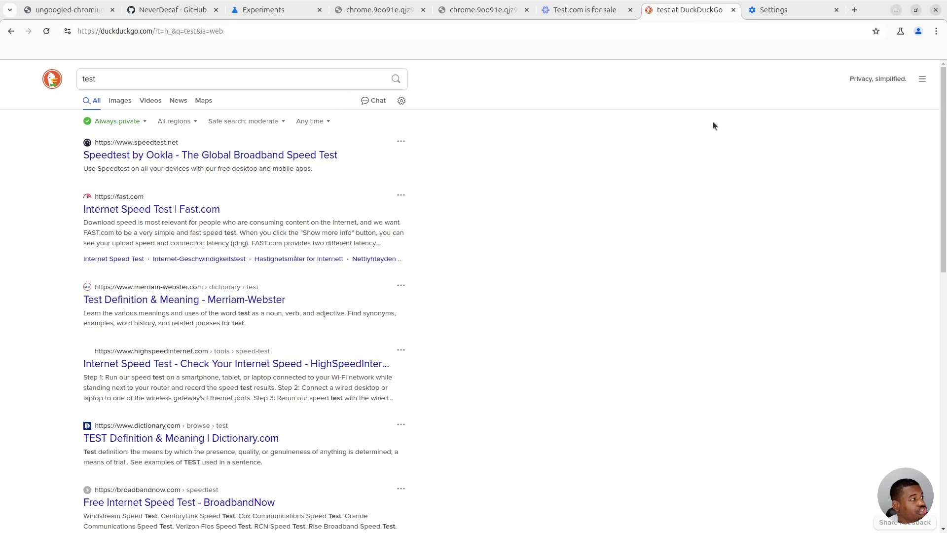
{"action": "mouse_move", "coordinate": [598, 236]}
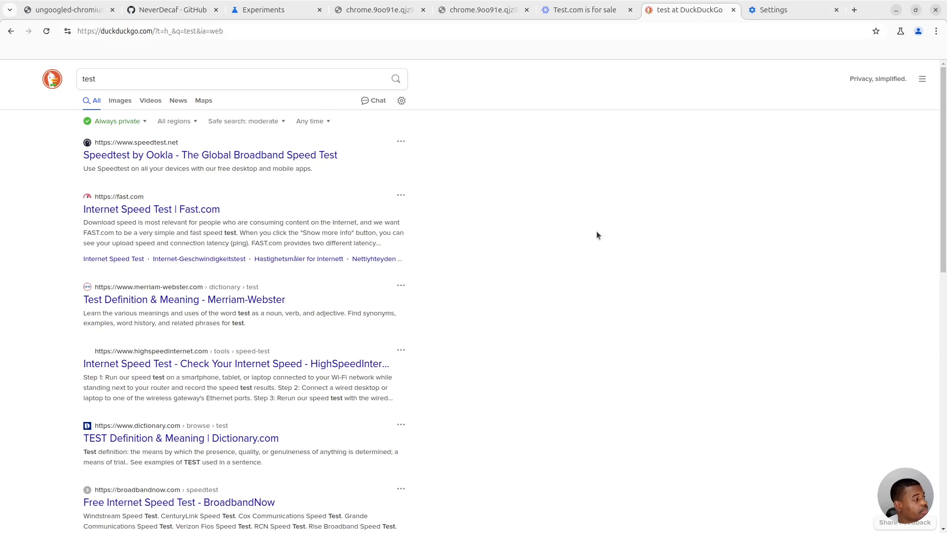
{"action": "mouse_move", "coordinate": [613, 238]}
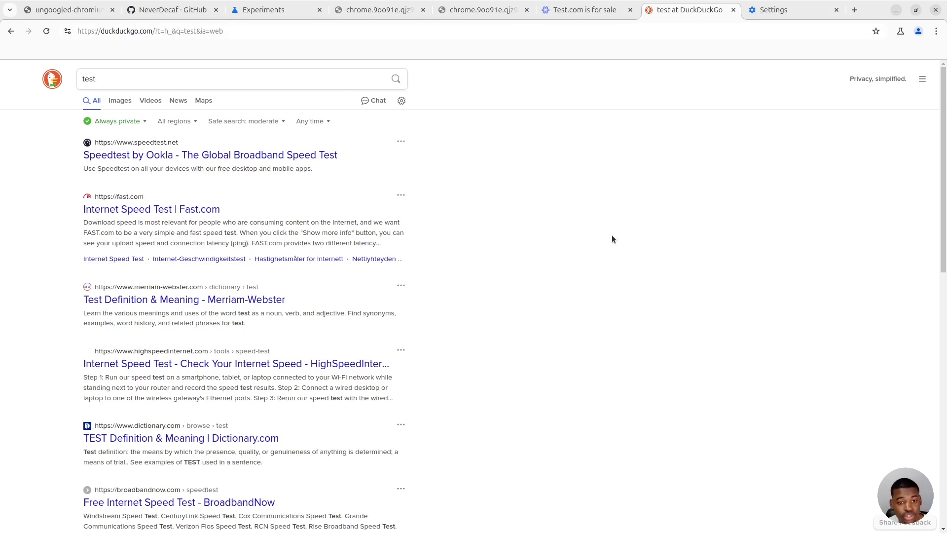
{"action": "mouse_move", "coordinate": [677, 358]}
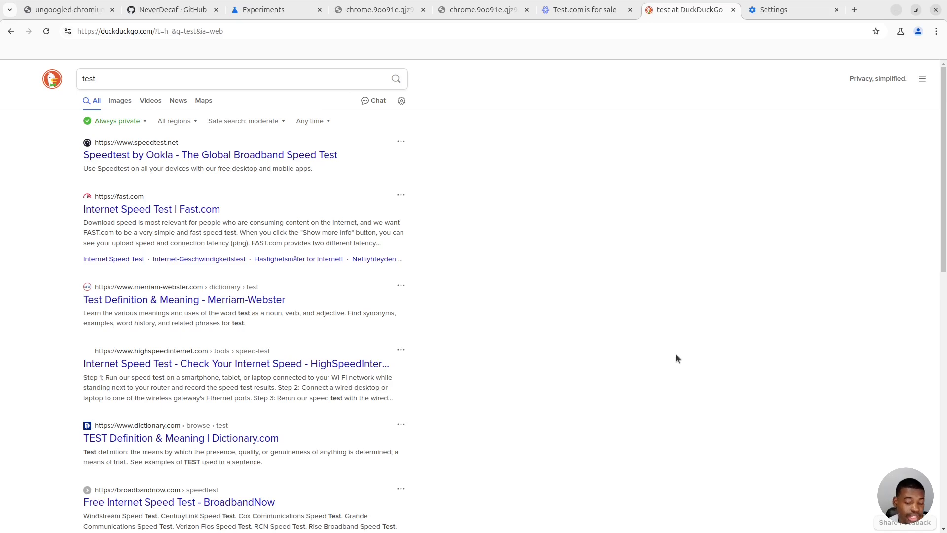
{"action": "mouse_move", "coordinate": [550, 395]}
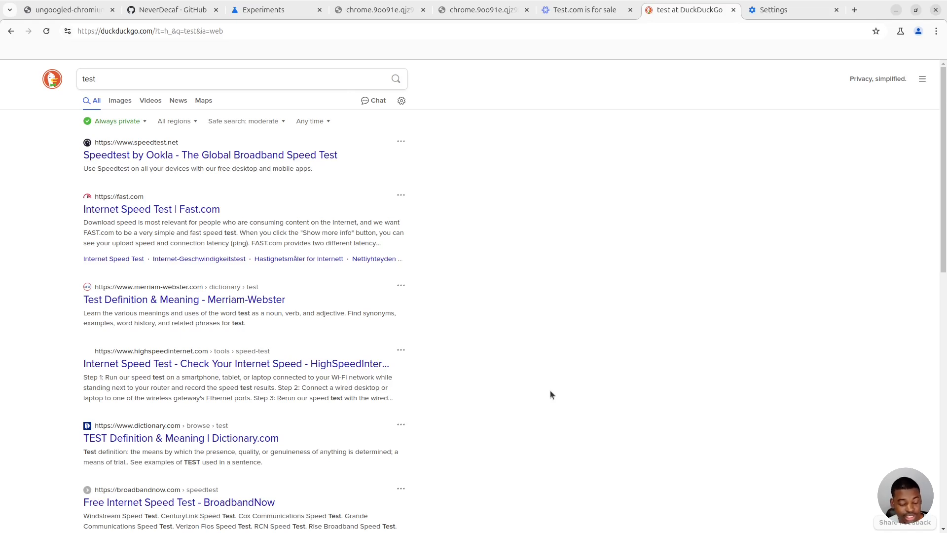
{"action": "mouse_move", "coordinate": [506, 286]}
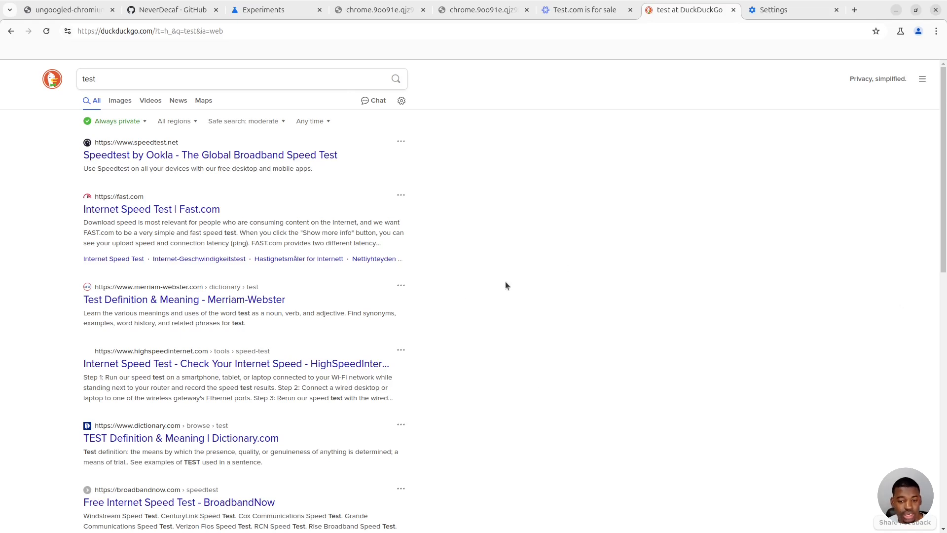
{"action": "mouse_move", "coordinate": [712, 278]}
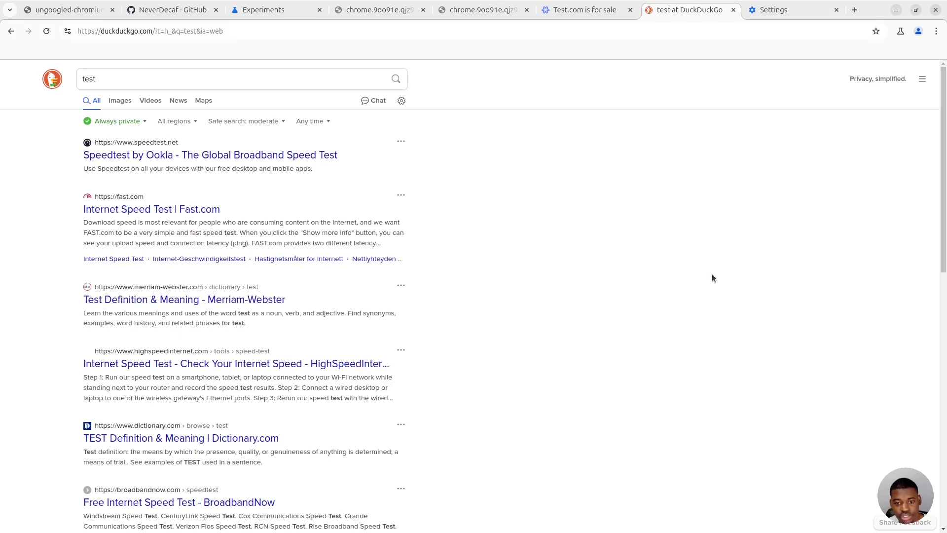
{"action": "scroll", "scroll_direction": "down", "scroll_amount": 3}
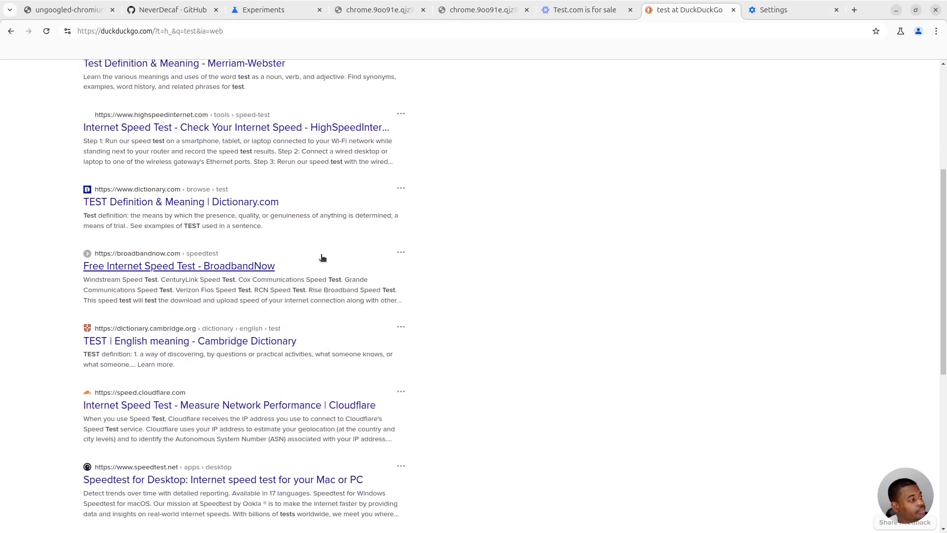
{"action": "scroll", "scroll_direction": "up", "scroll_amount": 3}
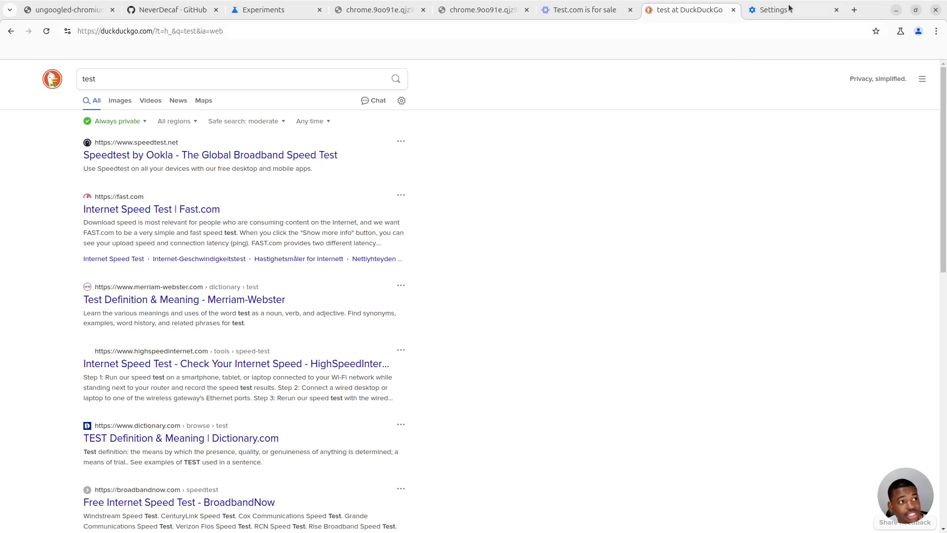
Check Settings lists DuckDuckGo as search engine, then switch to the Experiments flags page.
{"action": "left_click", "coordinate": [774, 9]}
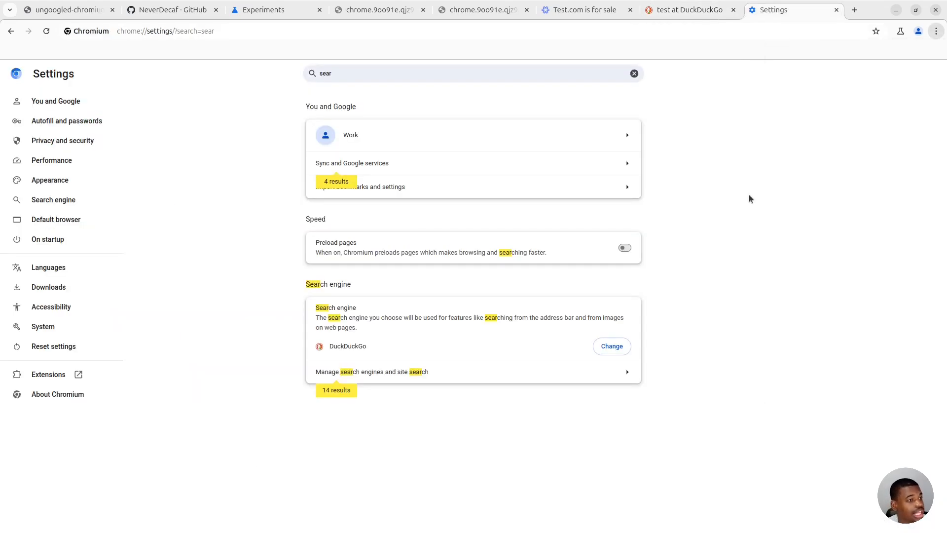
{"action": "mouse_move", "coordinate": [751, 323]}
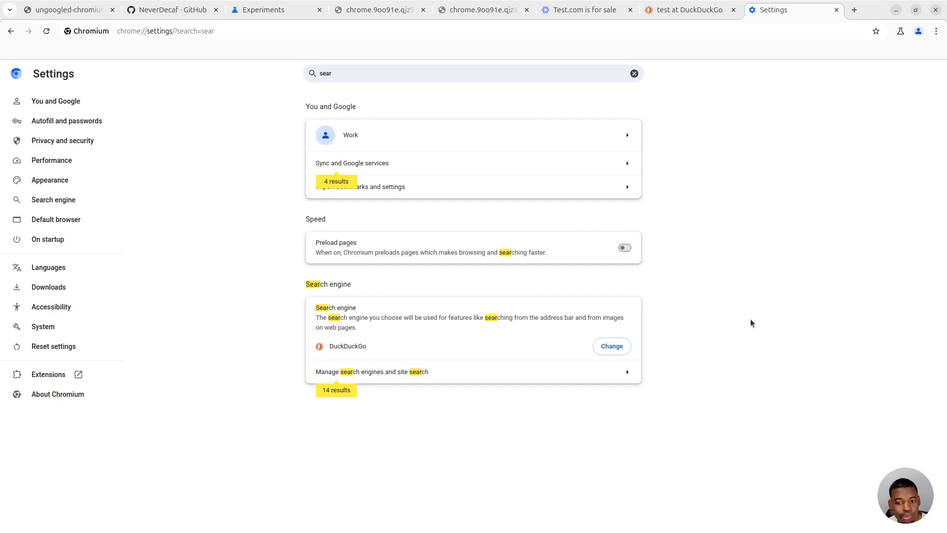
{"action": "mouse_move", "coordinate": [675, 209]}
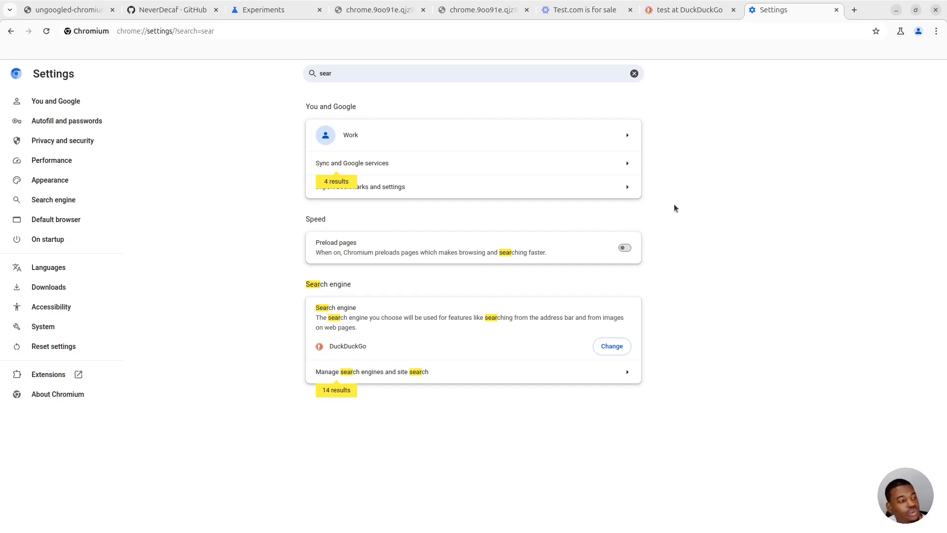
{"action": "left_click", "coordinate": [276, 9]}
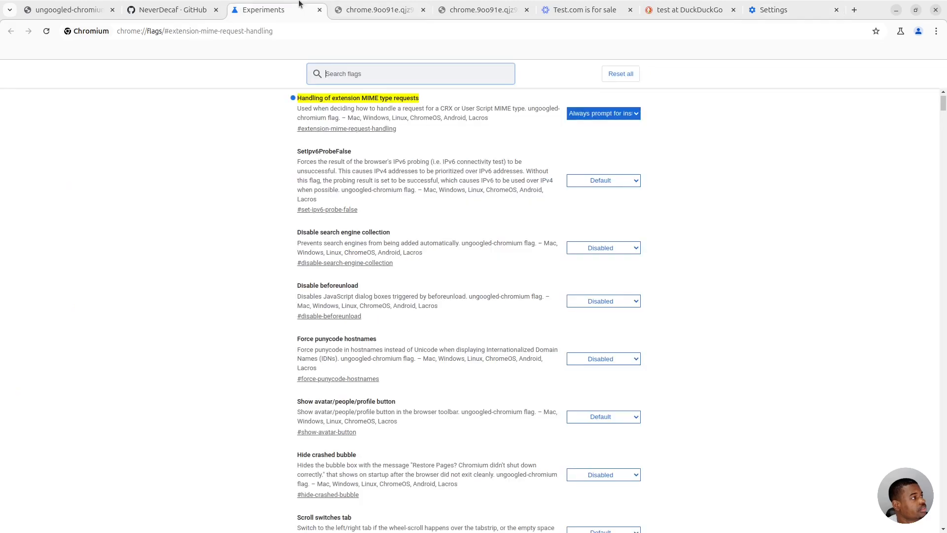
{"action": "scroll", "scroll_direction": "up", "scroll_amount": 3}
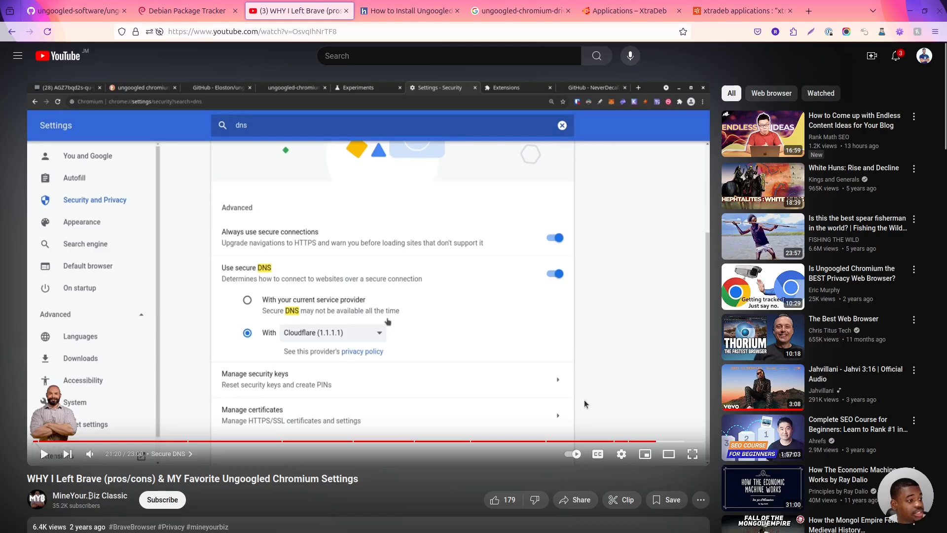
{"action": "mouse_move", "coordinate": [478, 382]}
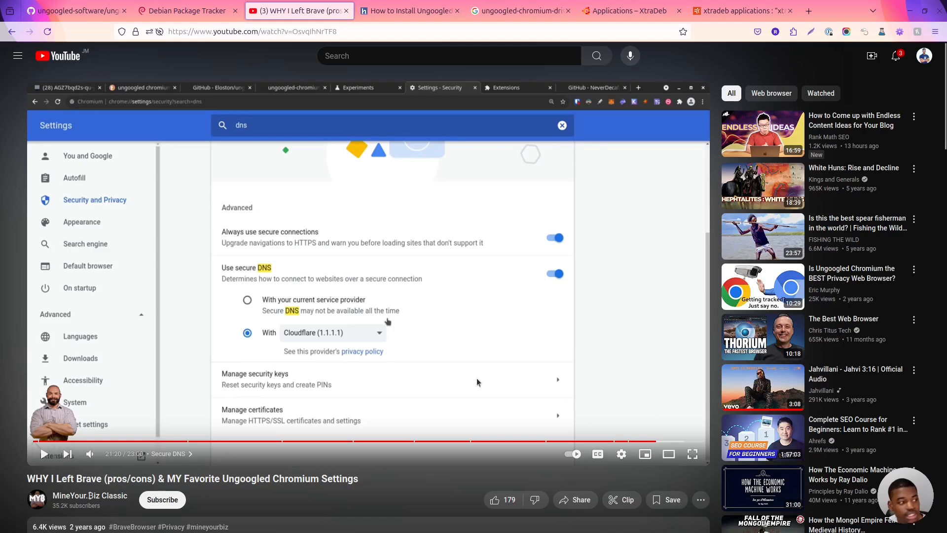
{"action": "mouse_move", "coordinate": [634, 4]}
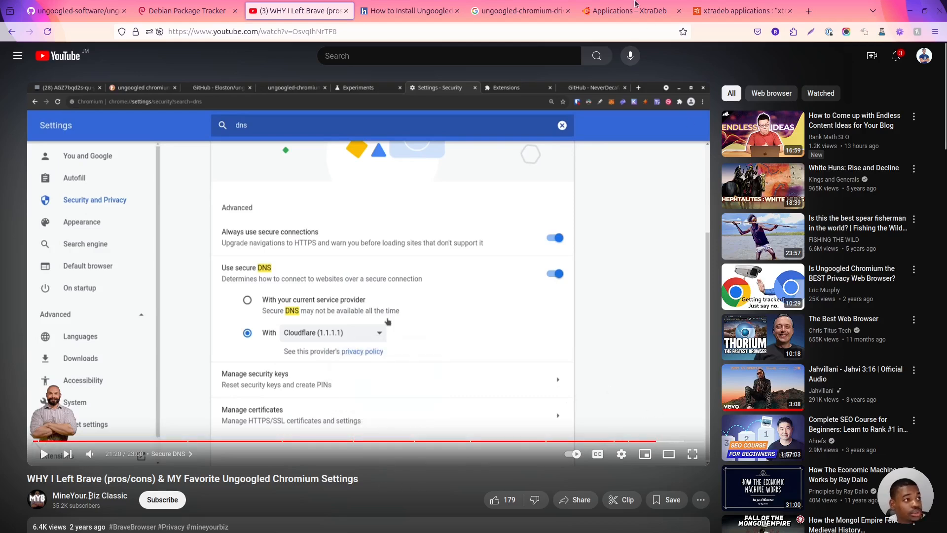
Switch Firefox to the 'Applications – XtraDeb' tab listing Ungoogled-Chromium releases.
{"action": "left_click", "coordinate": [629, 10]}
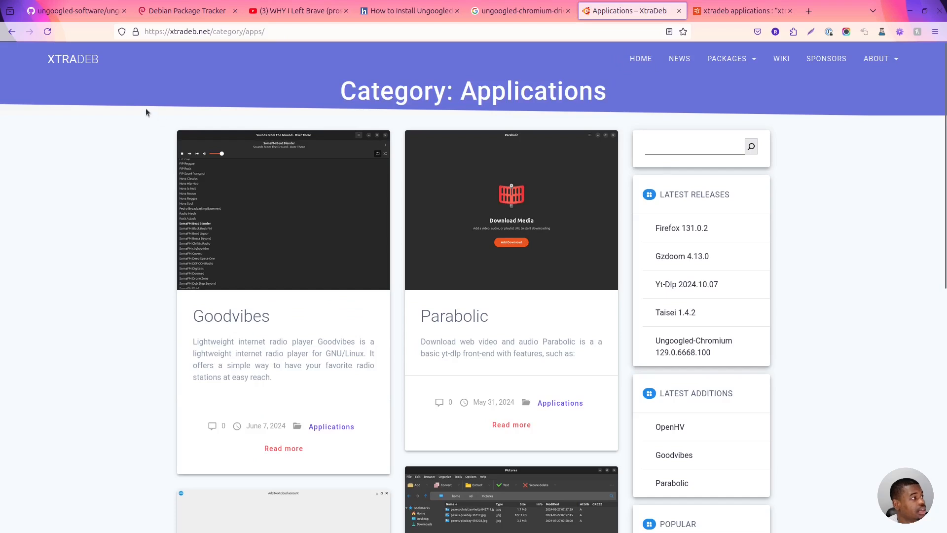
{"action": "mouse_move", "coordinate": [531, 147]}
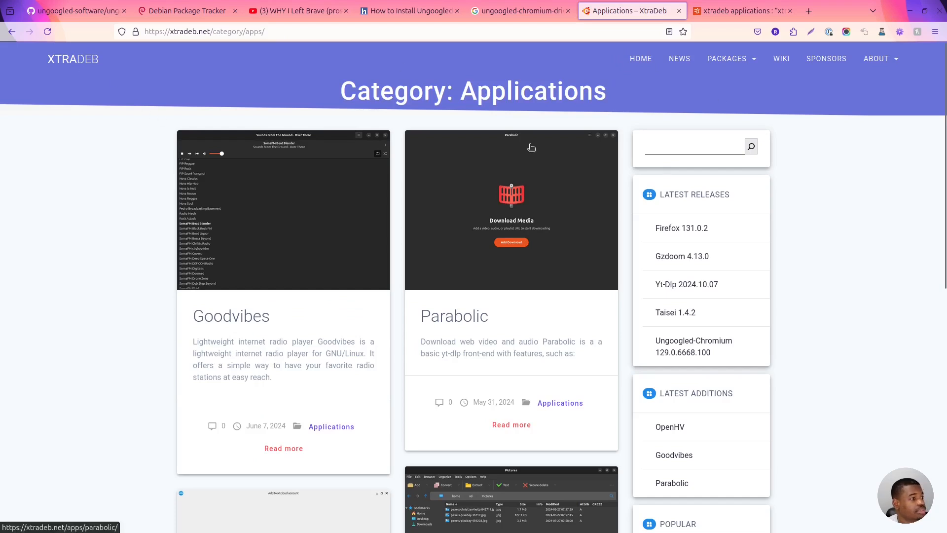
{"action": "mouse_move", "coordinate": [690, 292]}
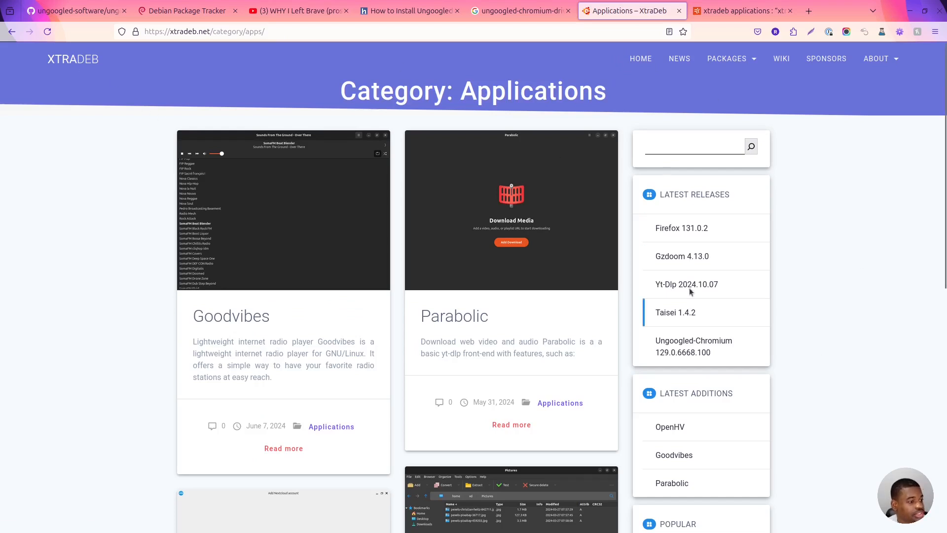